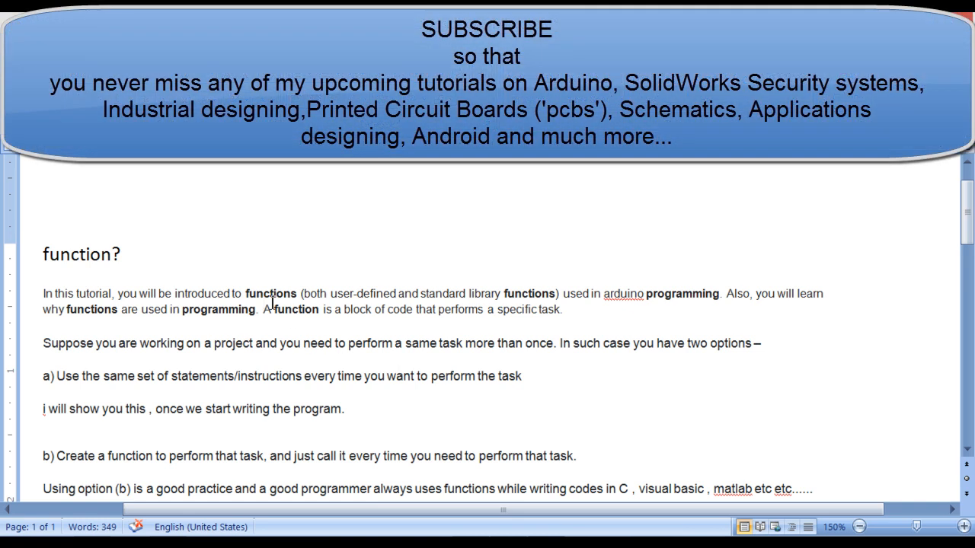
# Step: Read through the functions notes in Word, scrolling down the document
pyautogui.moveTo(303, 294); pyautogui.dragTo(396, 294)
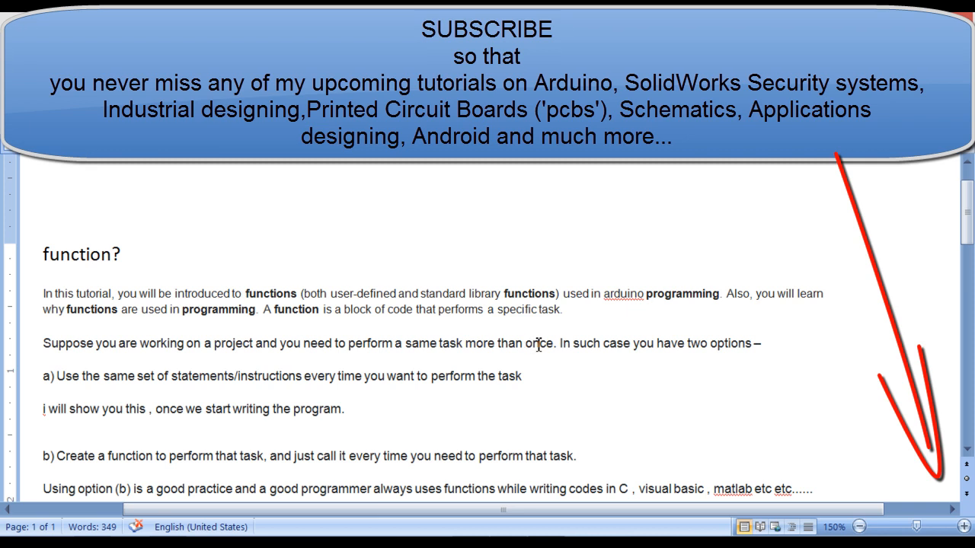
pyautogui.moveTo(12, 393)
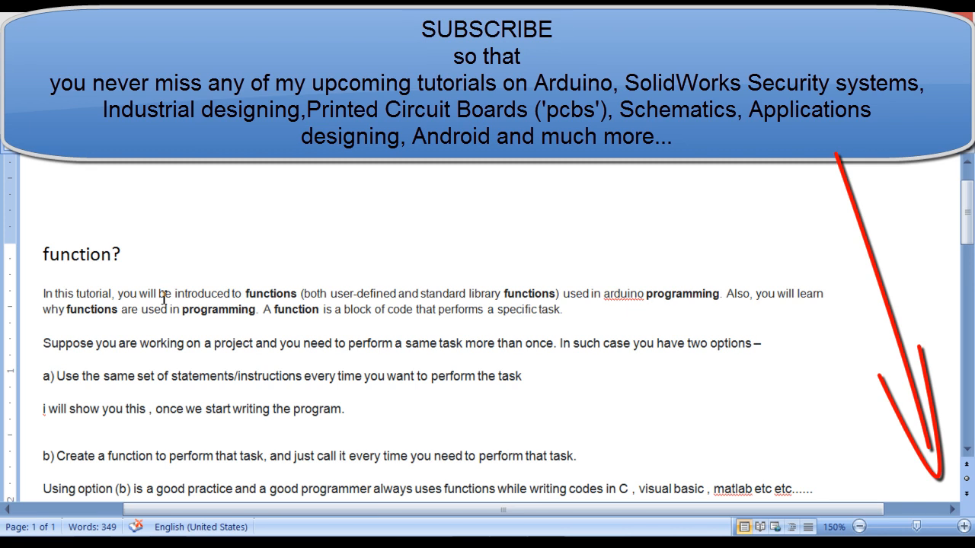
pyautogui.scroll(-3)
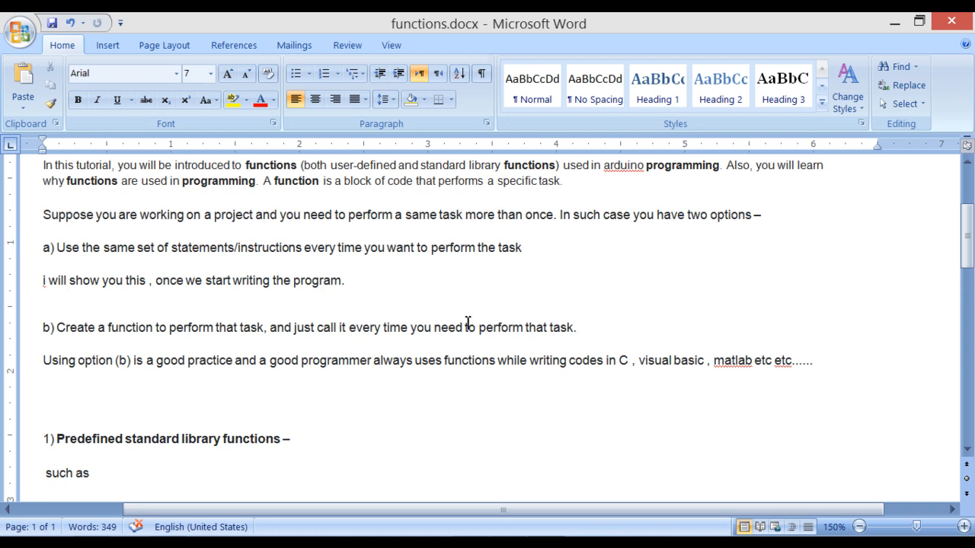
pyautogui.scroll(-3)
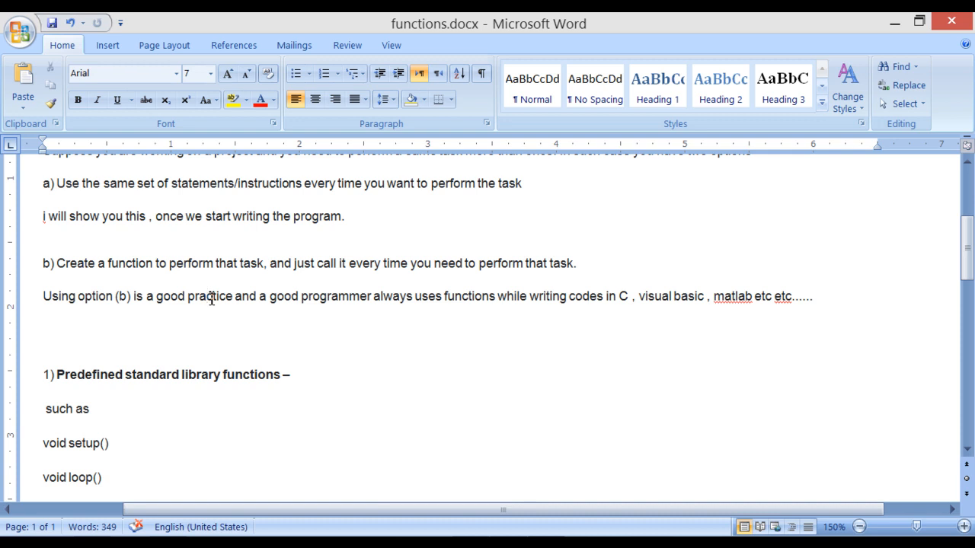
pyautogui.moveTo(299, 308)
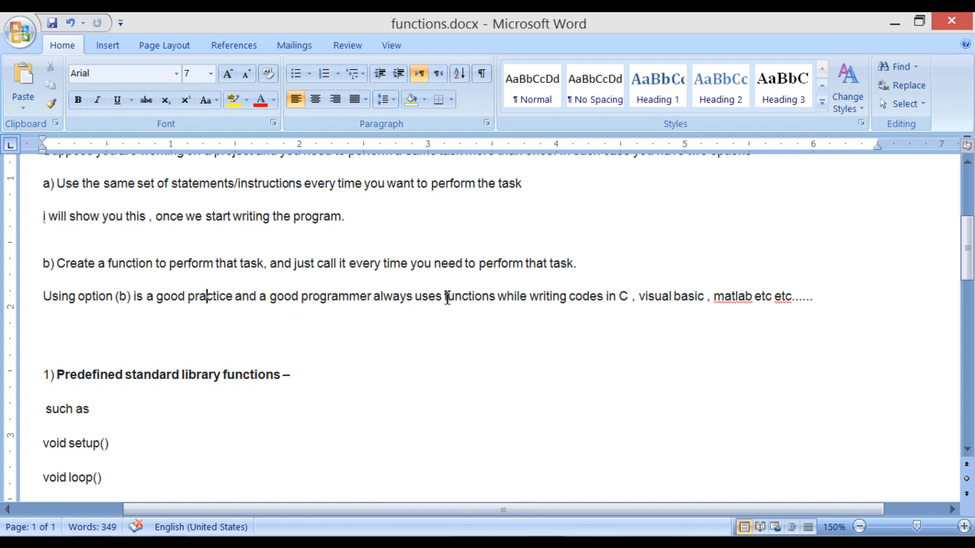
pyautogui.moveTo(648, 289)
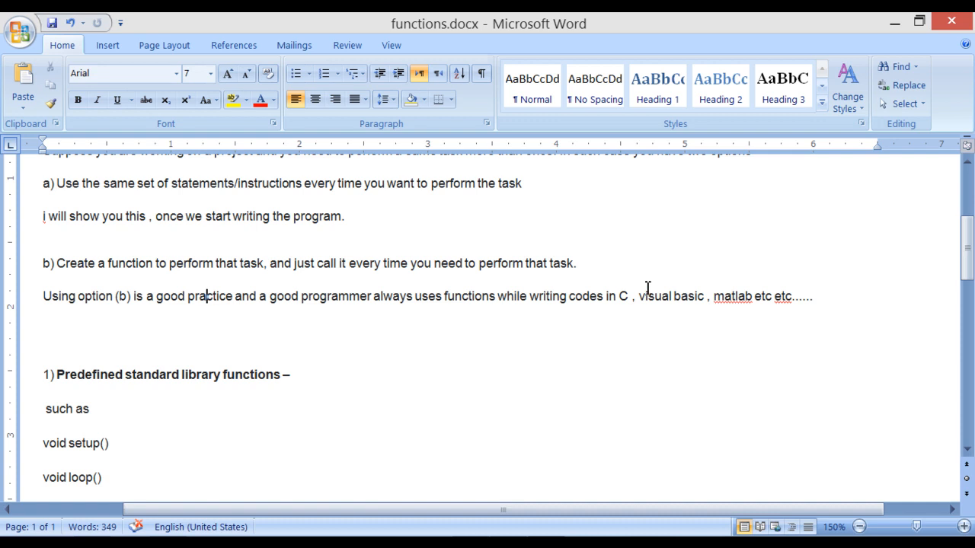
pyautogui.scroll(-3)
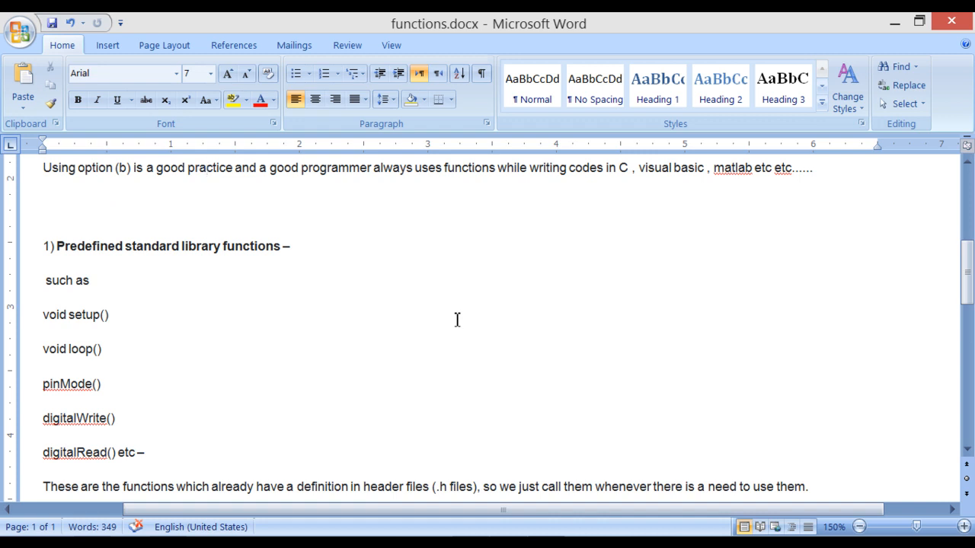
pyautogui.moveTo(167, 272)
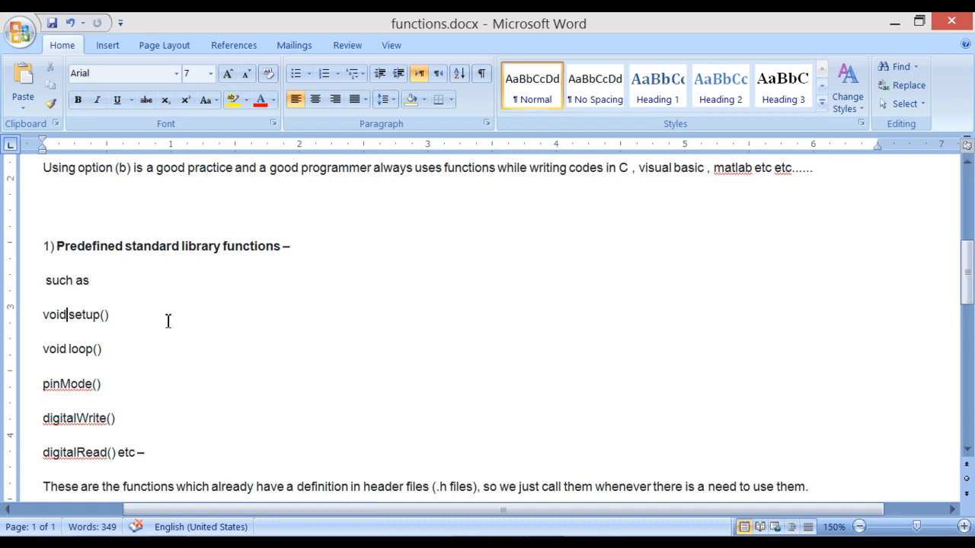
pyautogui.scroll(-3)
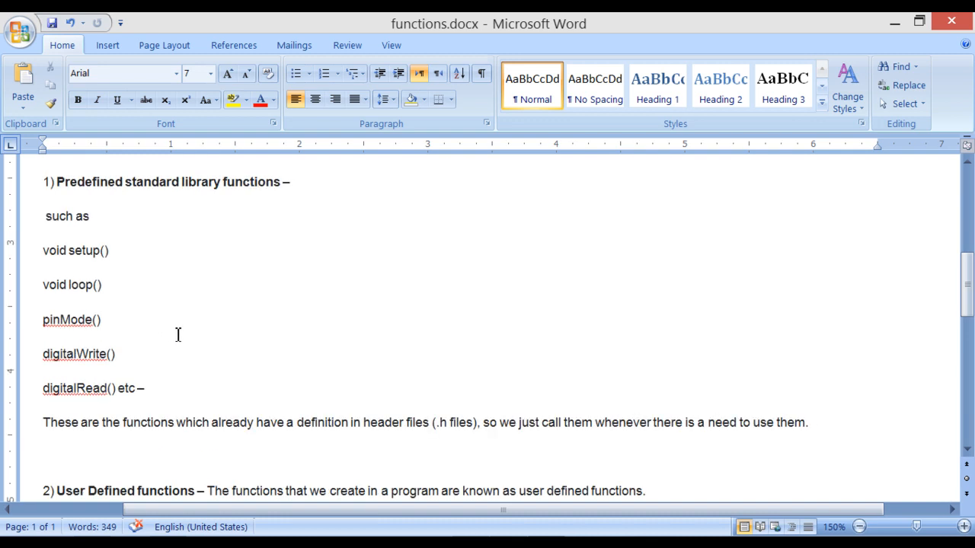
pyautogui.click(101, 284)
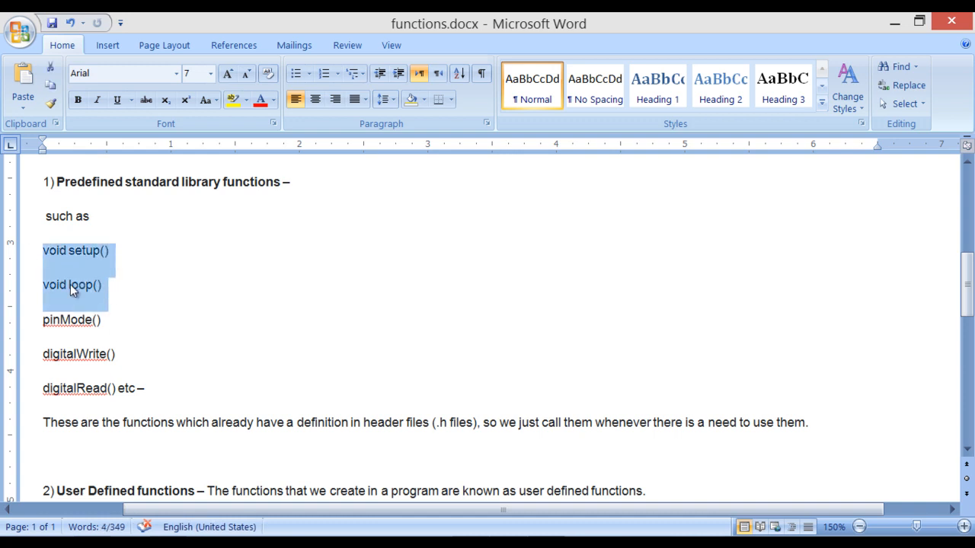
pyautogui.click(100, 285)
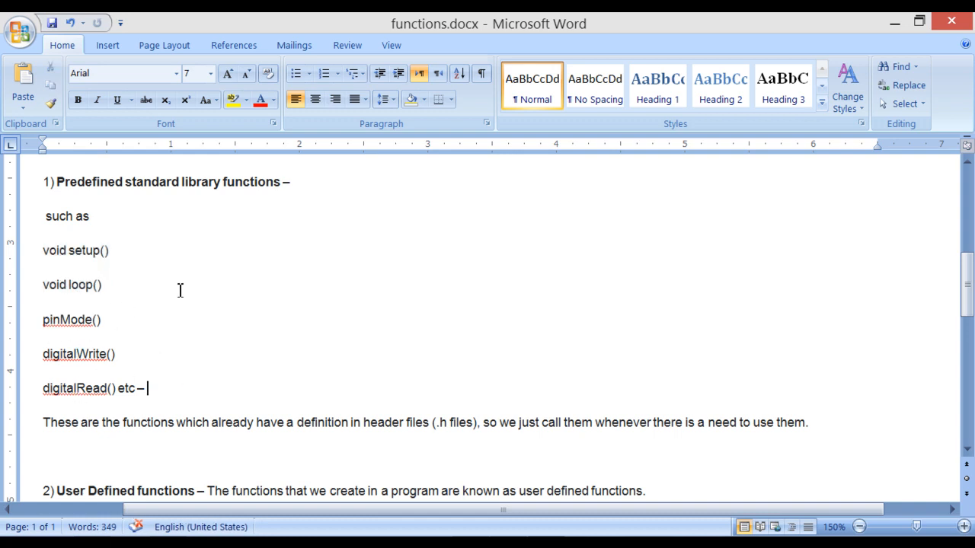
pyautogui.scroll(-3)
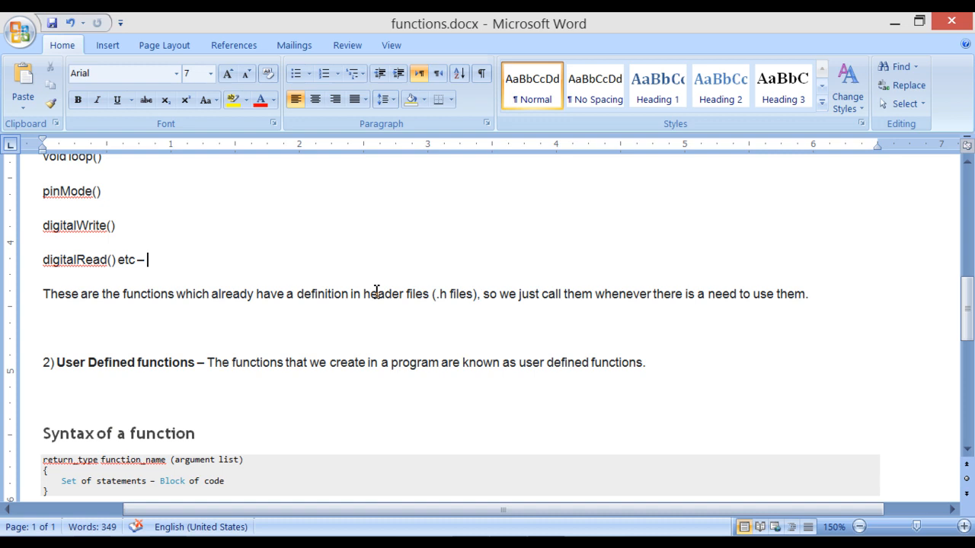
pyautogui.moveTo(440, 294)
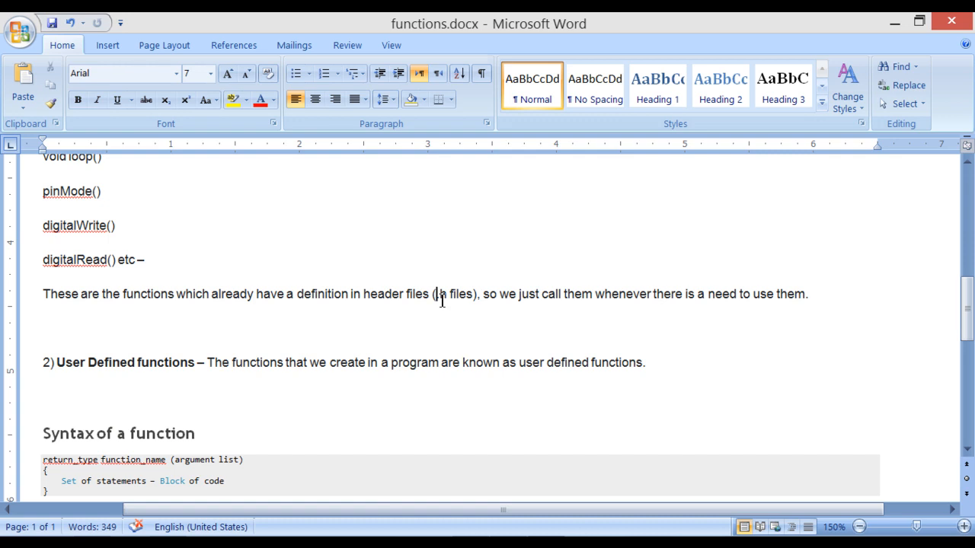
pyautogui.moveTo(439, 307)
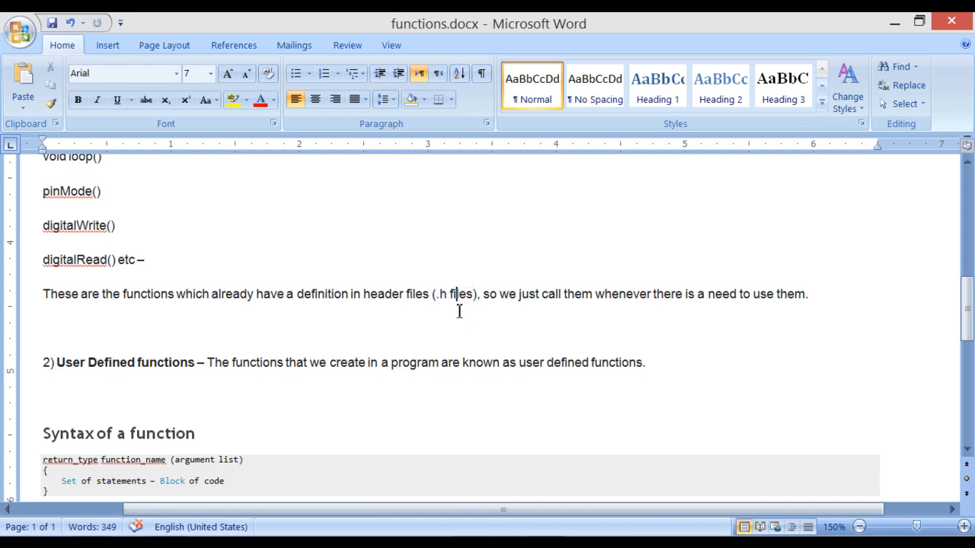
pyautogui.scroll(-3)
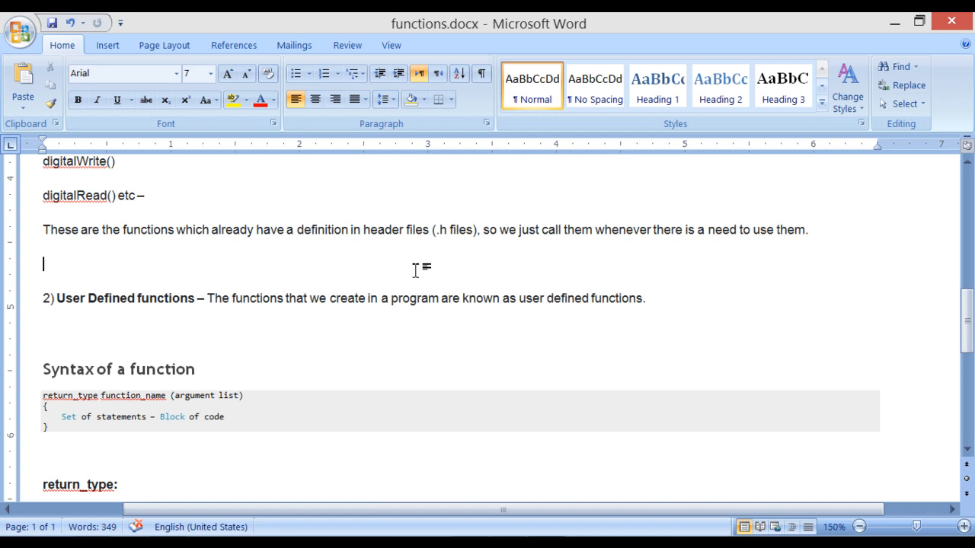
pyautogui.scroll(-3)
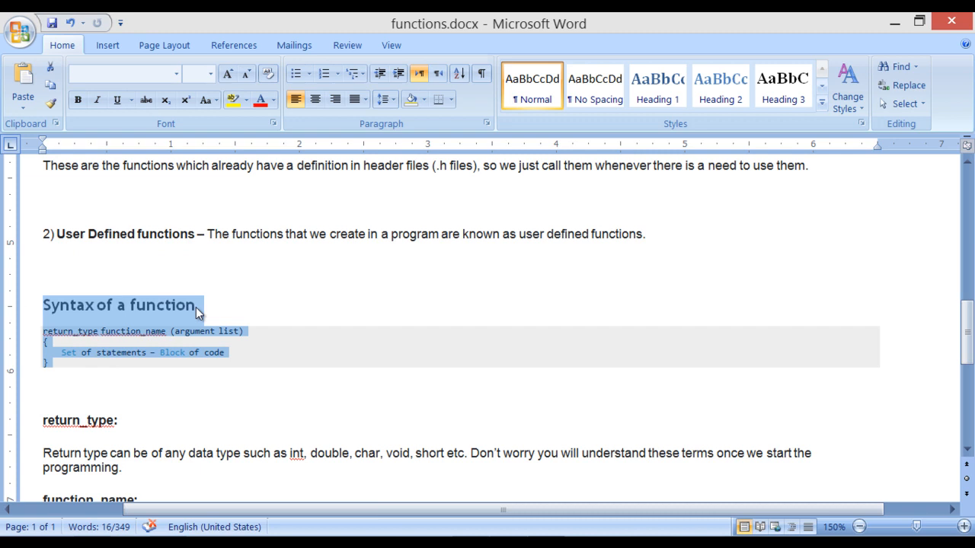
pyautogui.click(99, 332)
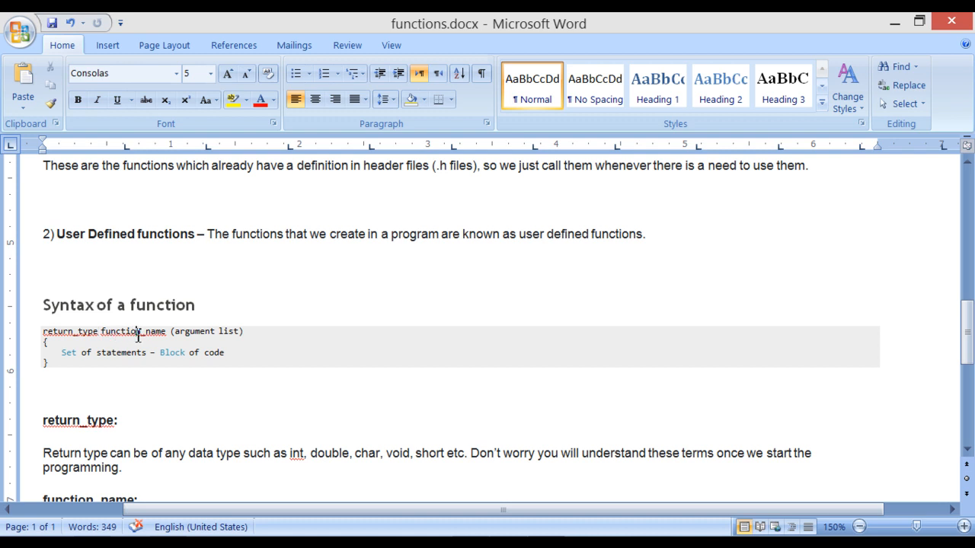
pyautogui.moveTo(197, 335)
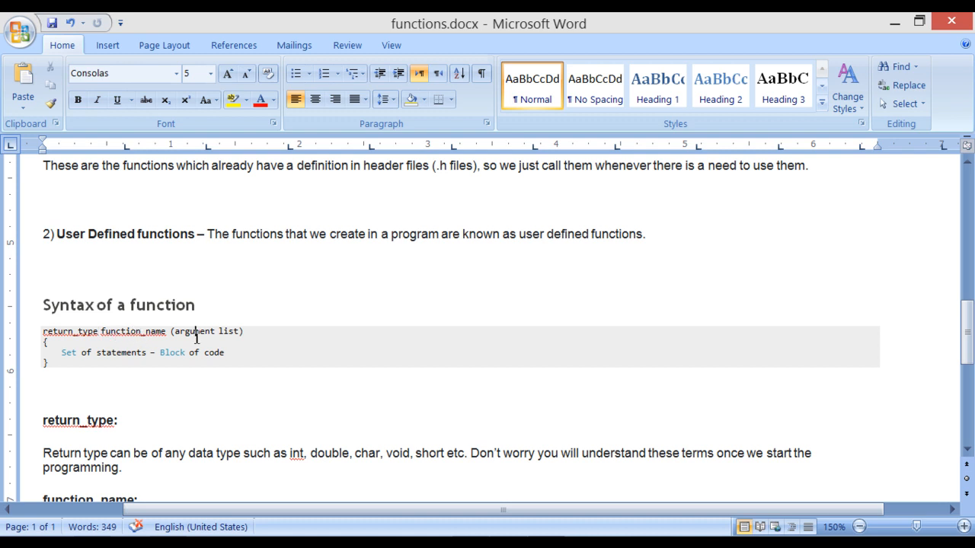
pyautogui.moveTo(183, 358)
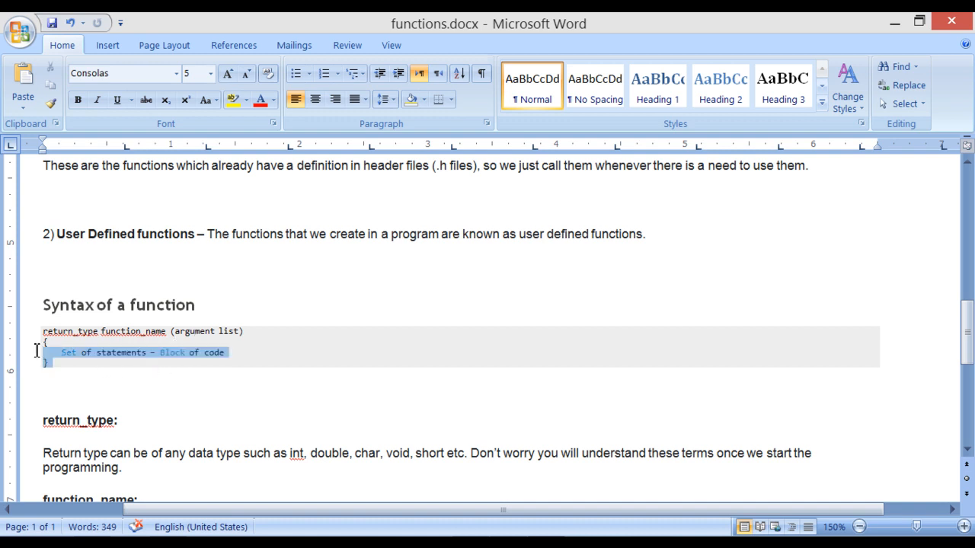
pyautogui.scroll(-3)
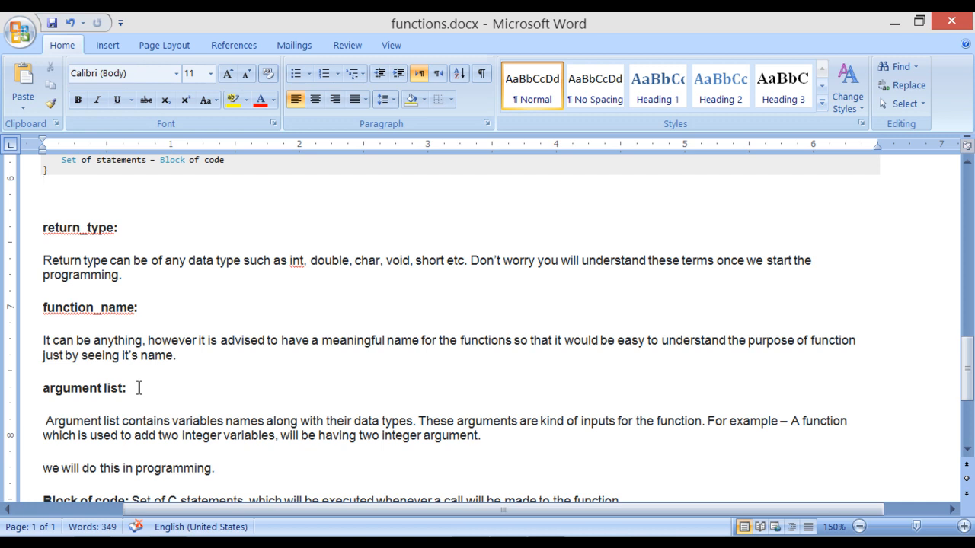
pyautogui.moveTo(760, 282)
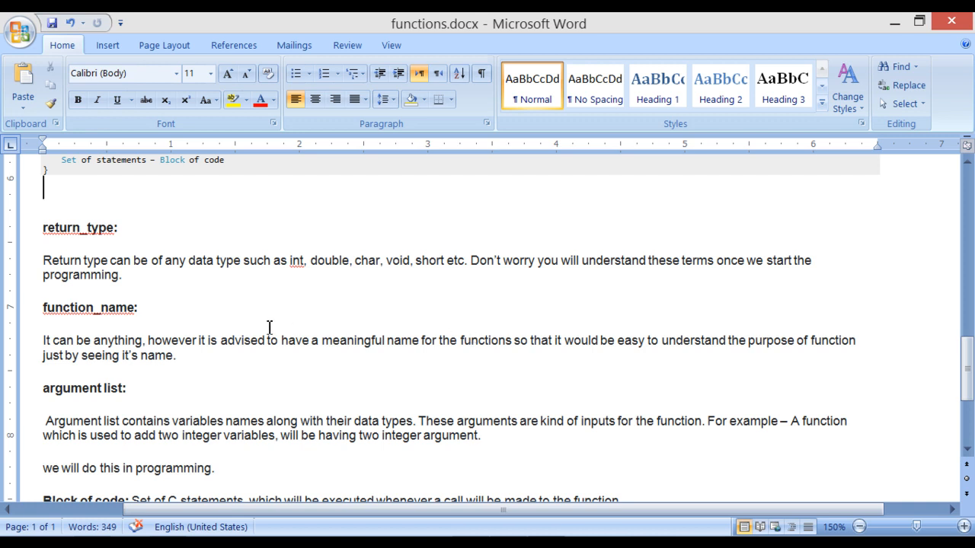
pyautogui.scroll(-3)
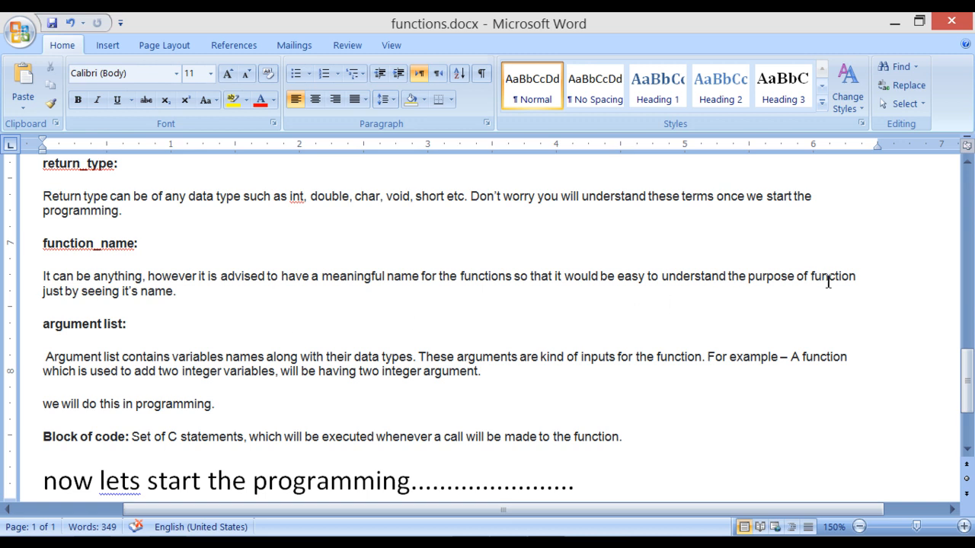
pyautogui.moveTo(378, 311)
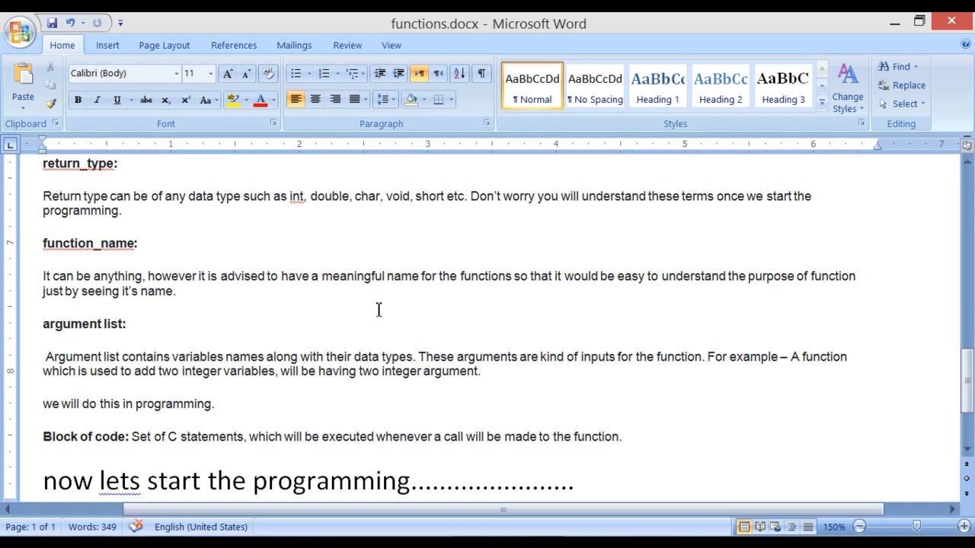
pyautogui.scroll(-3)
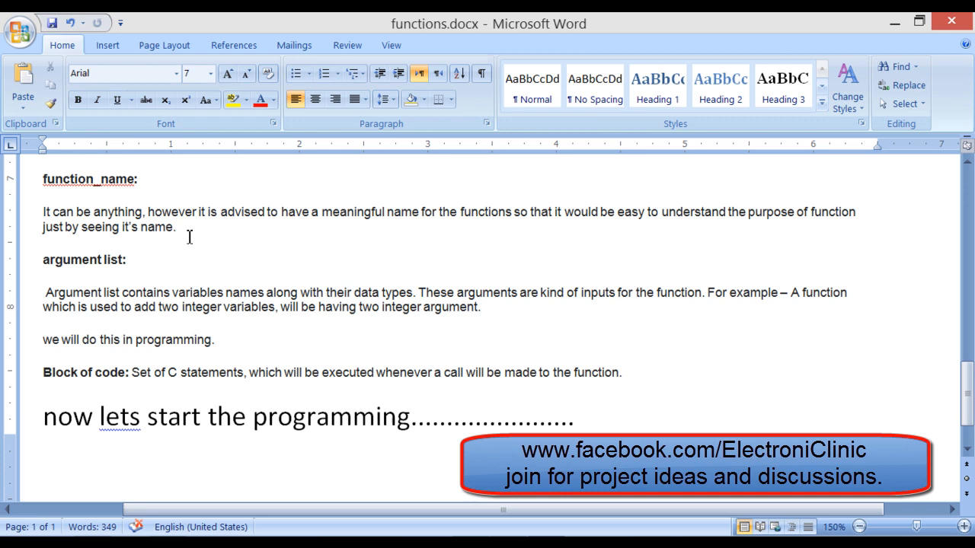
pyautogui.click(177, 226)
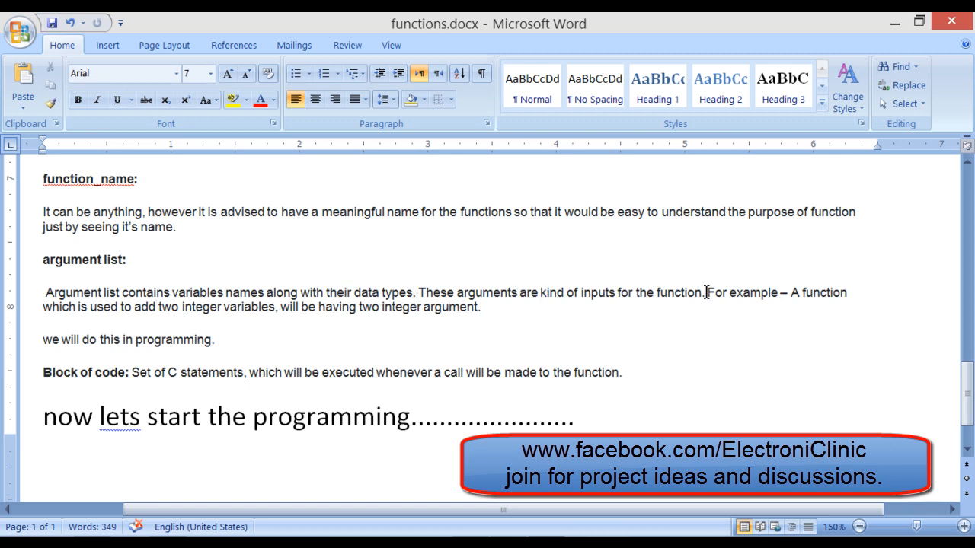
pyautogui.moveTo(777, 326)
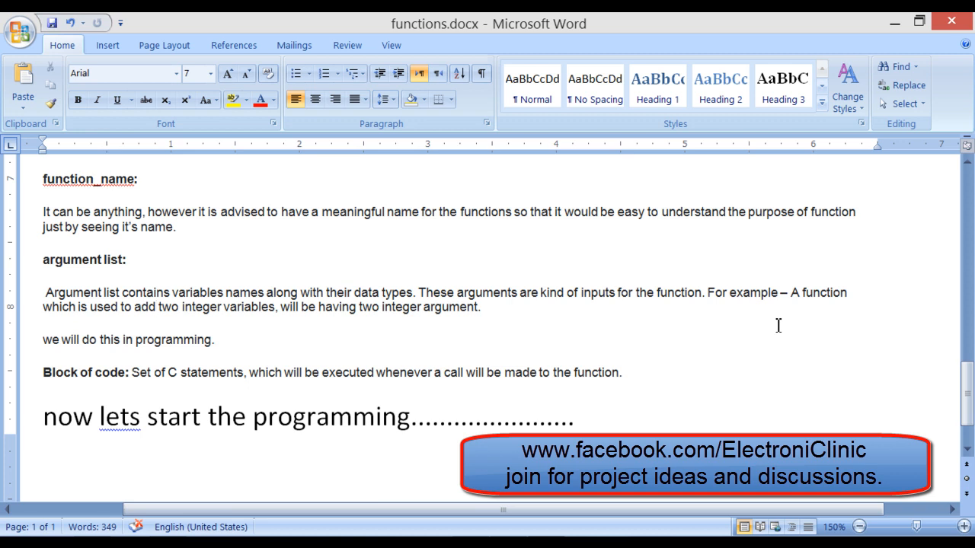
pyautogui.click(155, 308)
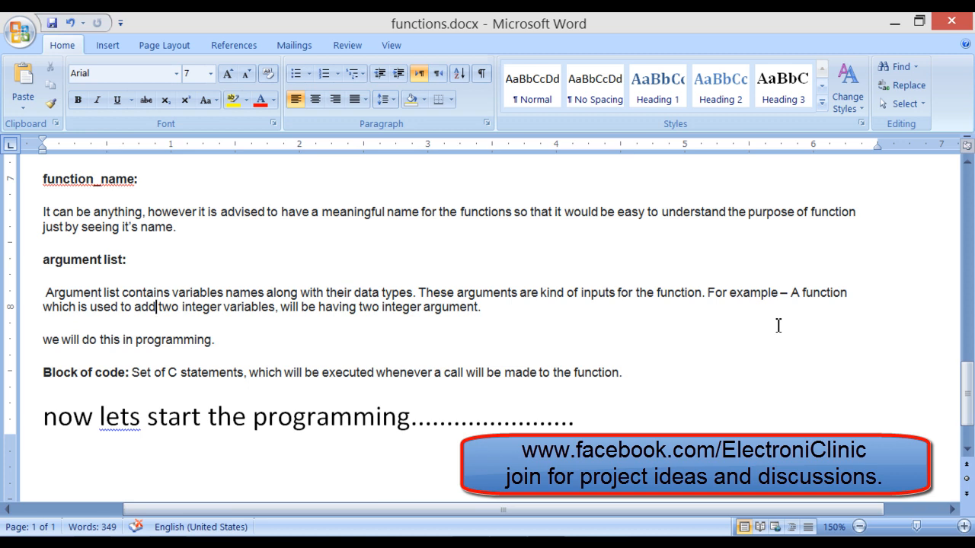
pyautogui.moveTo(502, 317)
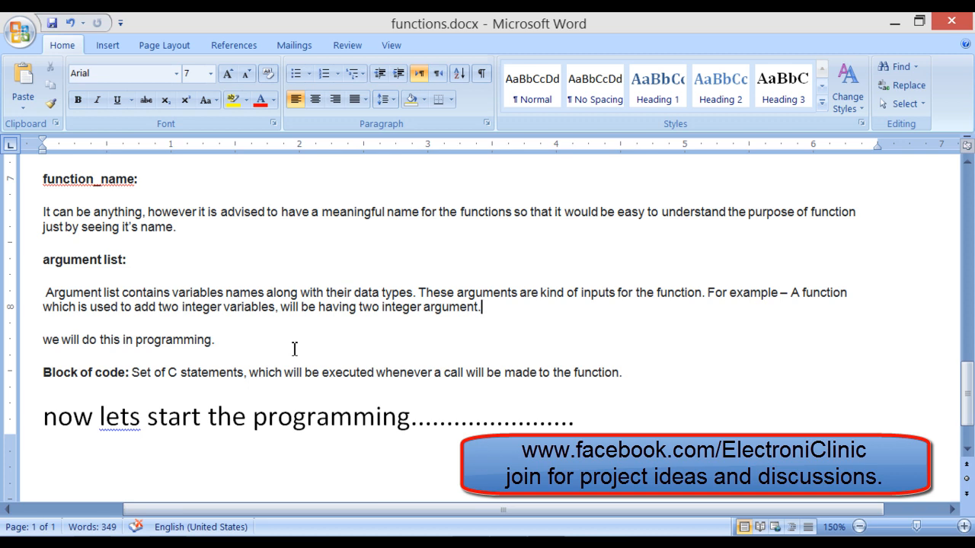
pyautogui.moveTo(421, 319)
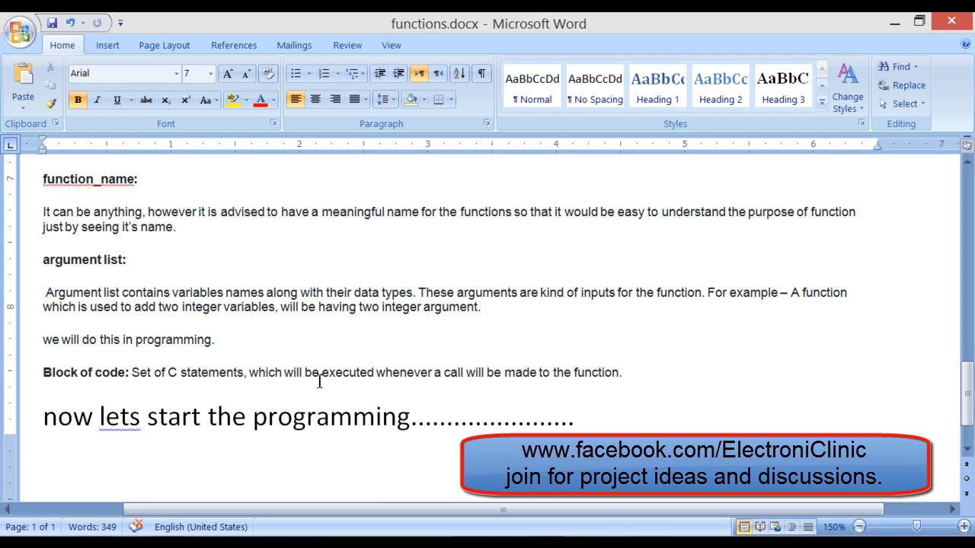
pyautogui.moveTo(521, 352)
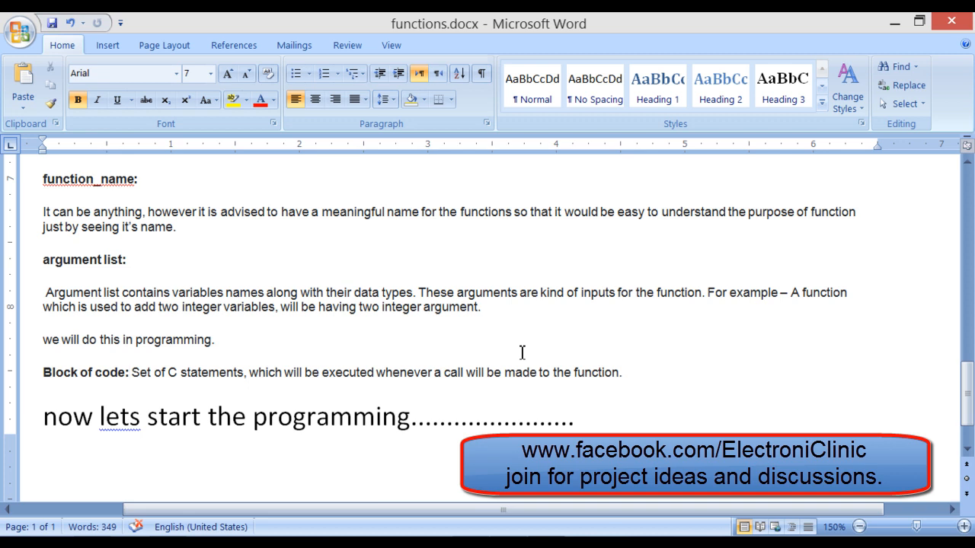
# Step: In the empty Arduino sketch declare int number1, number2 and result, each initialised to 0
pyautogui.click(130, 371)
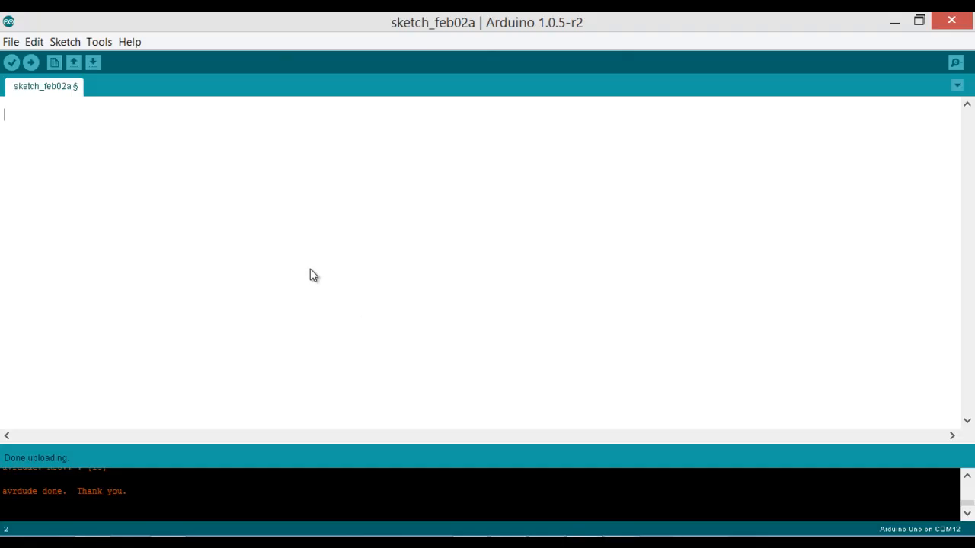
pyautogui.moveTo(295, 231)
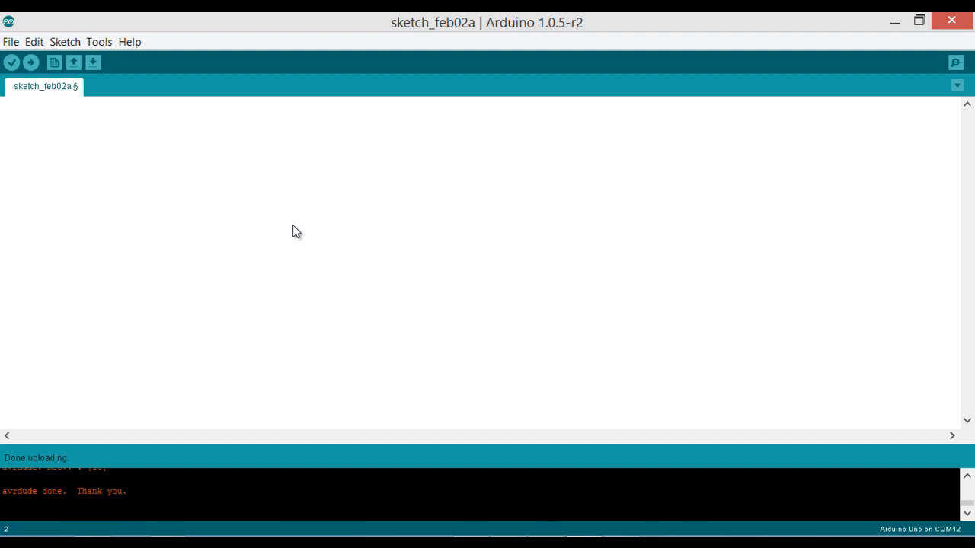
pyautogui.write('int')
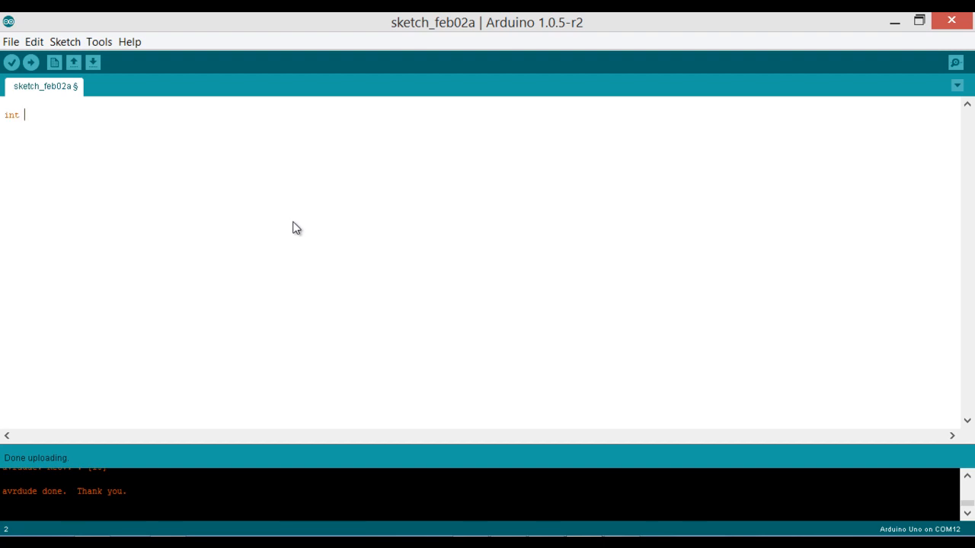
pyautogui.write('number1 =')
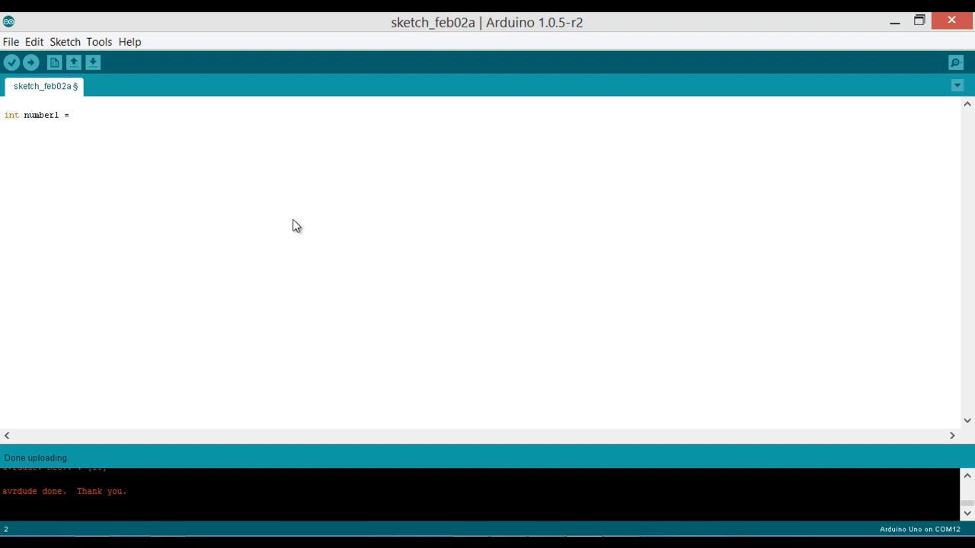
pyautogui.write('0;')
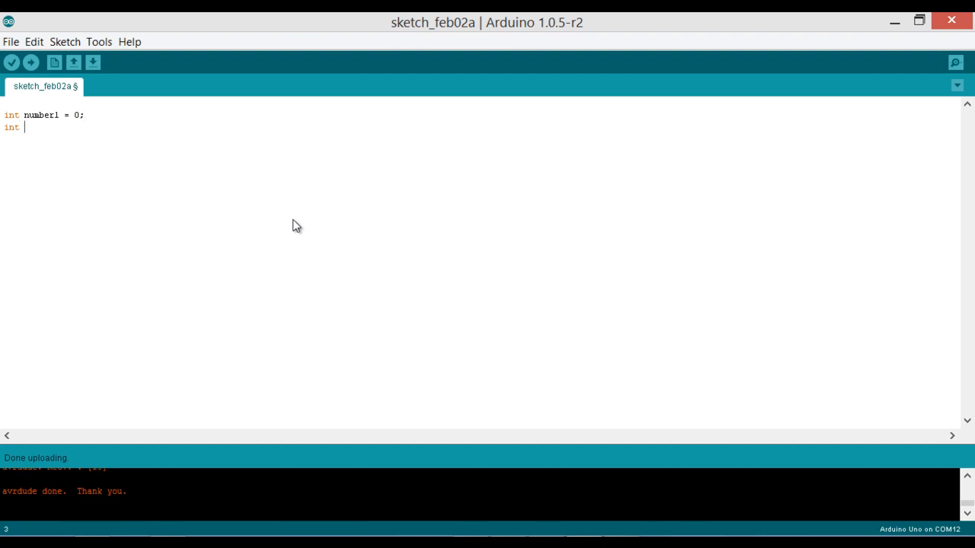
pyautogui.write('number2 = 0;')
pyautogui.click(480, 140)
pyautogui.write('int result = 0;')
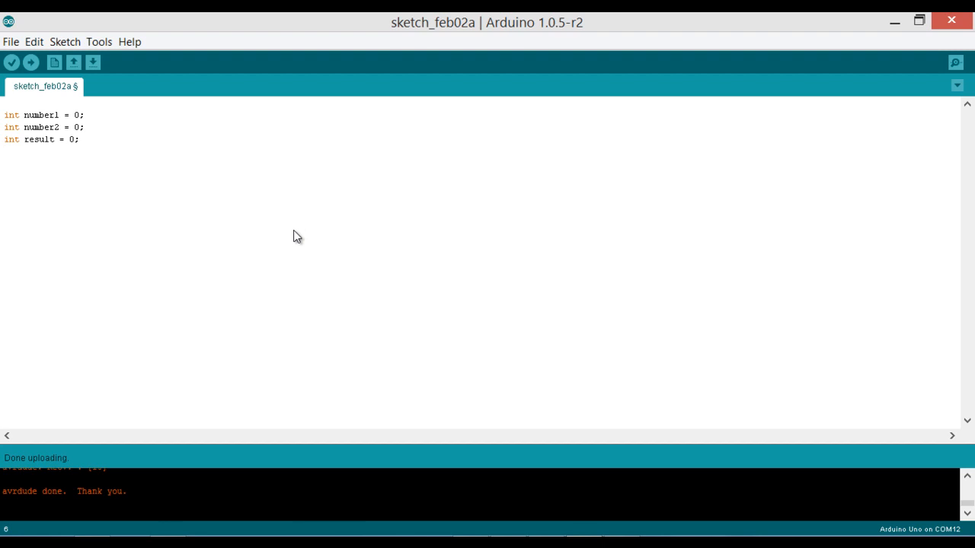
# Step: Add empty void setup() and void loop() functions below the declarations
pyautogui.write('void')
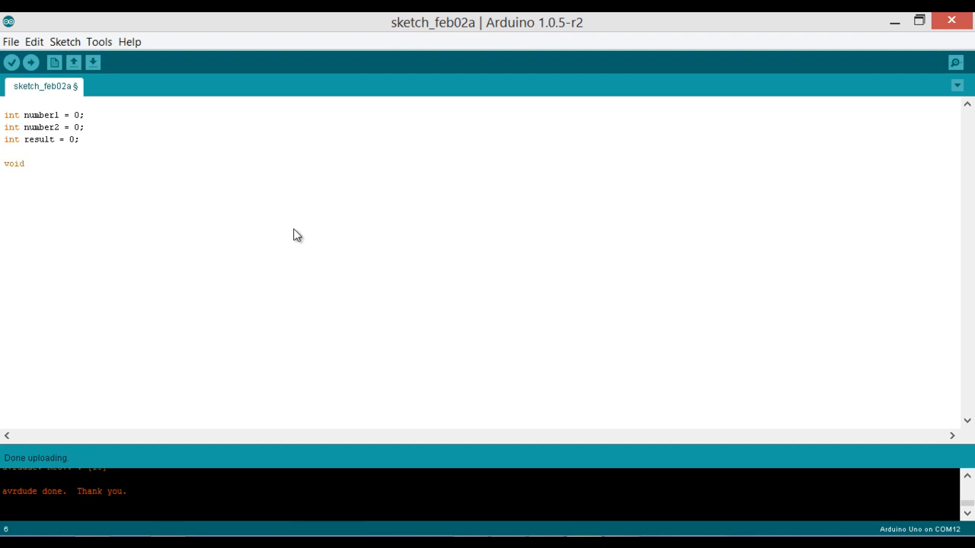
pyautogui.write('setup(')
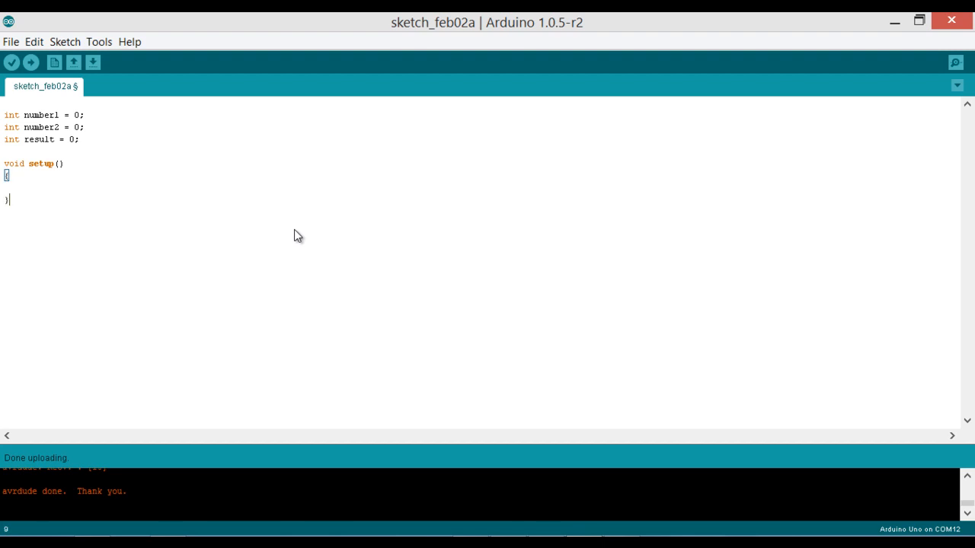
pyautogui.write('void')
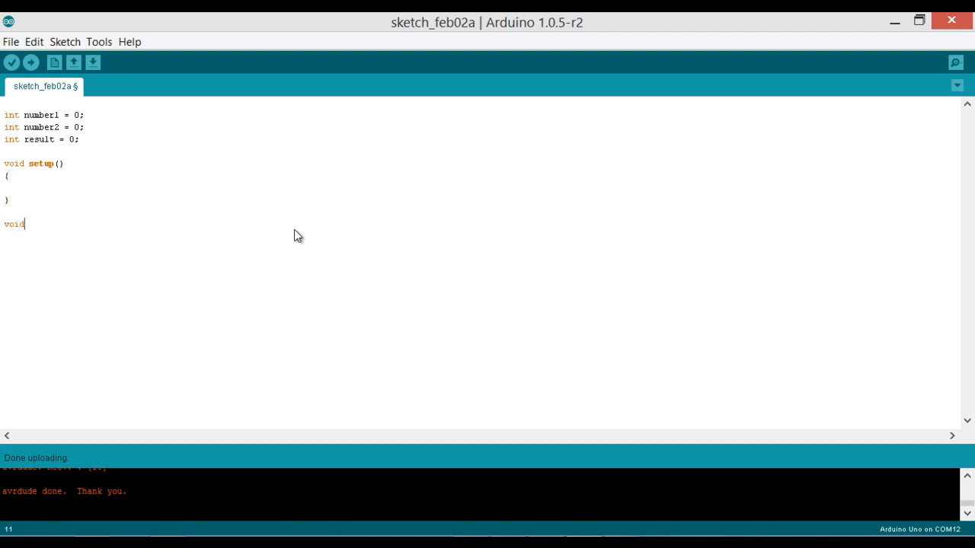
pyautogui.write('loop()')
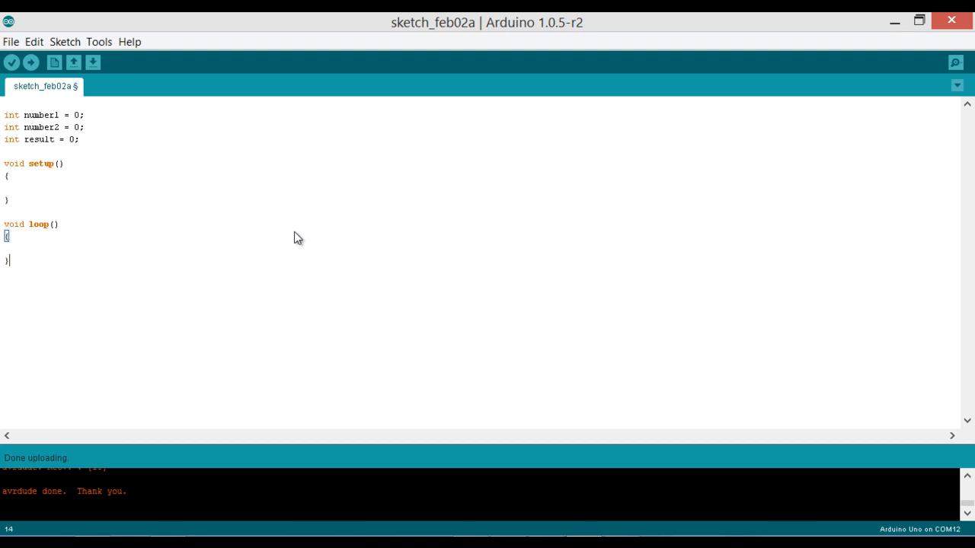
pyautogui.click(61, 163)
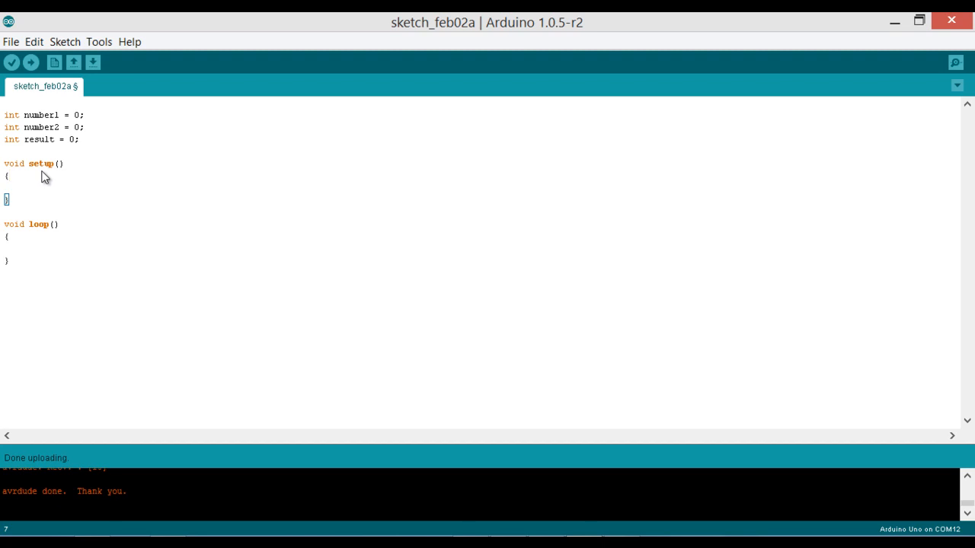
pyautogui.moveTo(21, 174)
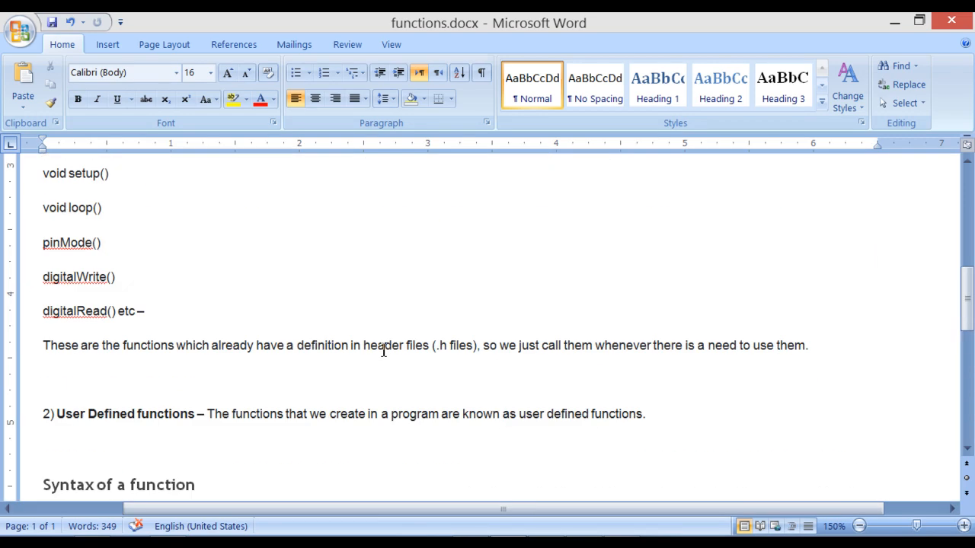
# Step: Bring the Syntax of a function section into view and mark return_type
pyautogui.scroll(-3)
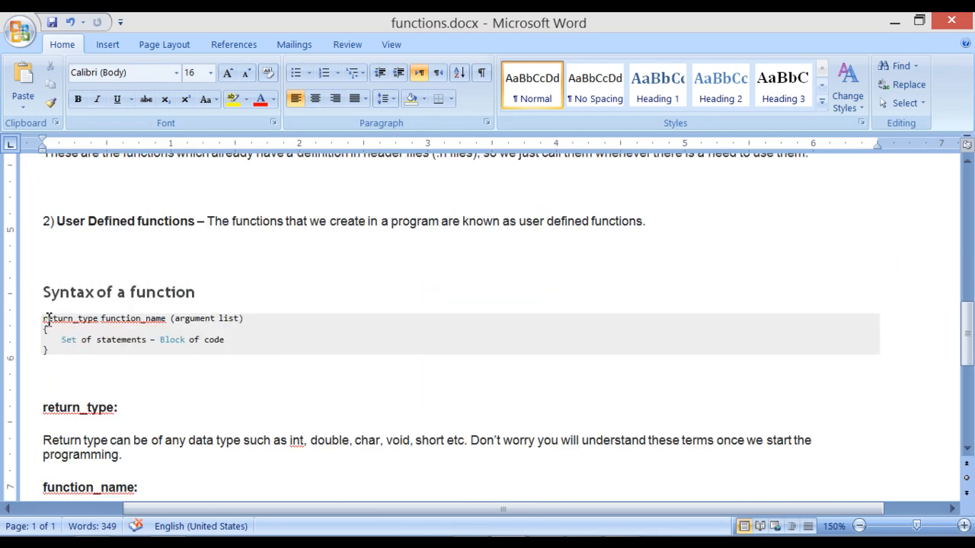
pyautogui.click(73, 318)
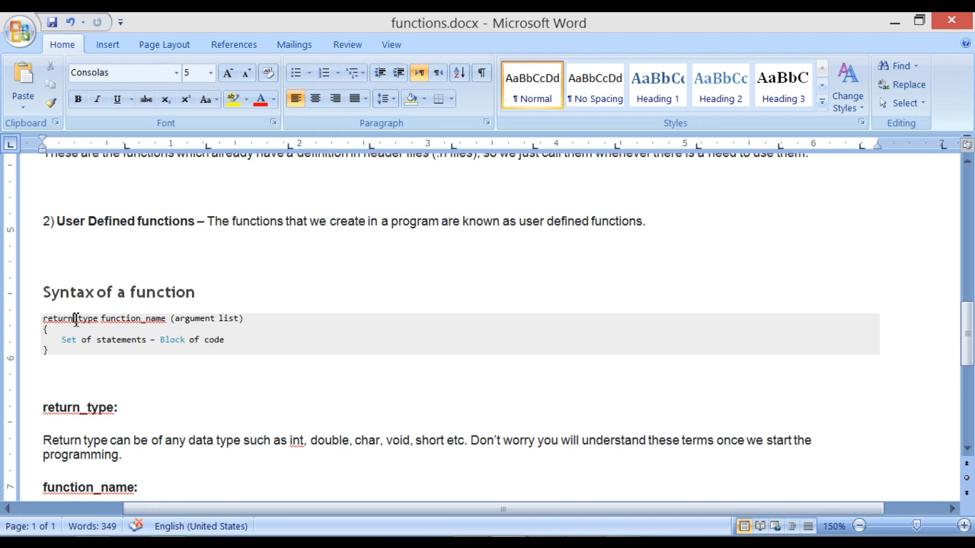
pyautogui.moveTo(195, 323)
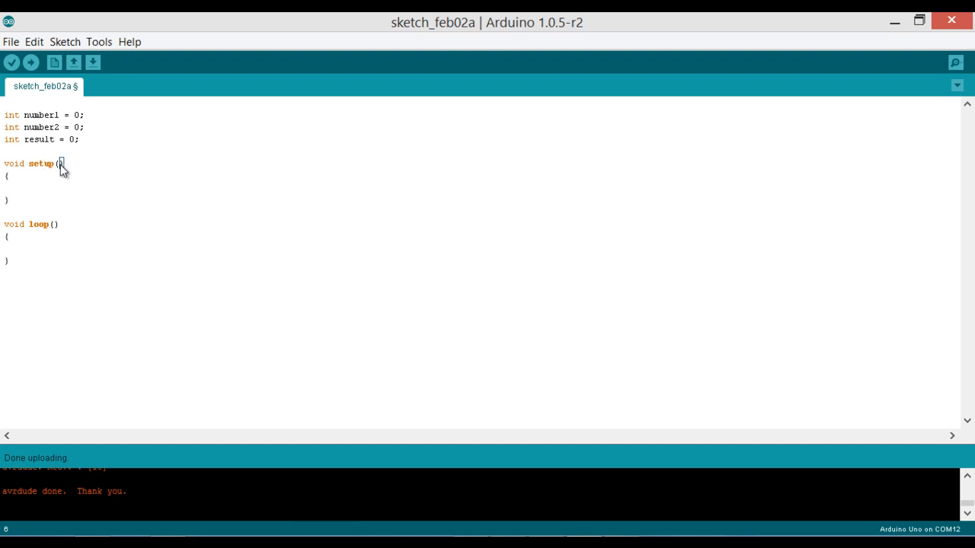
pyautogui.moveTo(21, 169)
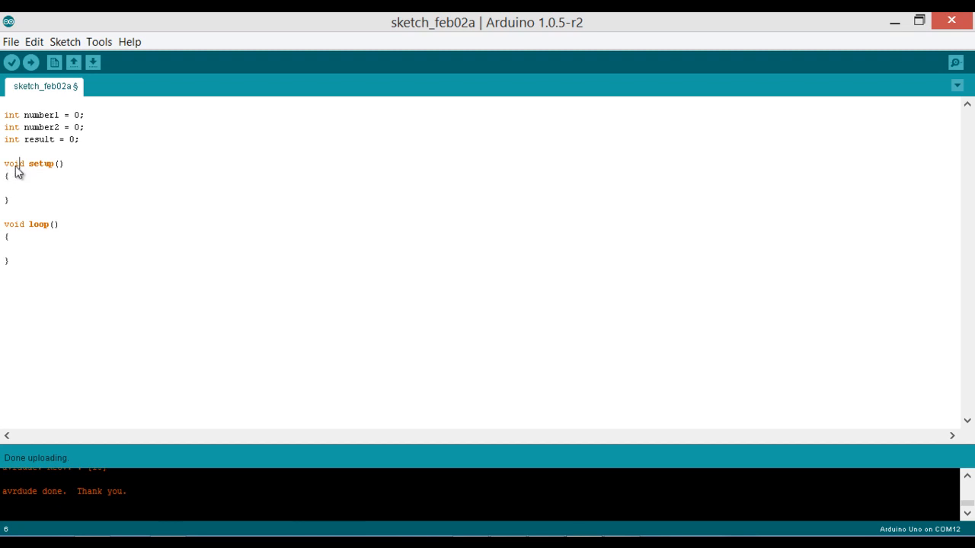
pyautogui.moveTo(43, 169)
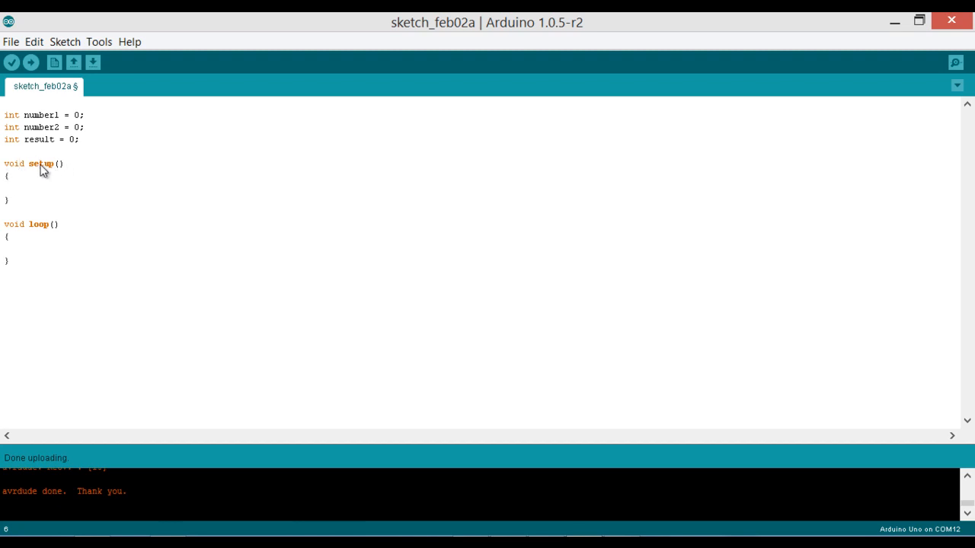
pyautogui.moveTo(63, 167)
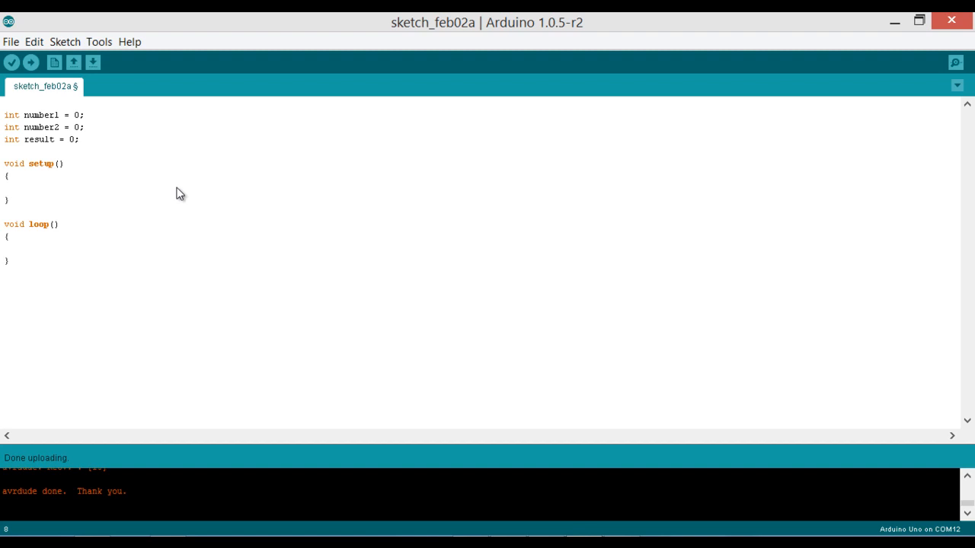
# Step: Write Serial.begin(9600); inside setup()
pyautogui.write('Serial.b')
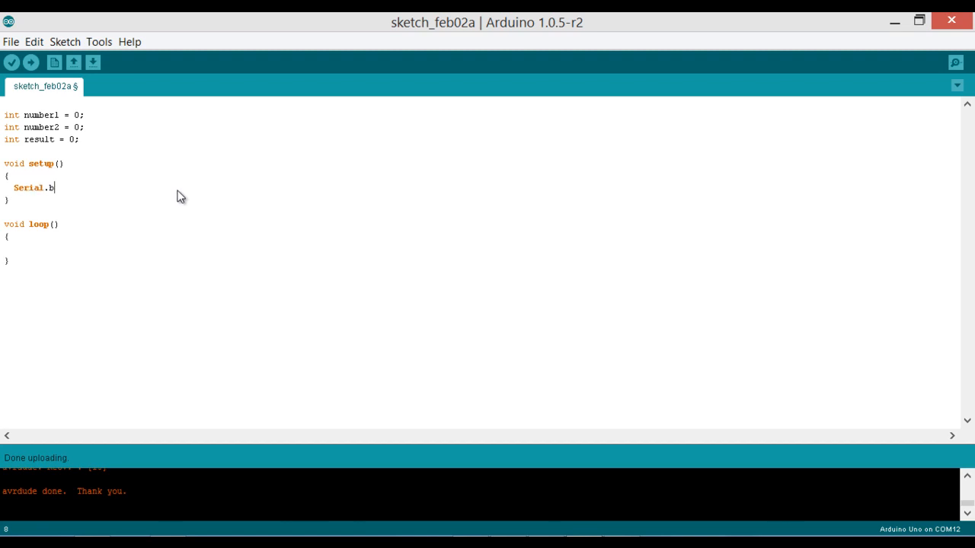
pyautogui.write('egin')
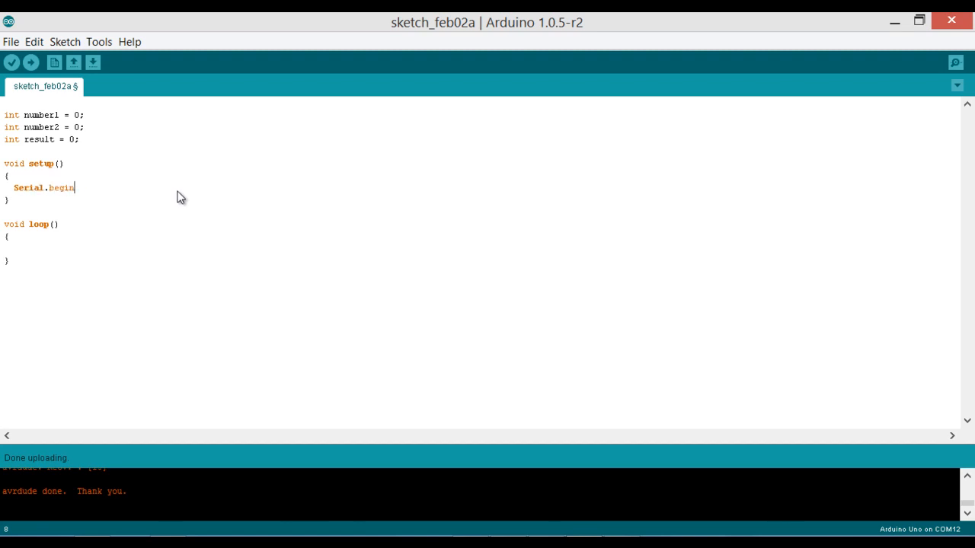
pyautogui.write('(9600);')
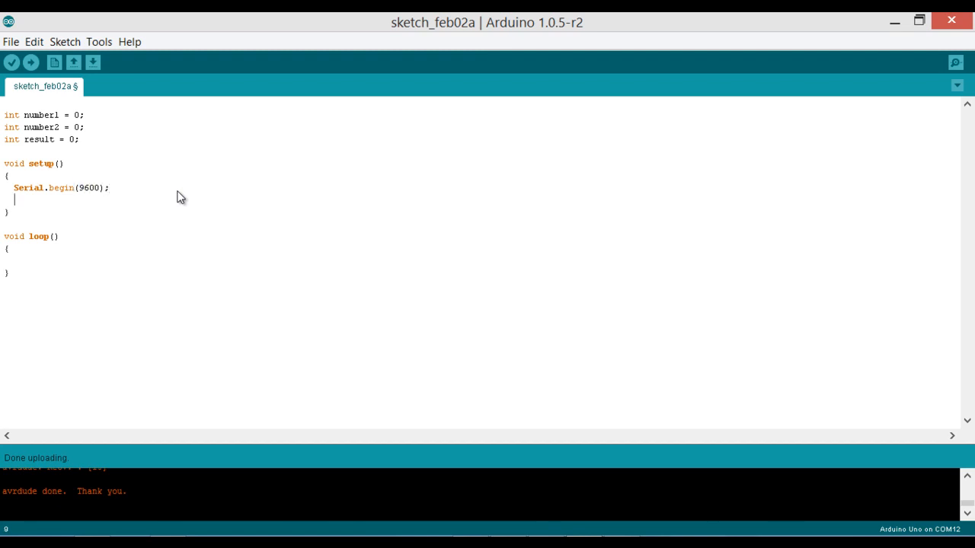
pyautogui.moveTo(58, 192)
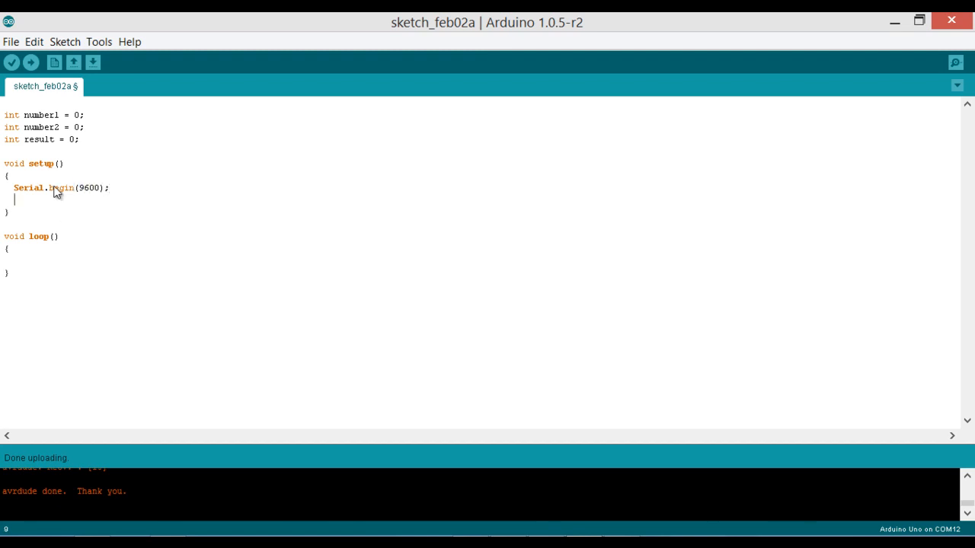
pyautogui.moveTo(28, 198)
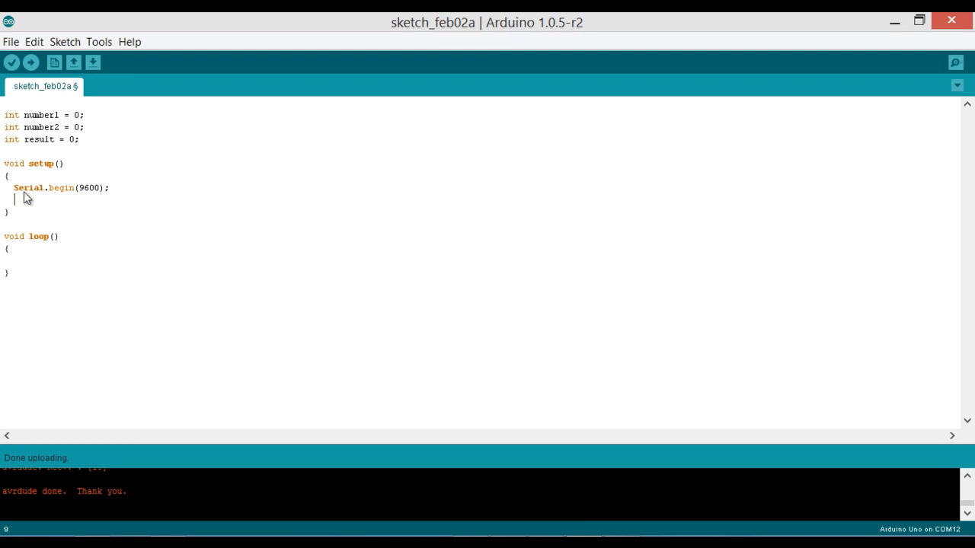
pyautogui.moveTo(83, 198)
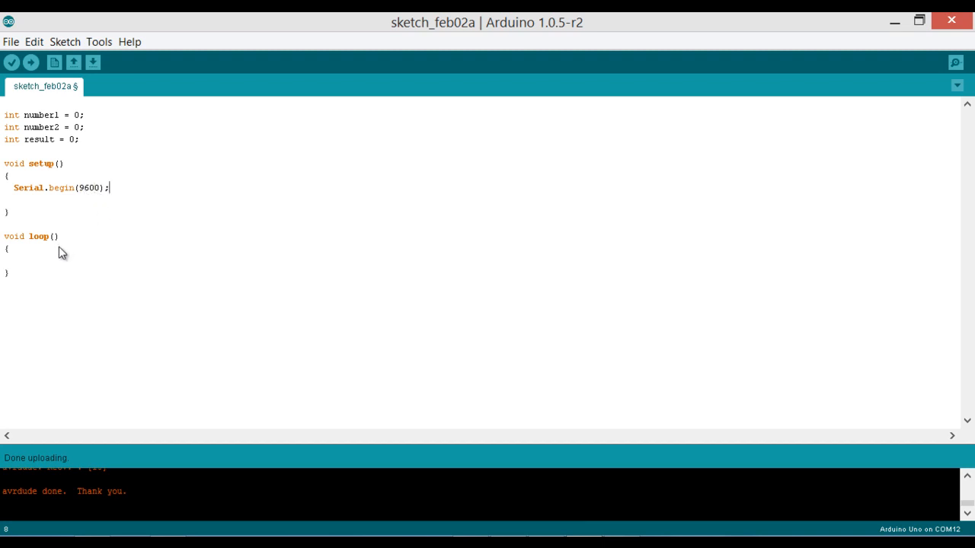
# Step: In loop() set number1 = 2, number2 = 5 and result = number1 + number2
pyautogui.click(14, 259)
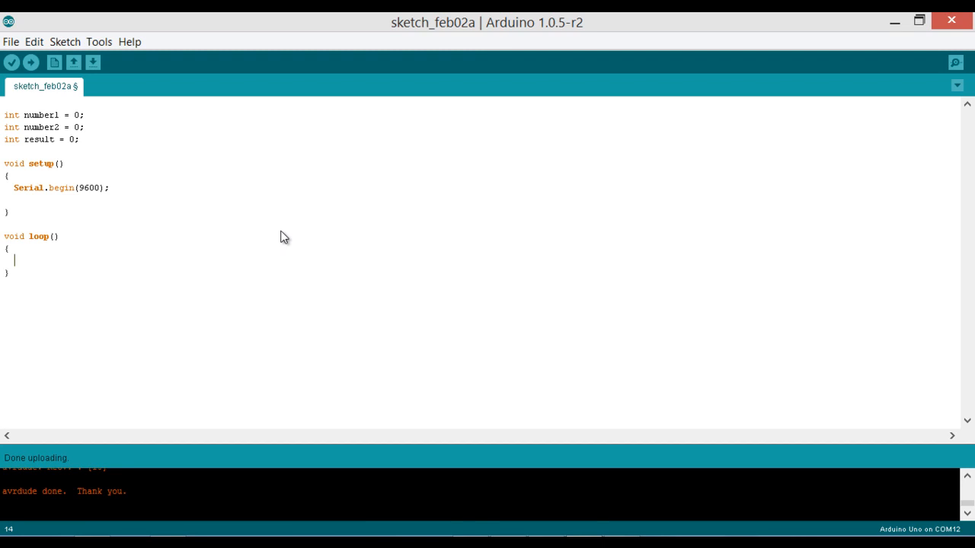
pyautogui.write('Seri')
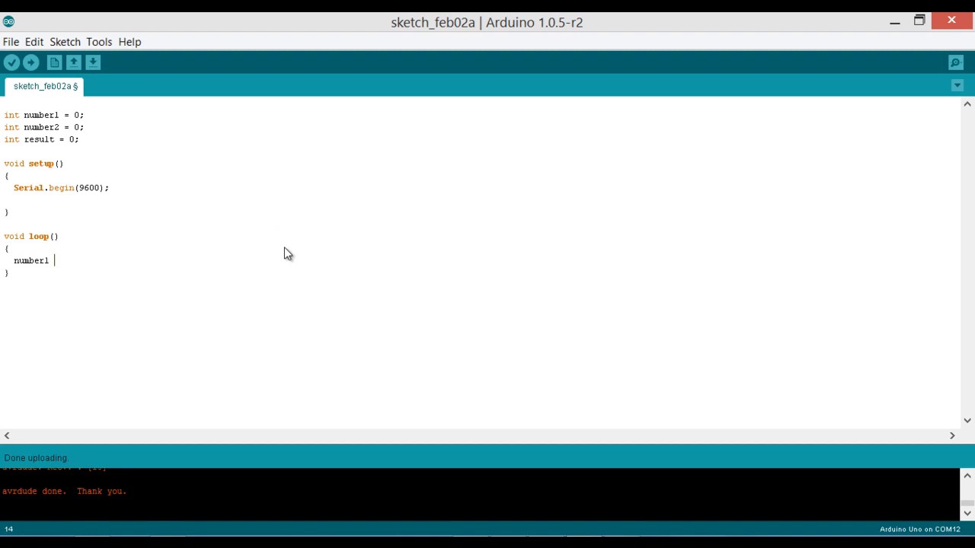
pyautogui.write('= 2;')
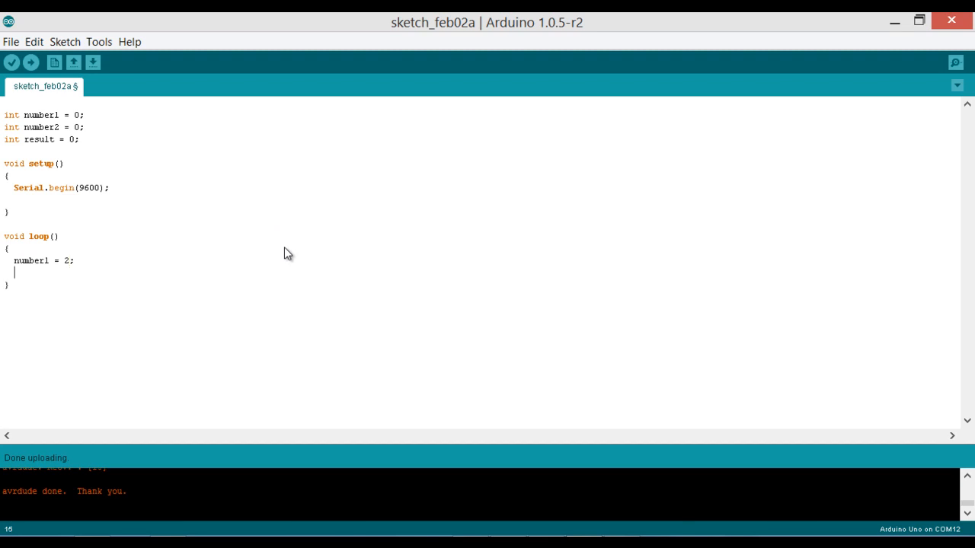
pyautogui.write('number 2 = 5;')
pyautogui.write('result =')
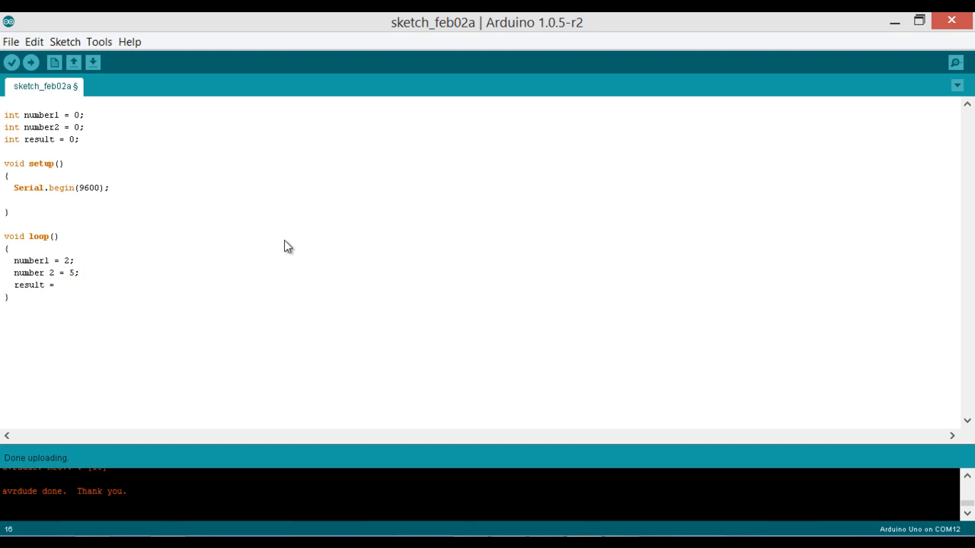
pyautogui.write('number1 + number')
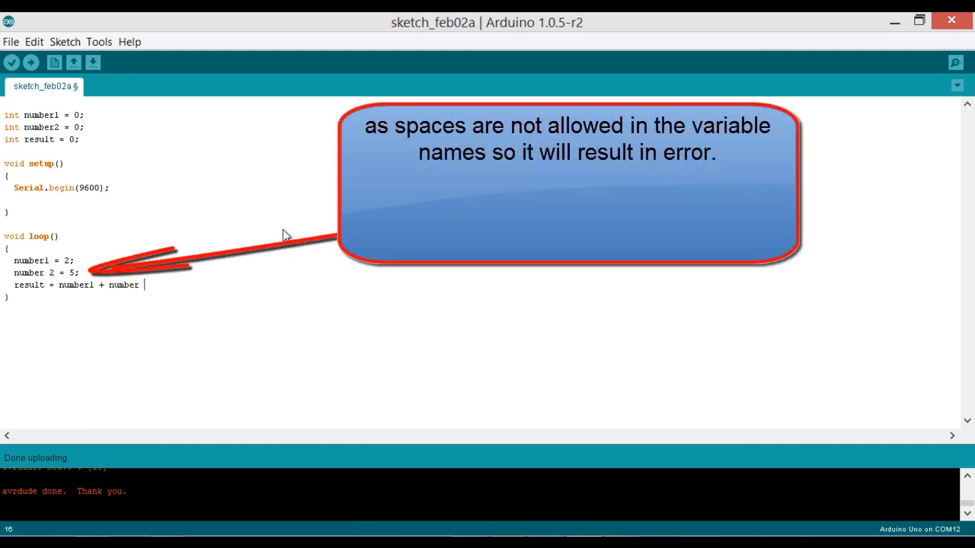
pyautogui.write('2 ;')
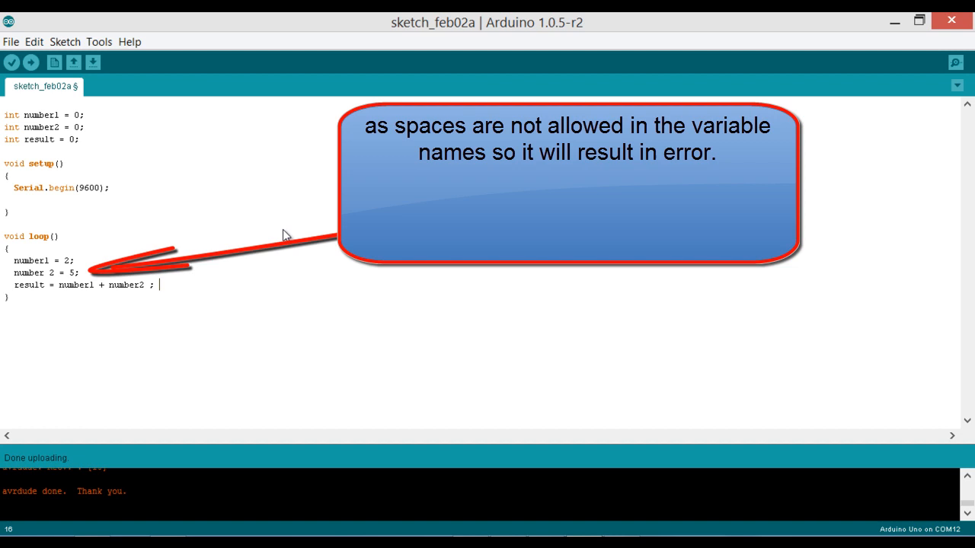
# Step: Print the label with Serial.print("result:");
pyautogui.write('Serial')
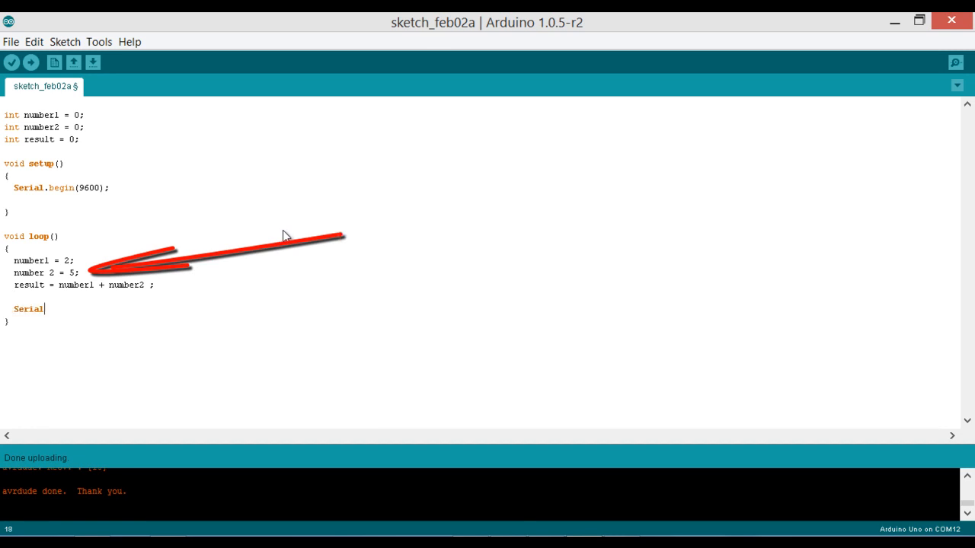
pyautogui.write('.print')
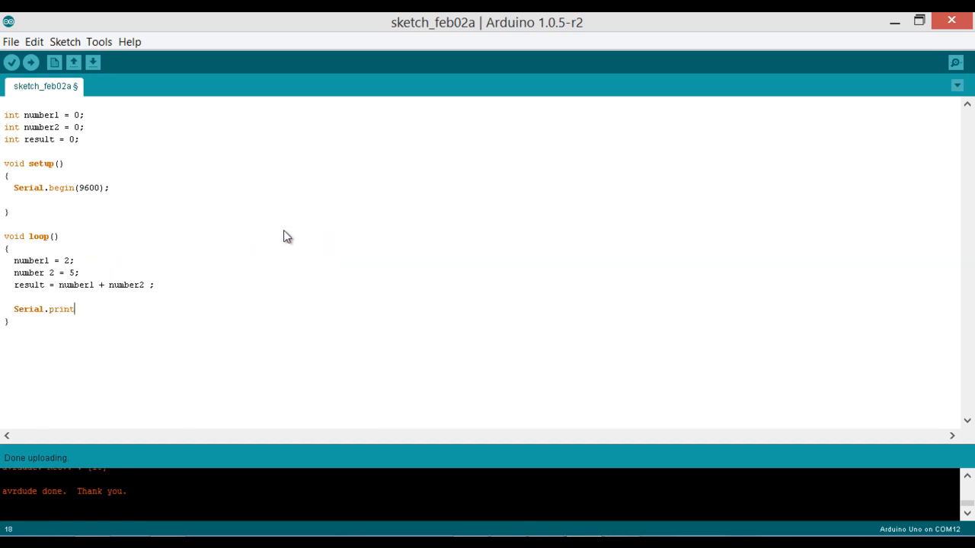
pyautogui.write('("')
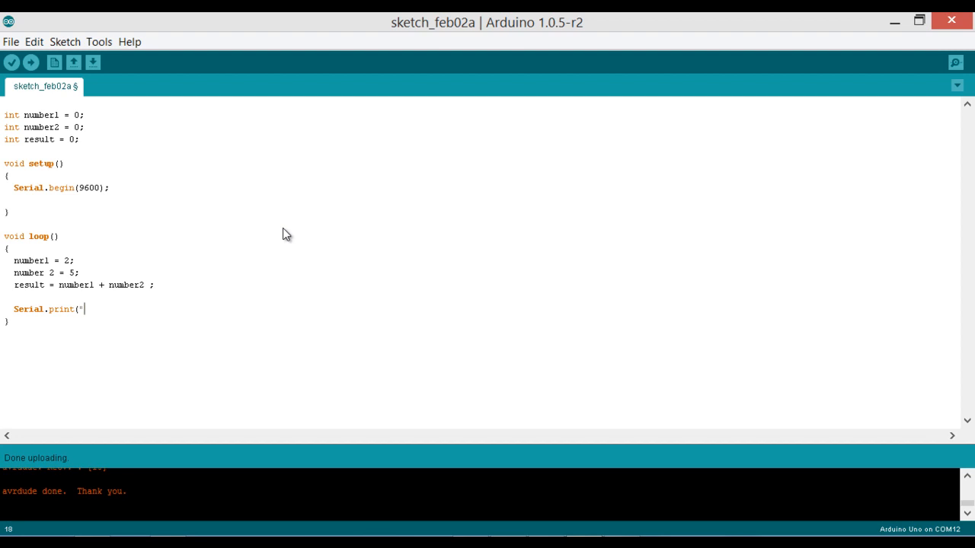
pyautogui.write('resul')
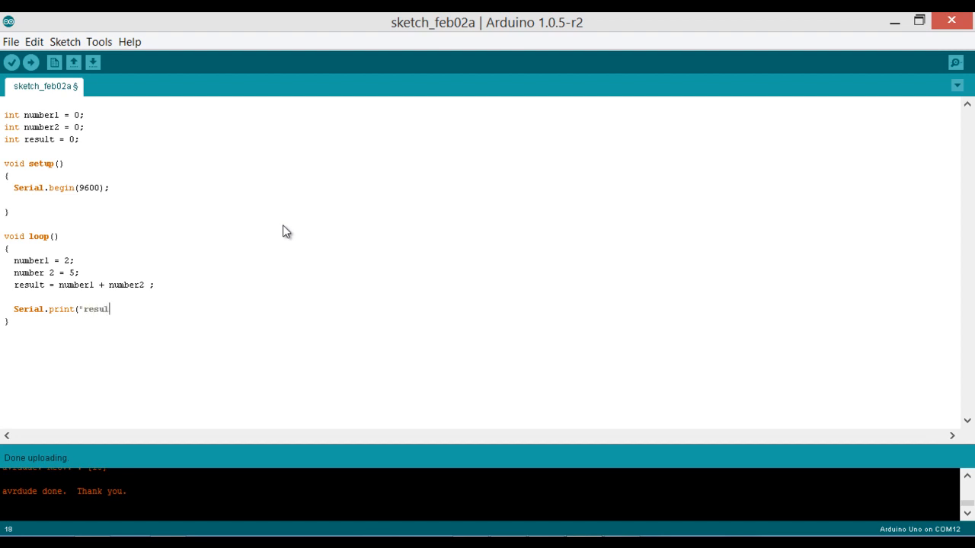
pyautogui.write('t:");')
pyautogui.write('Serial')
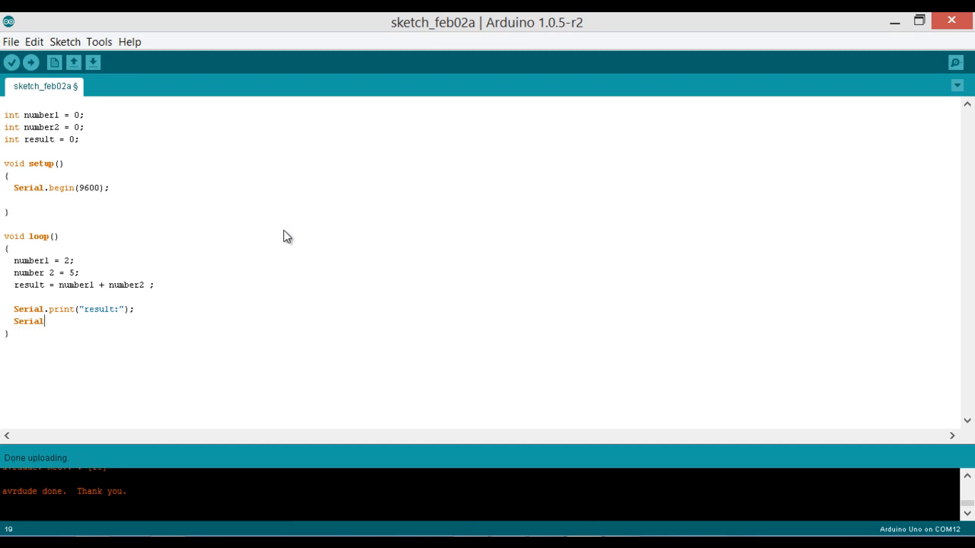
# Step: Print the value with Serial.println(result); and add delay(1000);
pyautogui.write('.println')
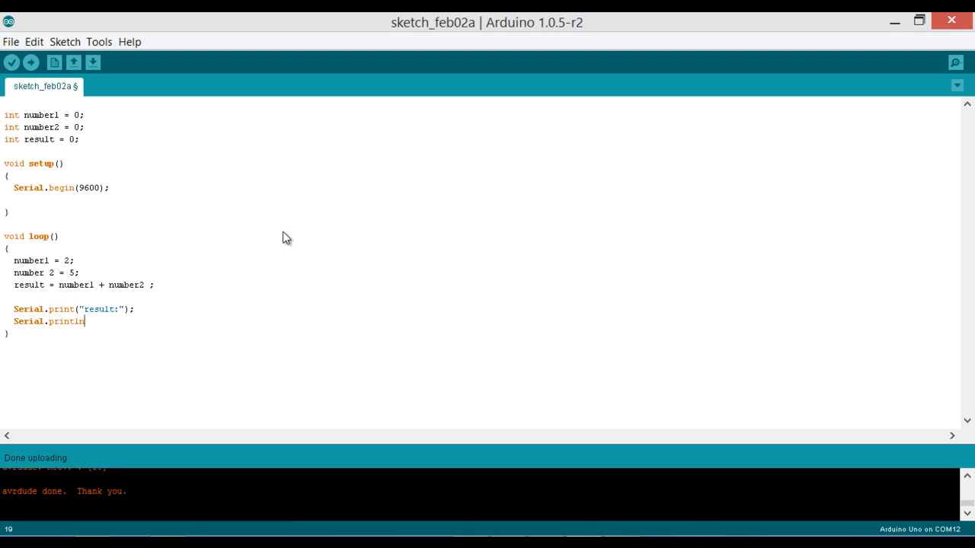
pyautogui.write('(')
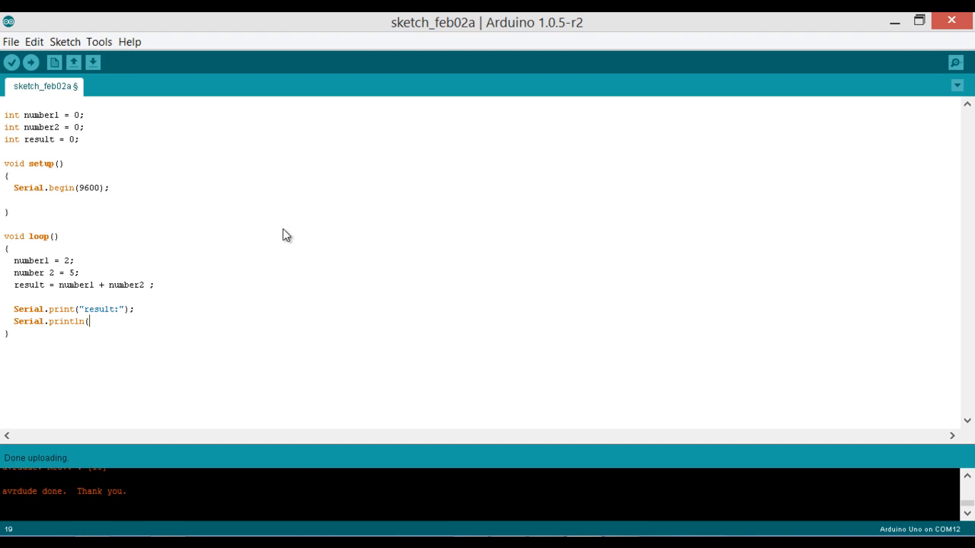
pyautogui.write('res')
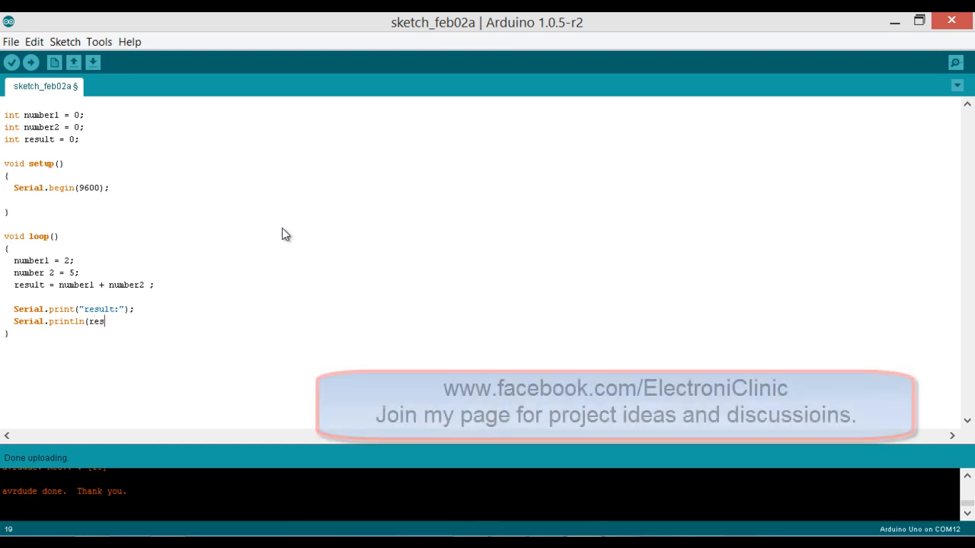
pyautogui.write('ult);')
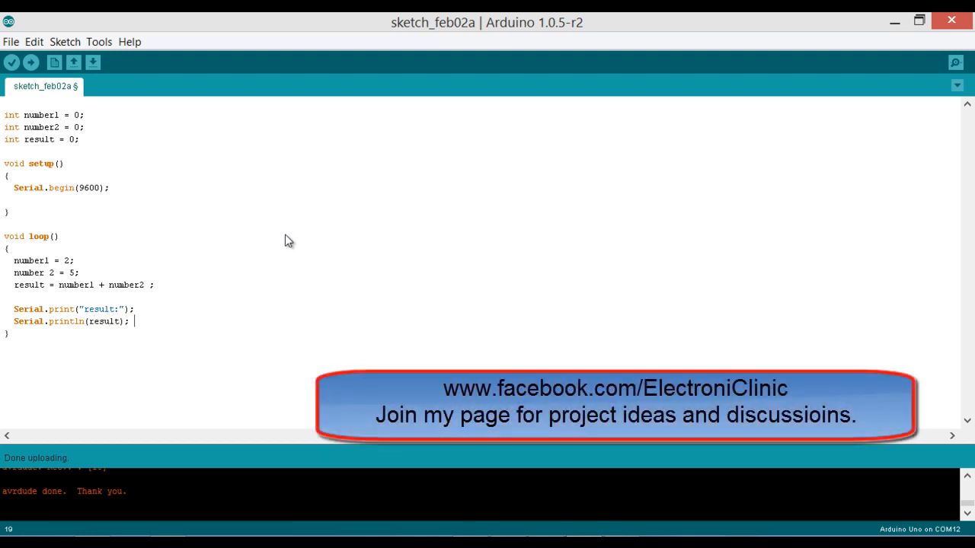
pyautogui.write('delay(')
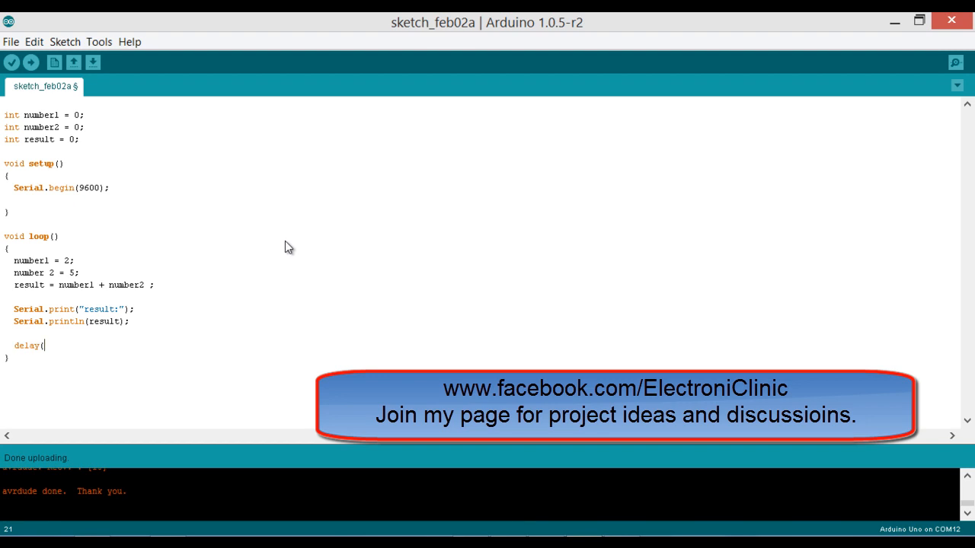
pyautogui.write('1000')
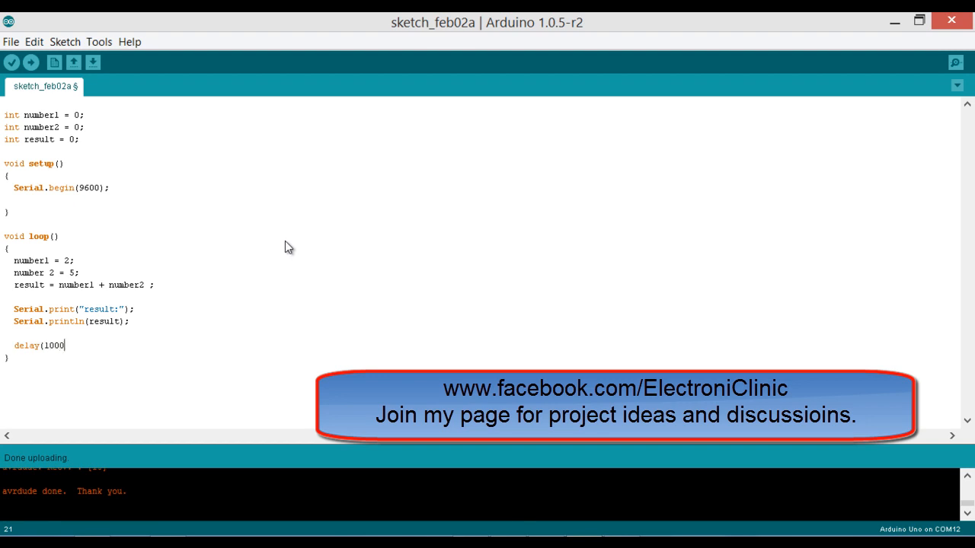
pyautogui.write(');')
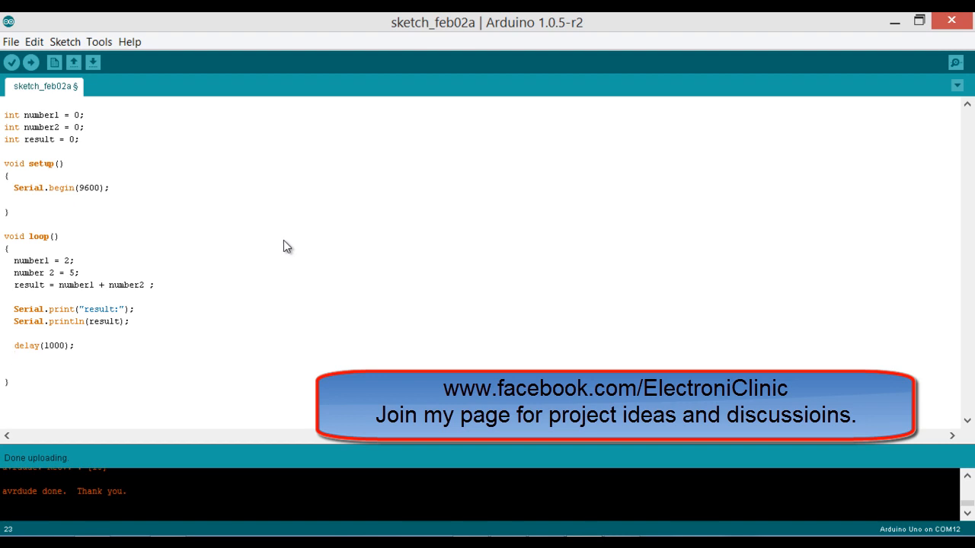
pyautogui.moveTo(140, 332)
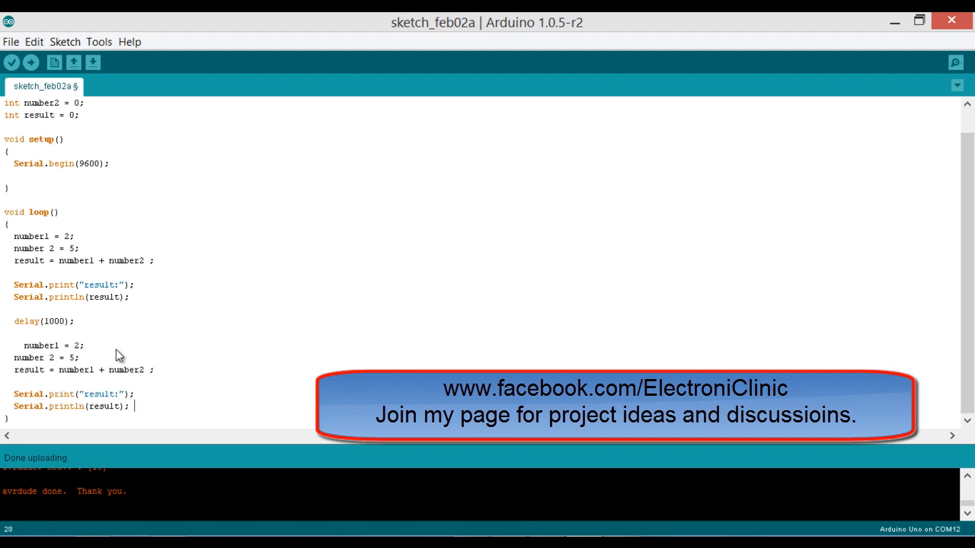
pyautogui.moveTo(82, 356)
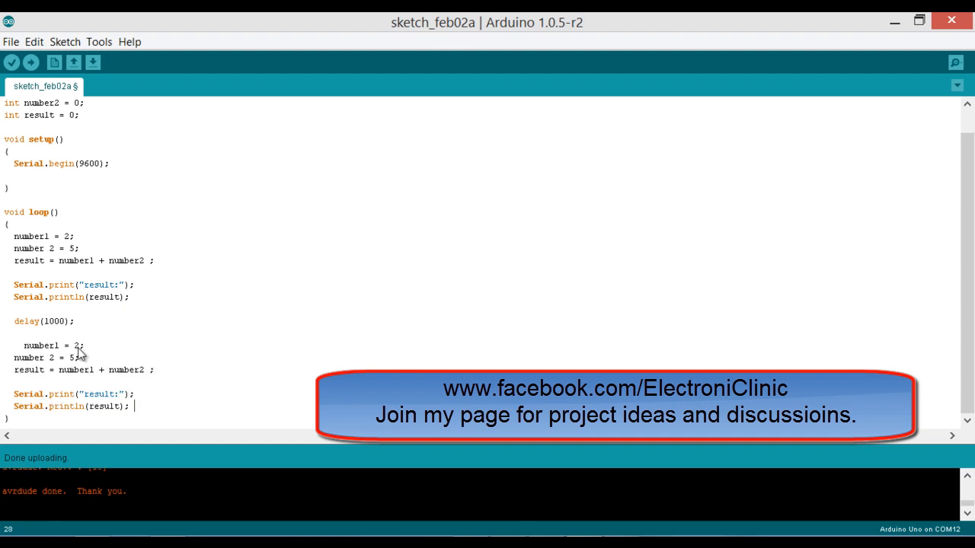
# Step: Add two more blocks to loop() adding 10+20 and 60+10, each printed and followed by delay(1000)
pyautogui.write('10')
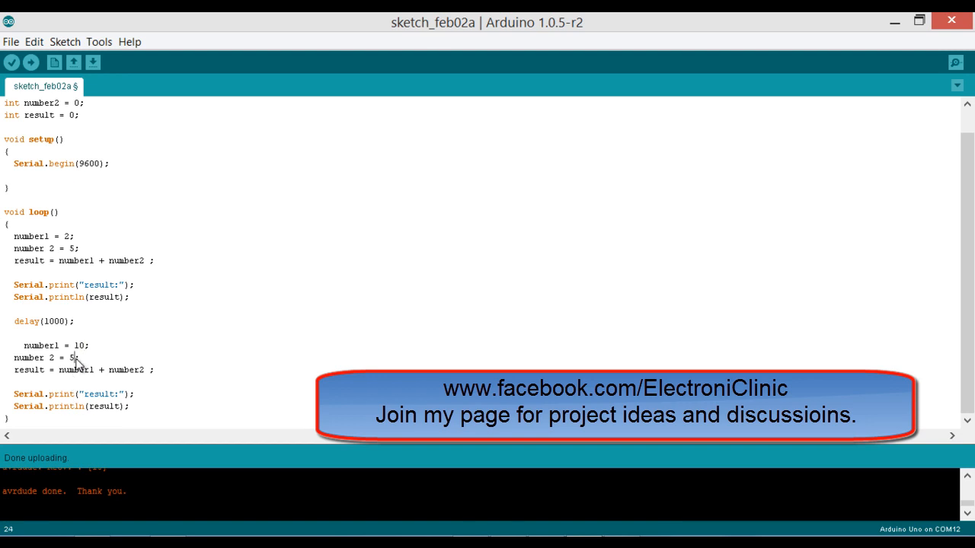
pyautogui.write('20')
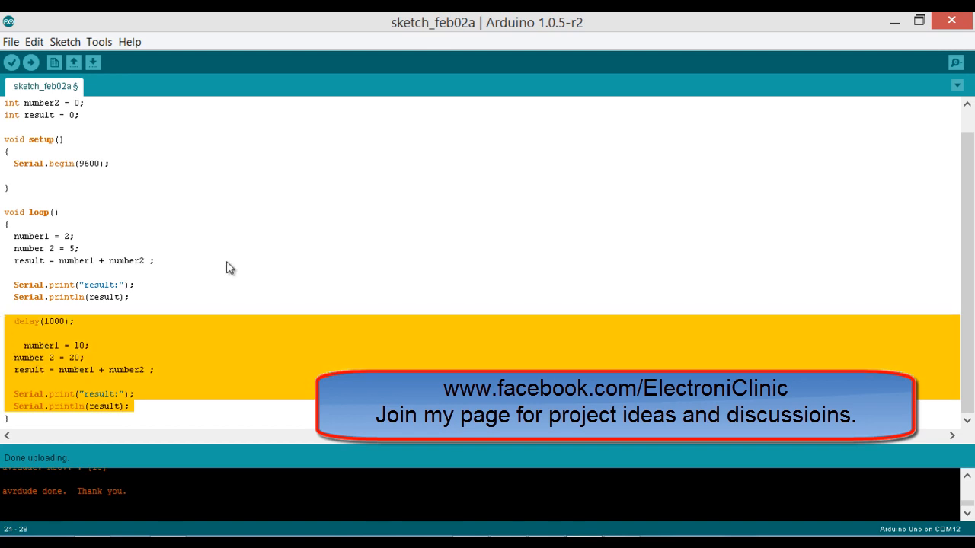
pyautogui.click(166, 405)
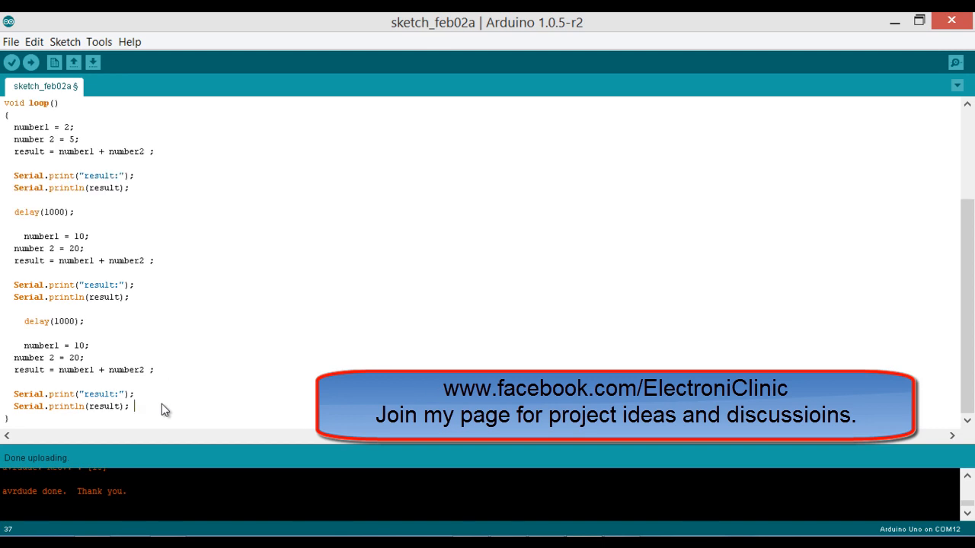
pyautogui.moveTo(82, 351)
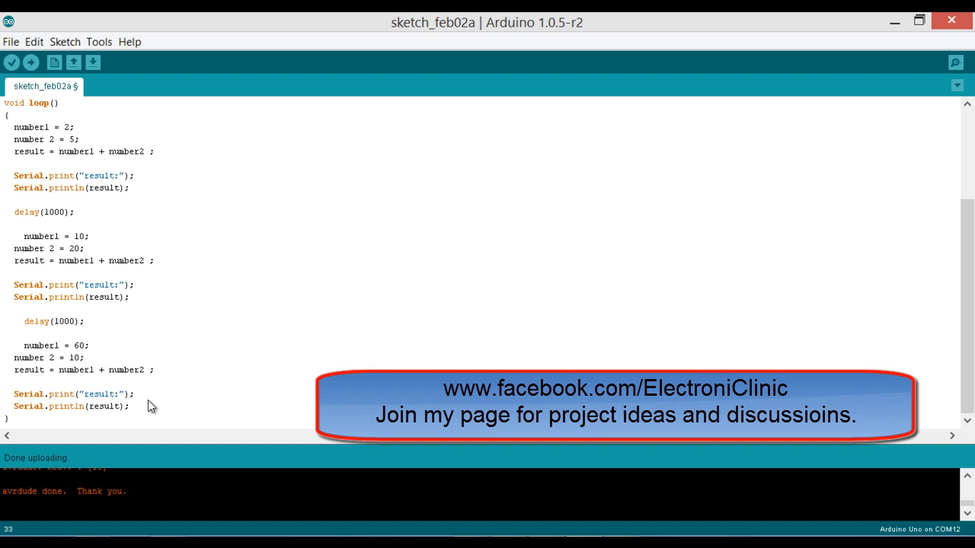
pyautogui.scroll(-3)
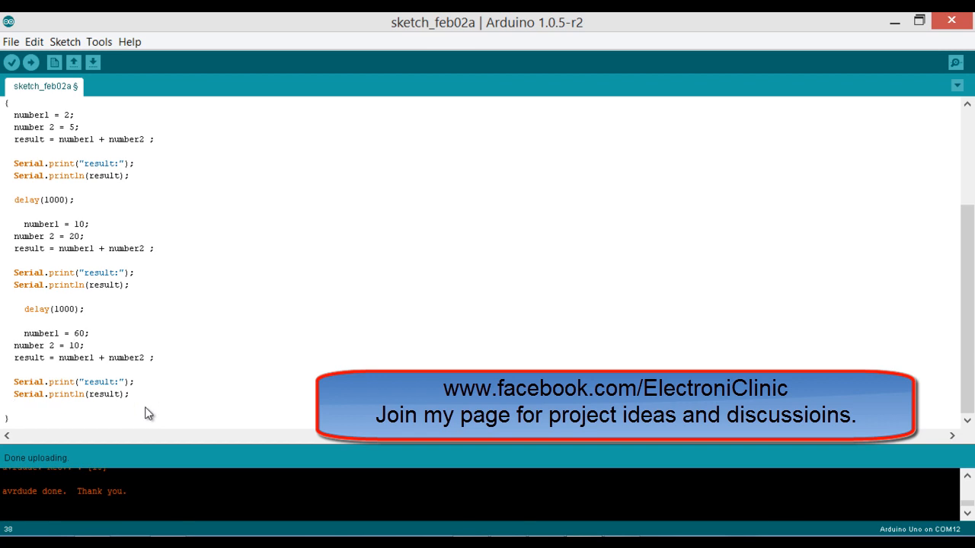
pyautogui.write('delay(')
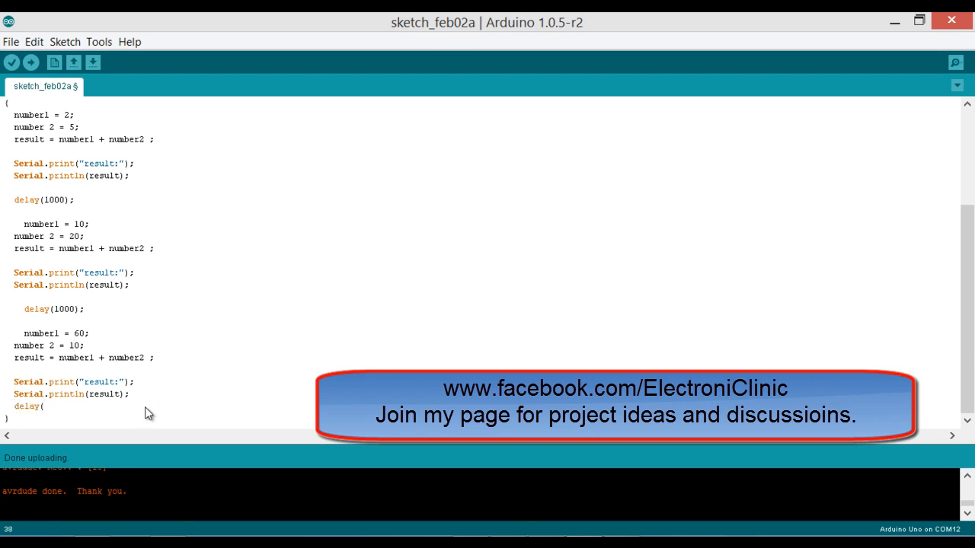
pyautogui.write('1000);')
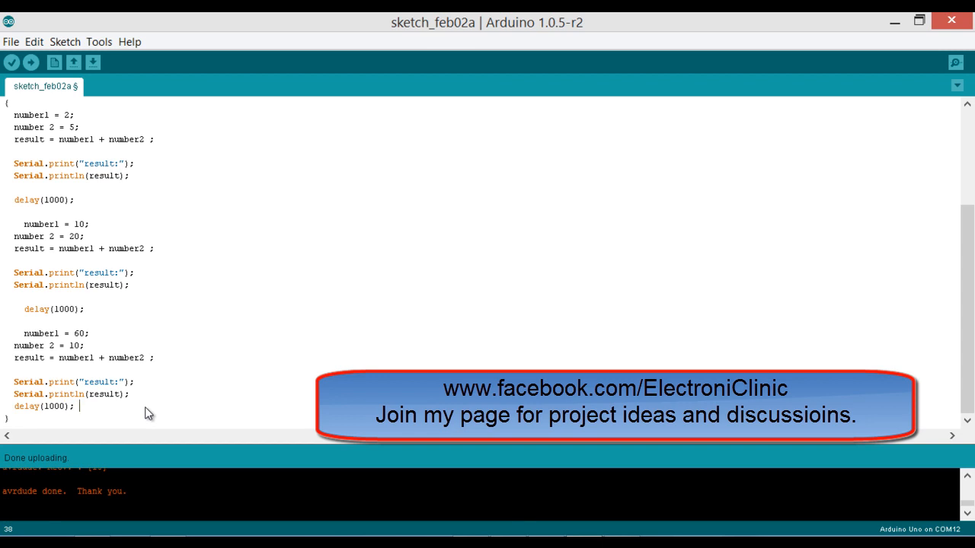
pyautogui.scroll(-3)
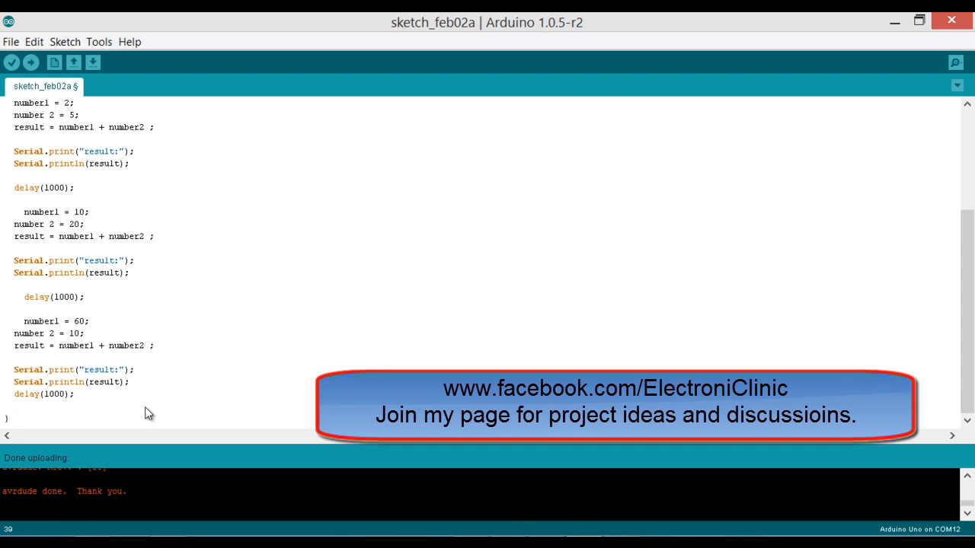
pyautogui.moveTo(55, 171)
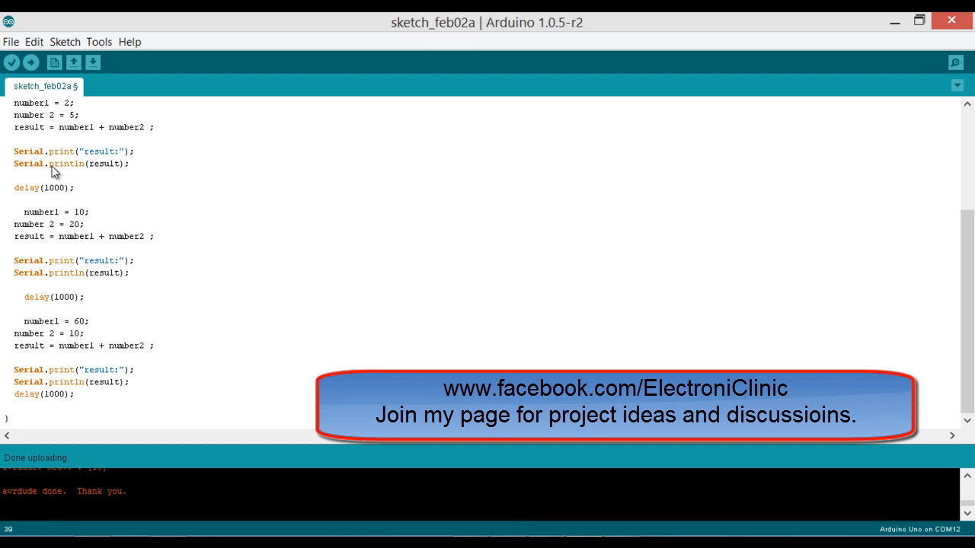
pyautogui.moveTo(146, 110)
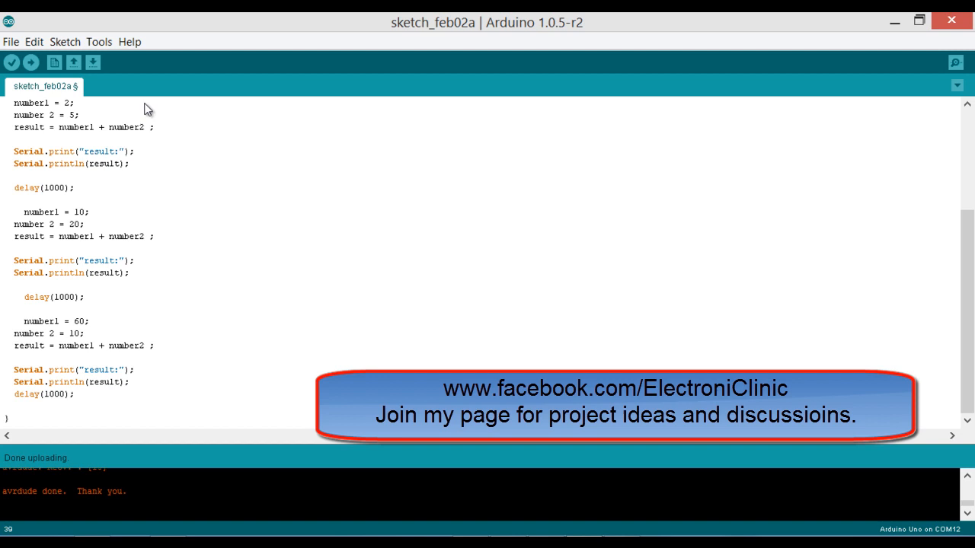
# Step: Select COM12 as the serial port under Tools
pyautogui.click(99, 41)
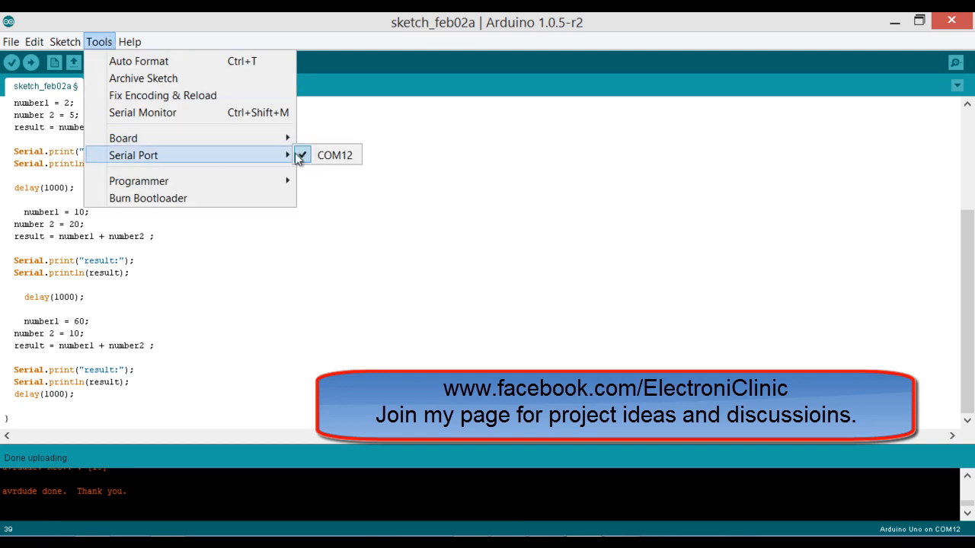
pyautogui.moveTo(333, 238)
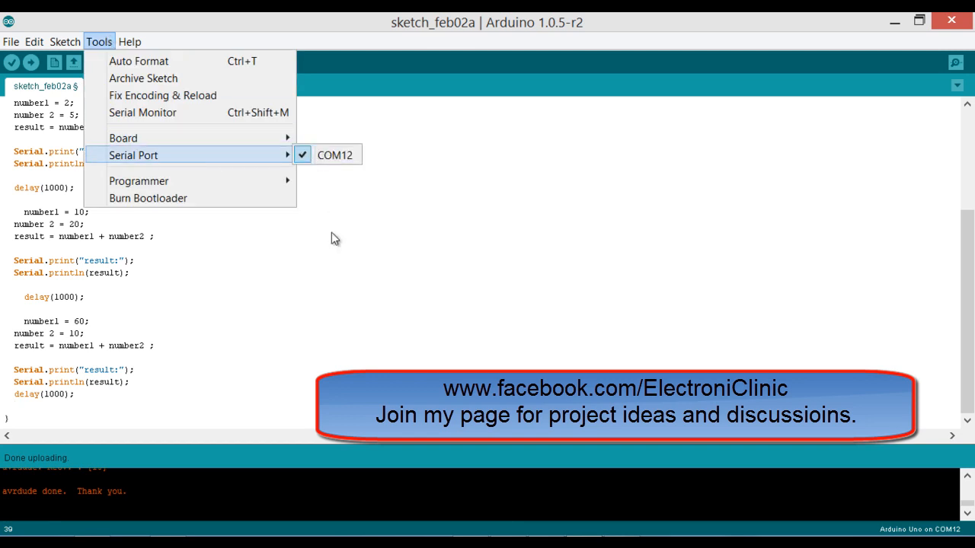
pyautogui.click(31, 63)
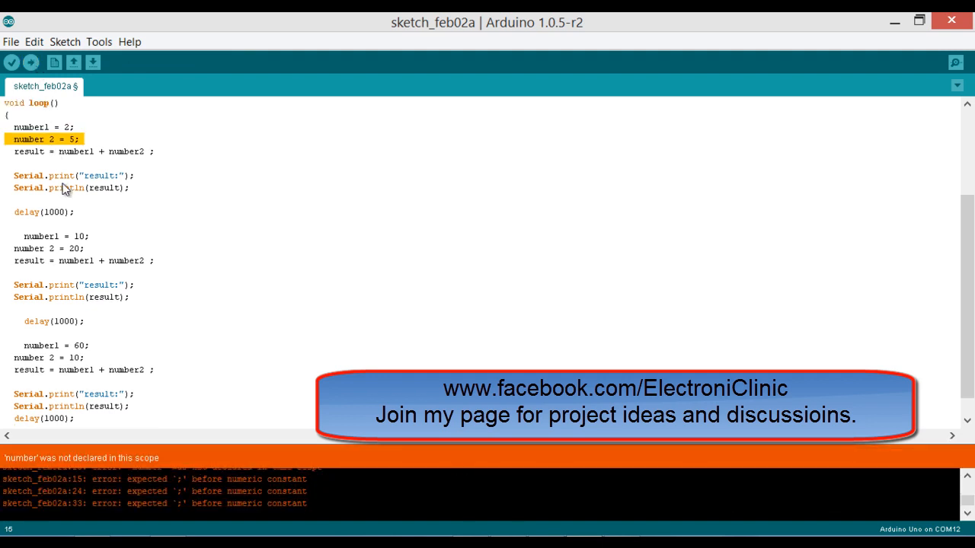
pyautogui.moveTo(49, 145)
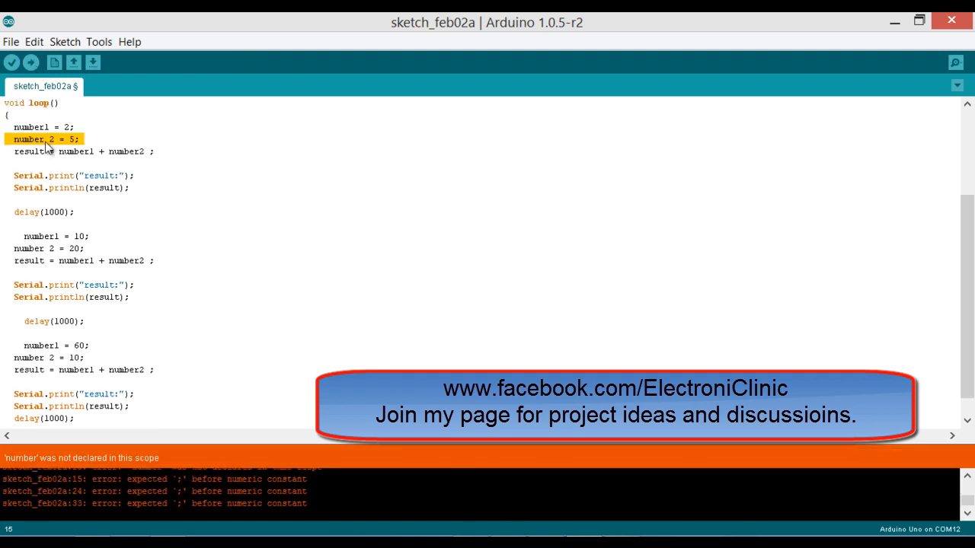
# Step: Correct 'number 2' to number2 in the first two blocks, re-uploading to check errors
pyautogui.click(49, 140)
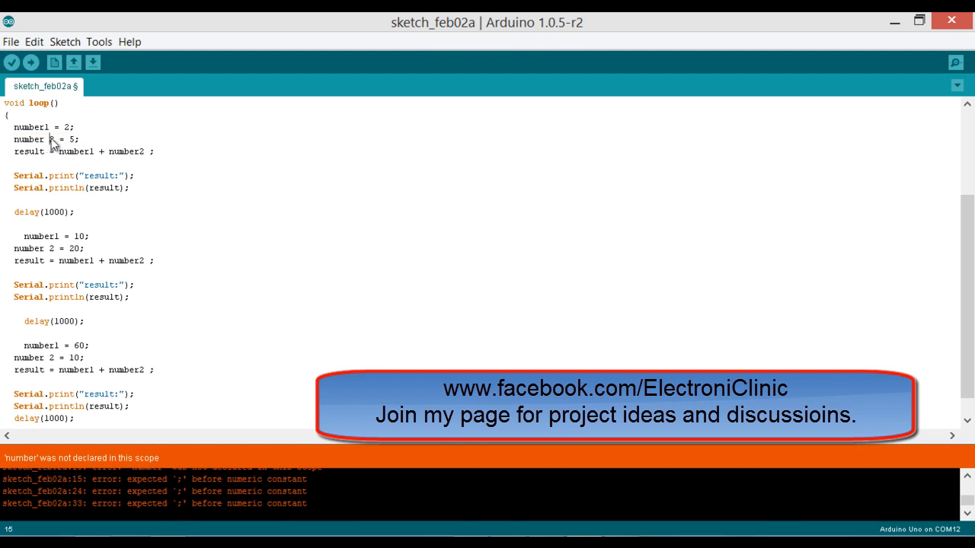
pyautogui.click(34, 42)
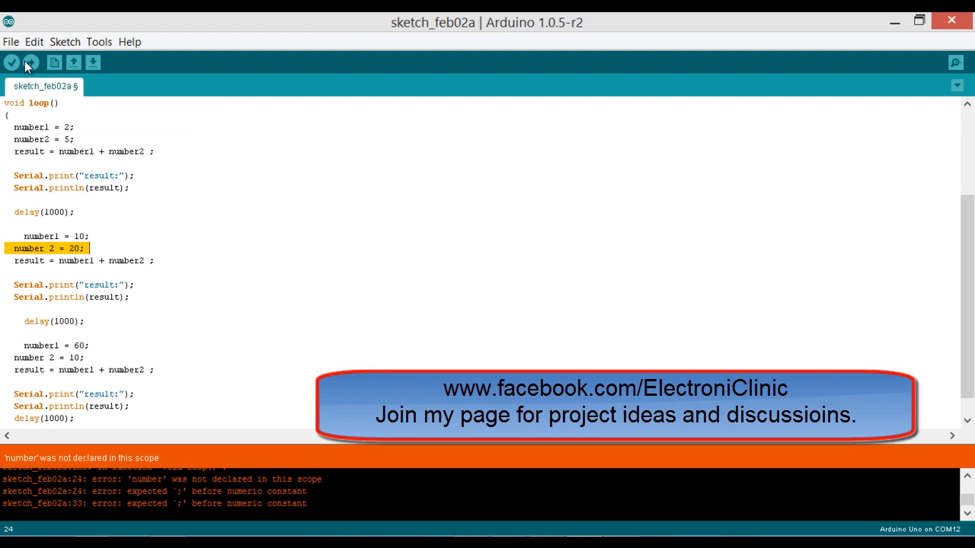
pyautogui.click(49, 248)
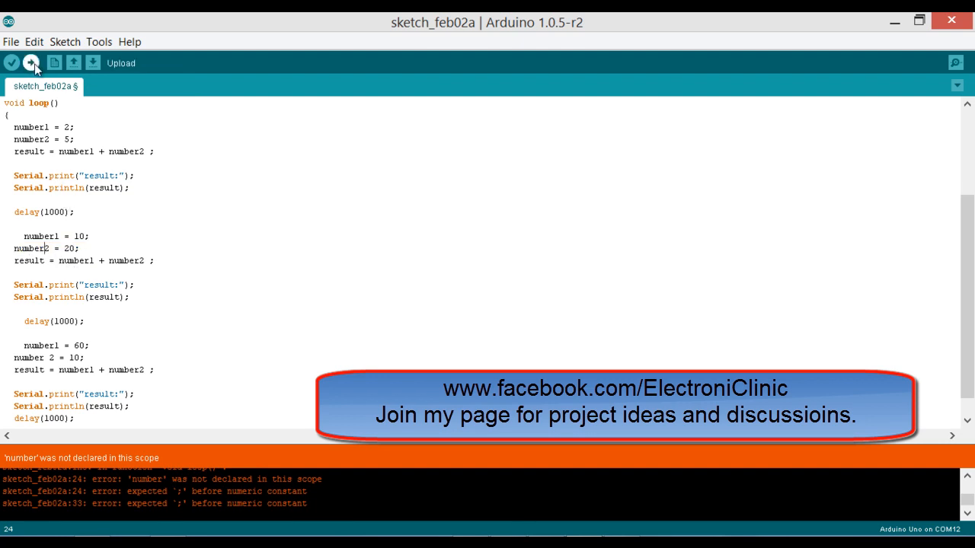
pyautogui.click(13, 63)
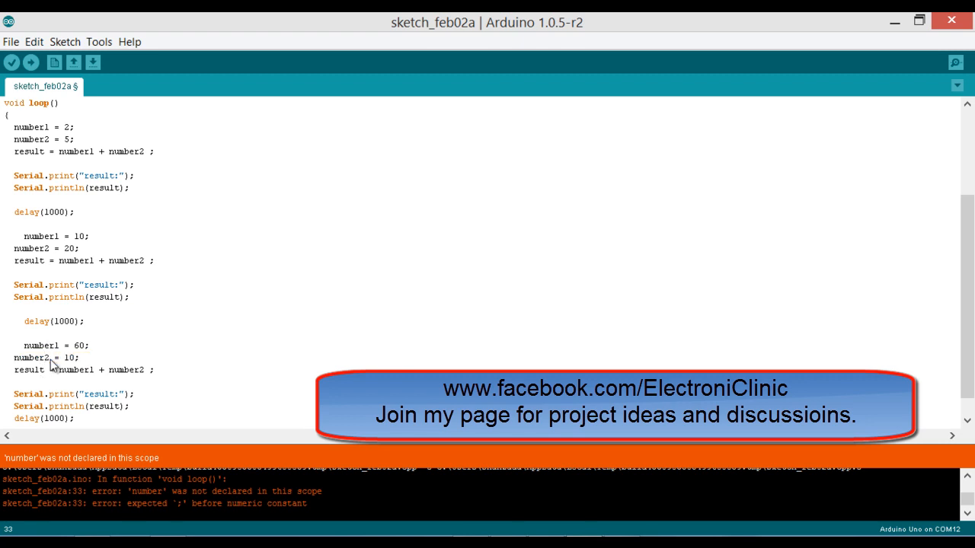
# Step: Fix the third number2 typo so the upload completes, then bring up the Serial Monitor
pyautogui.click(30, 63)
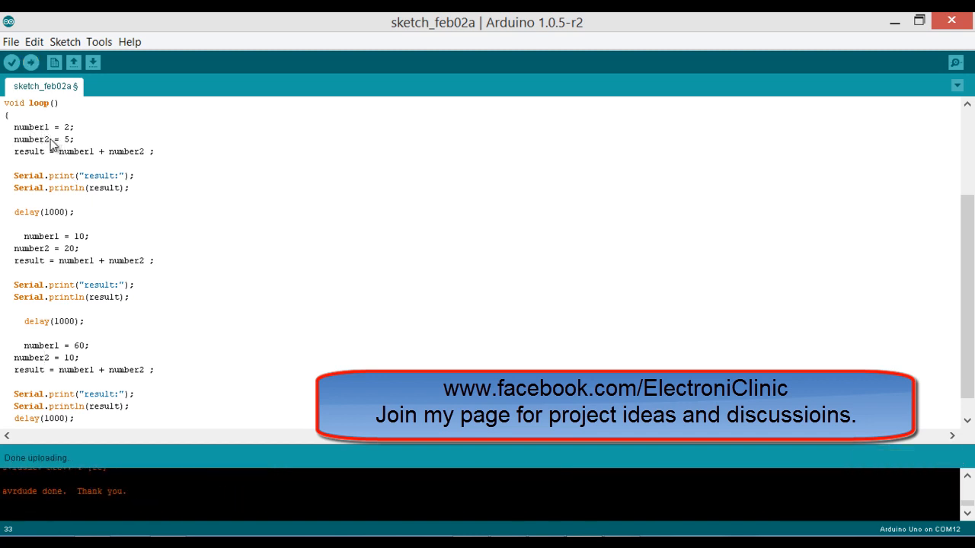
pyautogui.click(954, 62)
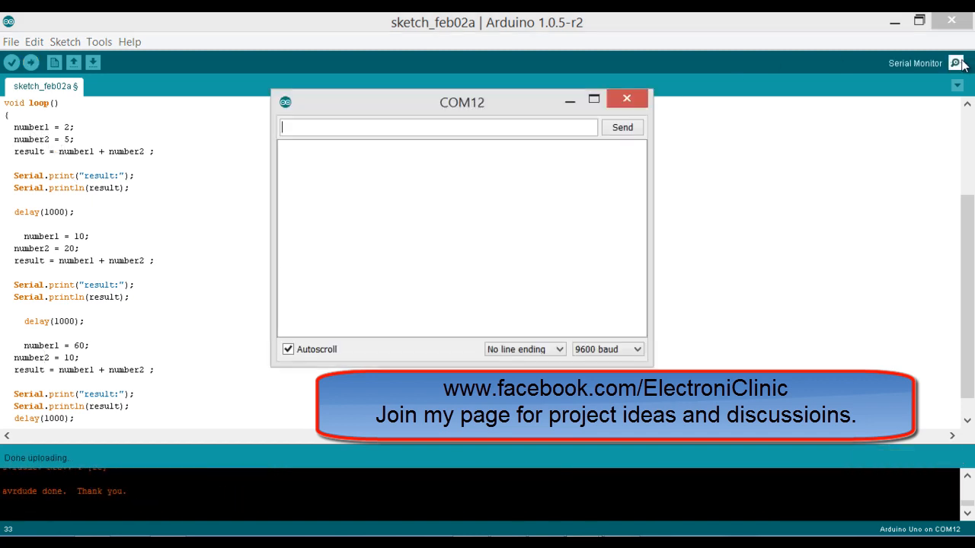
# Step: Watch result:7, result:30 and result:70 repeat in the COM12 monitor, then close it
pyautogui.moveTo(461, 102); pyautogui.dragTo(429, 82)
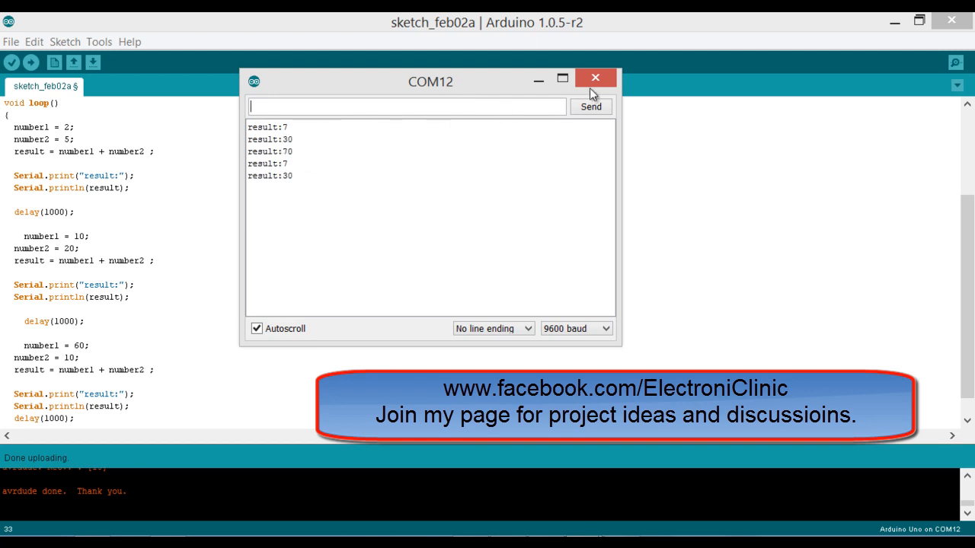
pyautogui.click(594, 77)
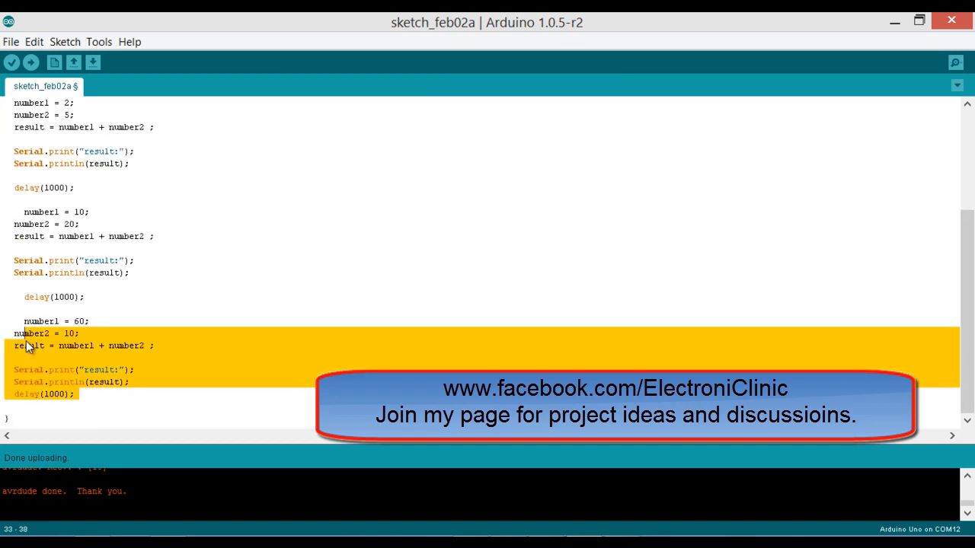
# Step: Delete all calculation and printing code from loop(), leaving only its braces
pyautogui.doubleClick(110, 163)
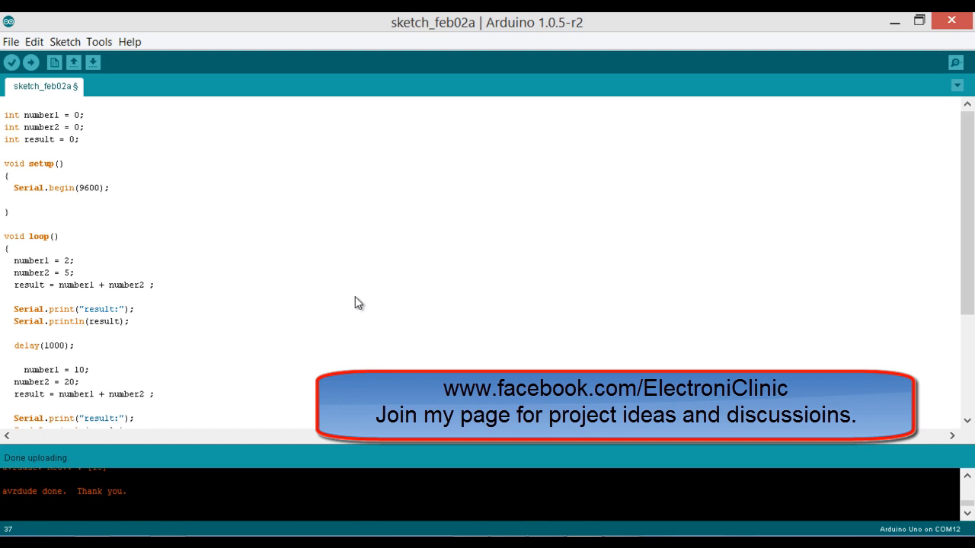
pyautogui.scroll(-3)
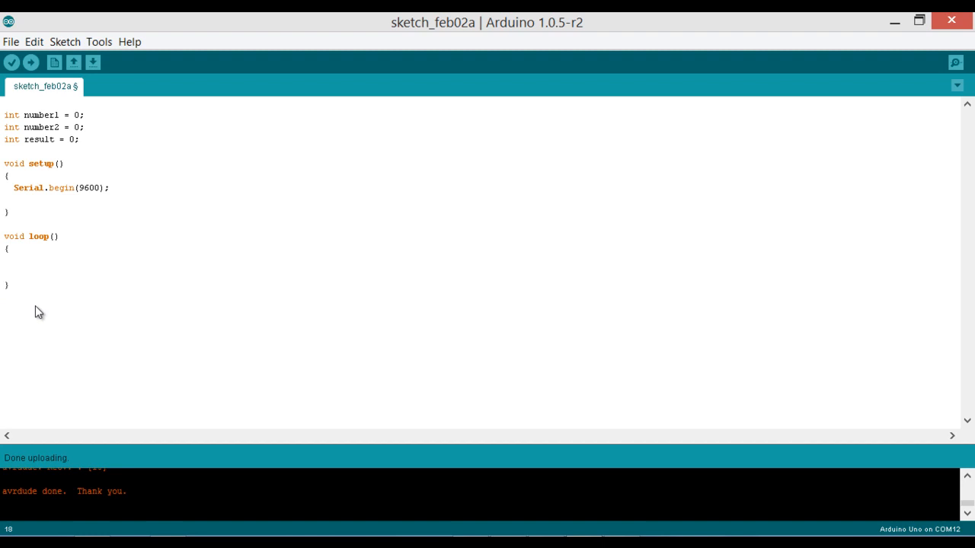
# Step: Write an empty void addition(int a, int b) function below loop()
pyautogui.write('void a')
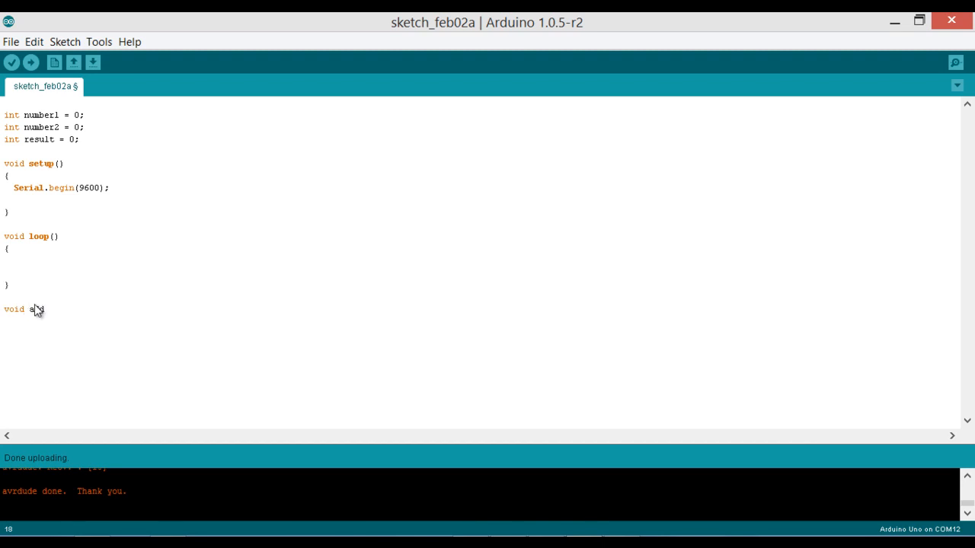
pyautogui.write('ddition(')
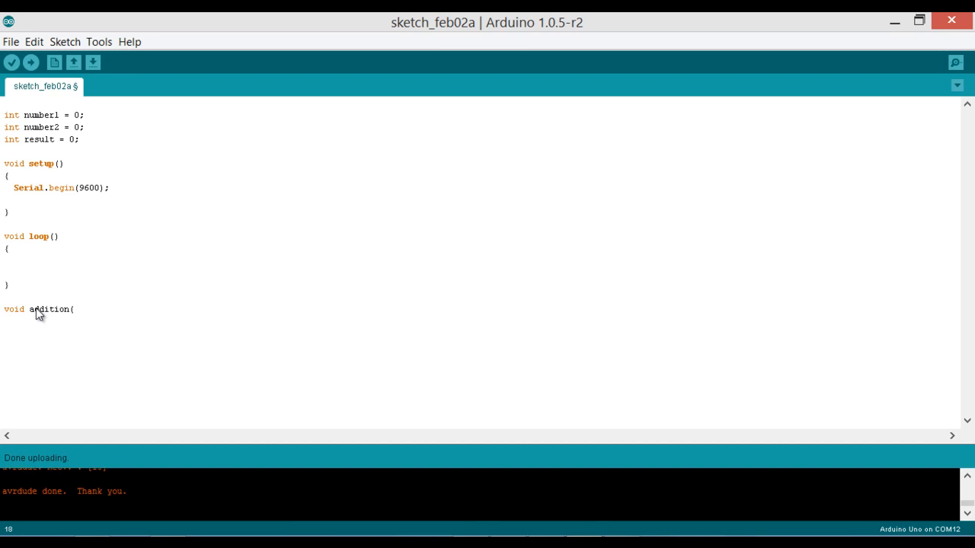
pyautogui.write('int a, int')
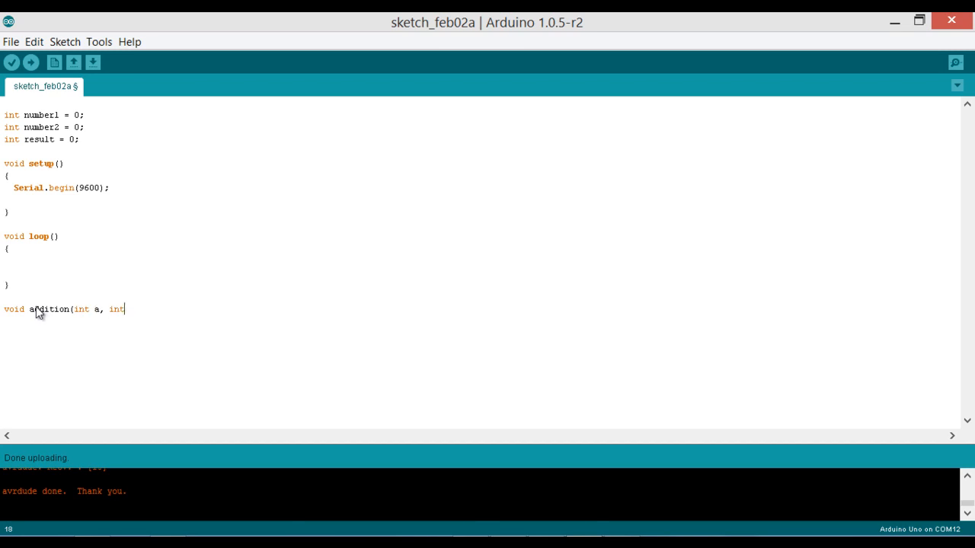
pyautogui.write('b)')
pyautogui.write('{')
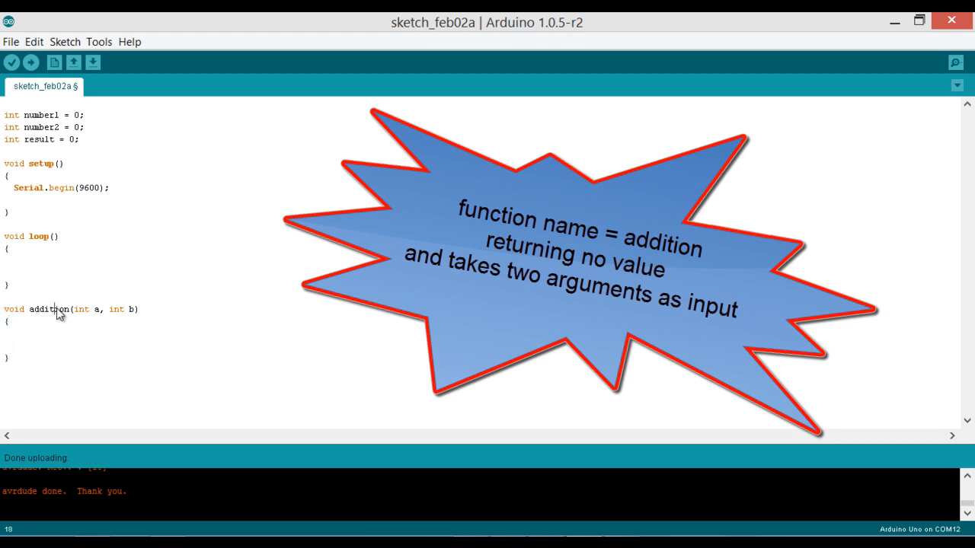
pyautogui.moveTo(7, 314)
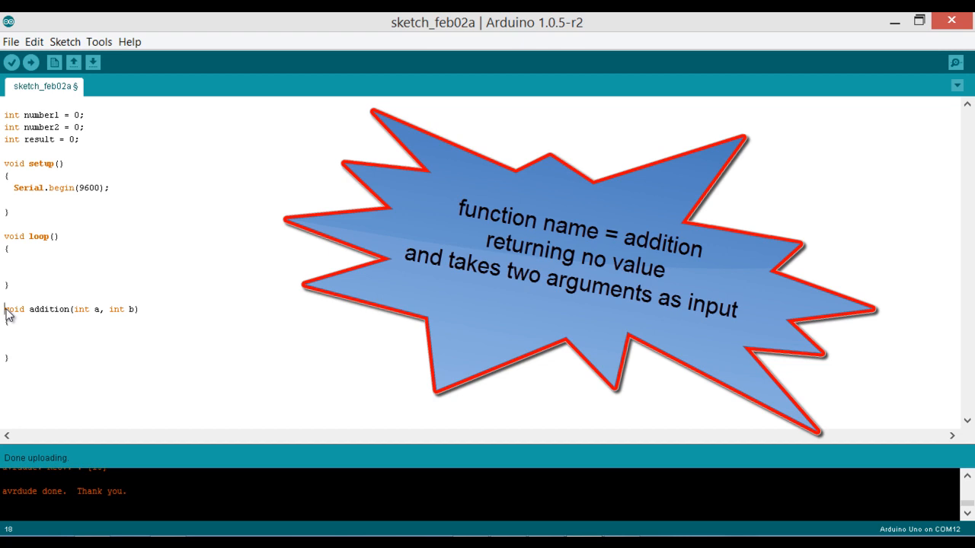
pyautogui.moveTo(122, 320)
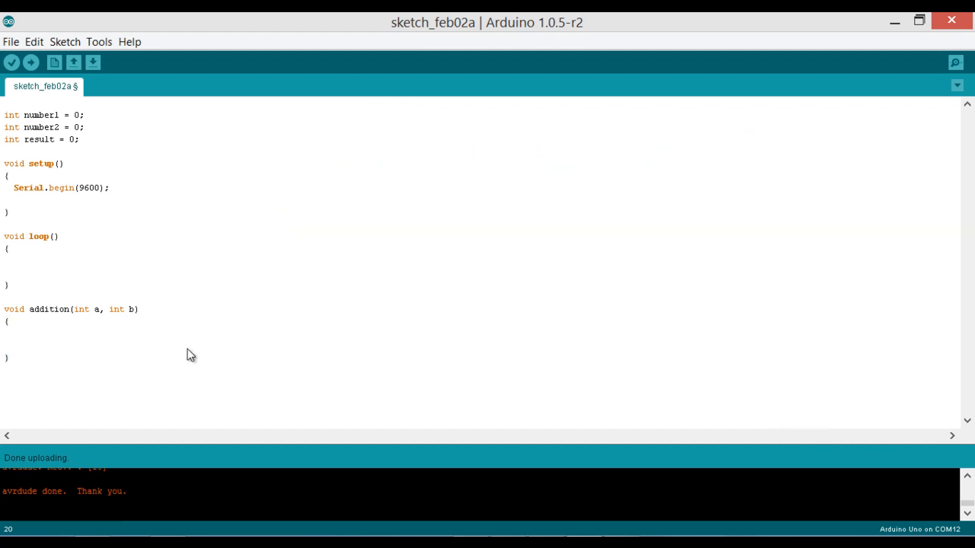
# Step: In addition() compute result = a + b;
pyautogui.write('result')
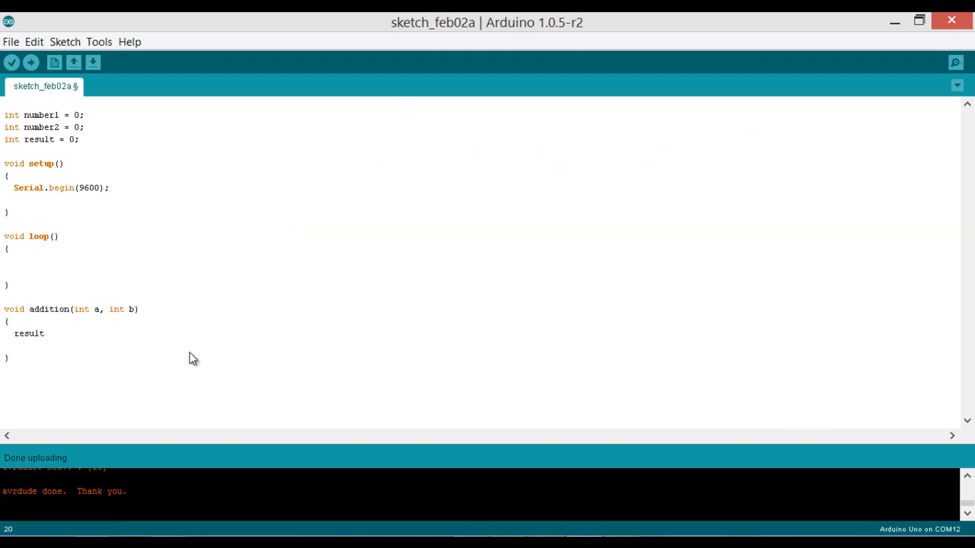
pyautogui.write('=')
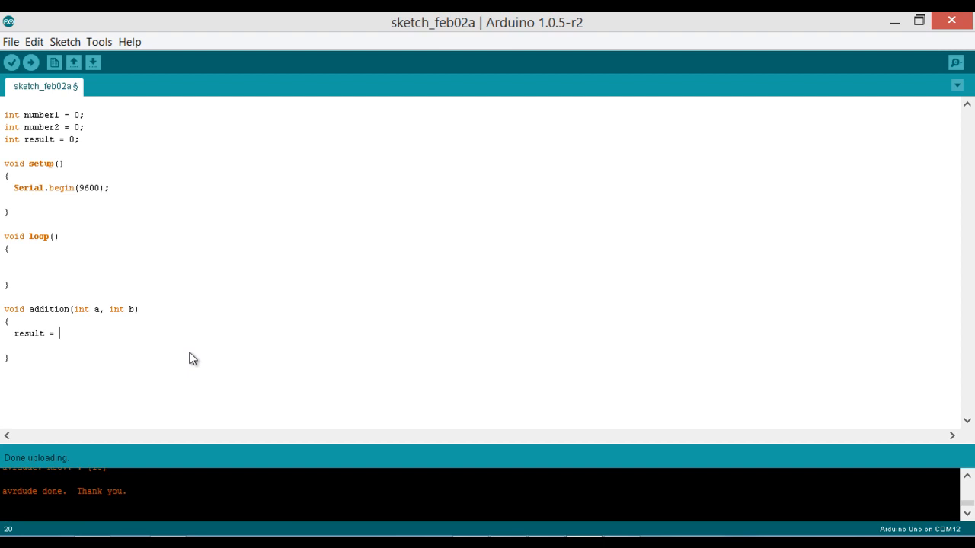
pyautogui.write('a +')
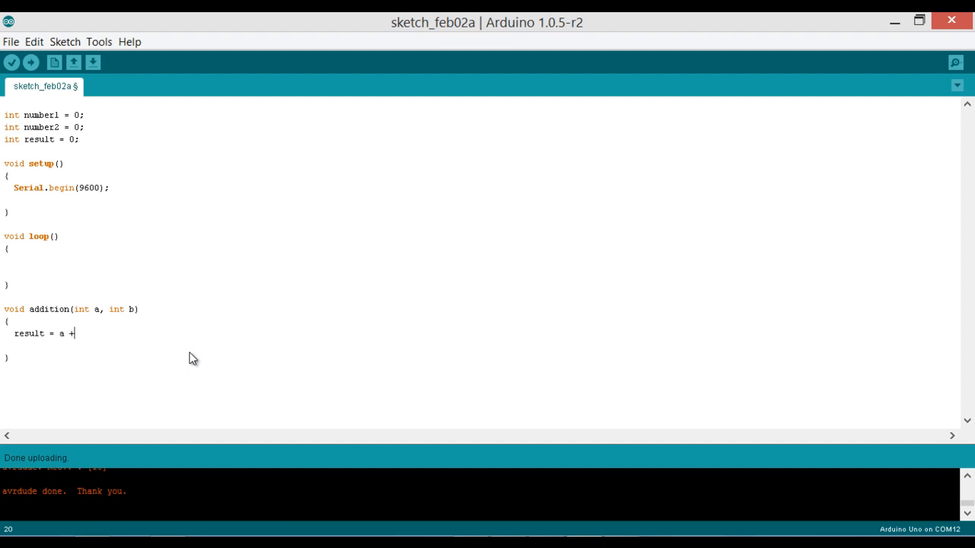
pyautogui.write('b;')
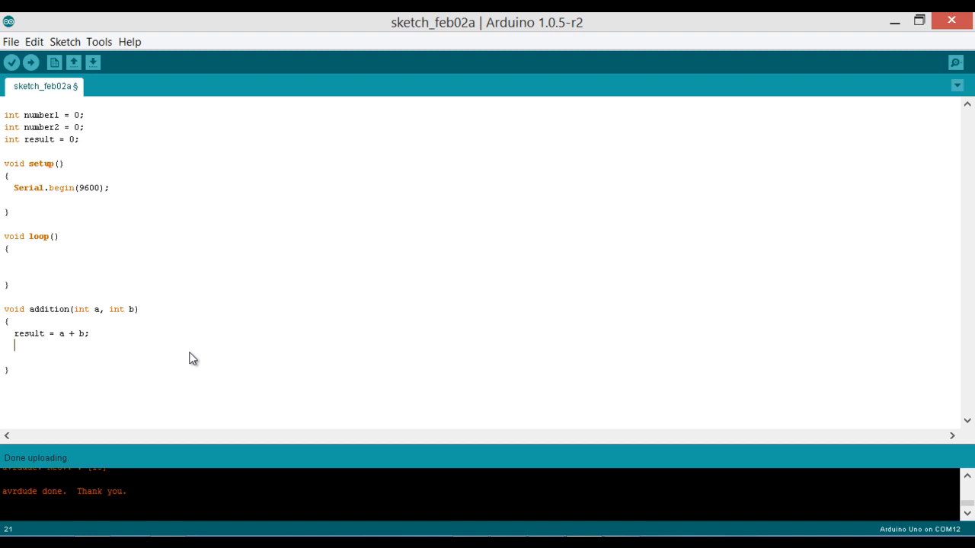
# Step: Print "Result:" with Serial.print, then result with Serial.println
pyautogui.write('Serial.')
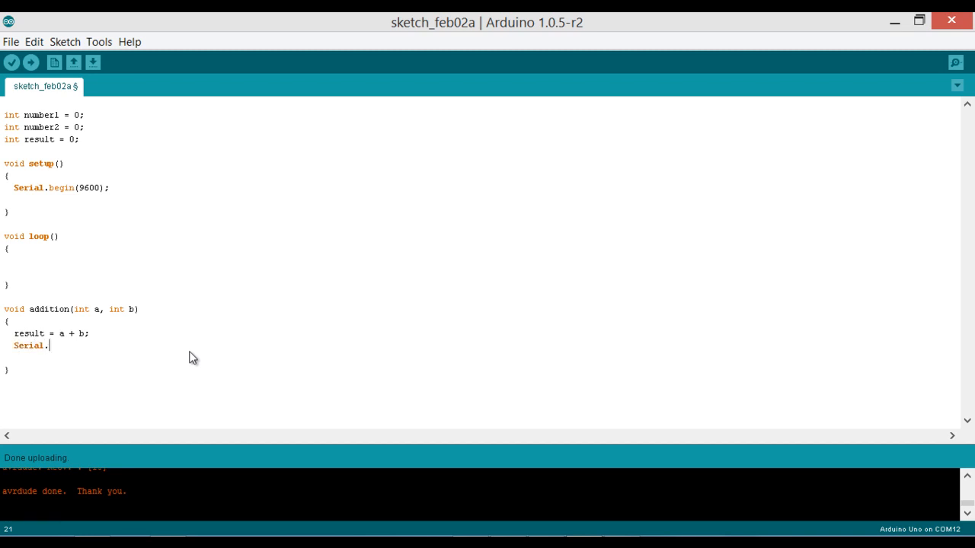
pyautogui.write('print(')
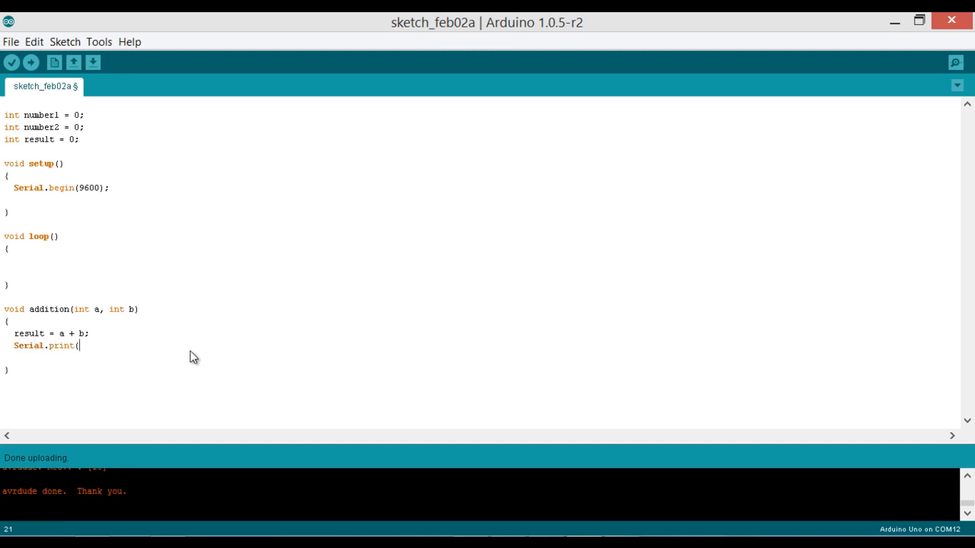
pyautogui.write('"Rs')
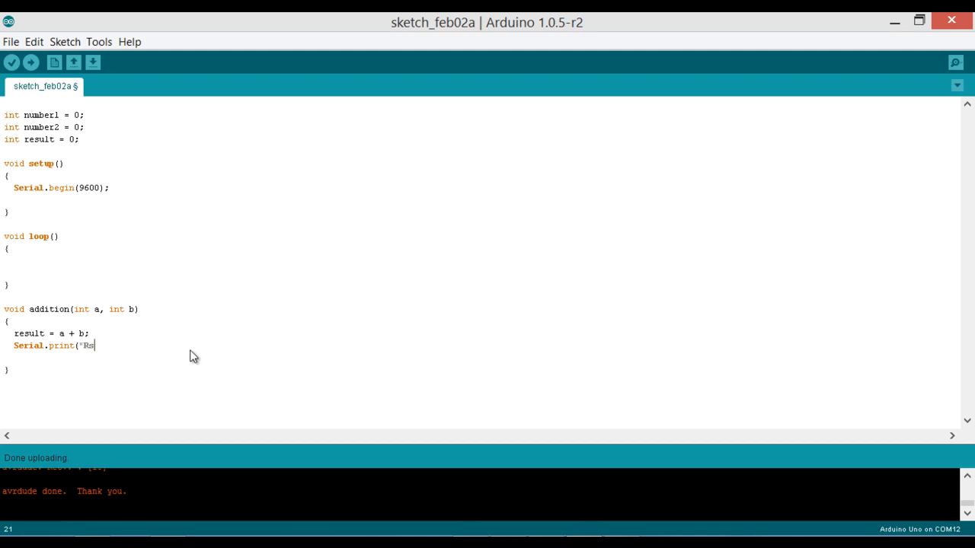
pyautogui.write('Result:')
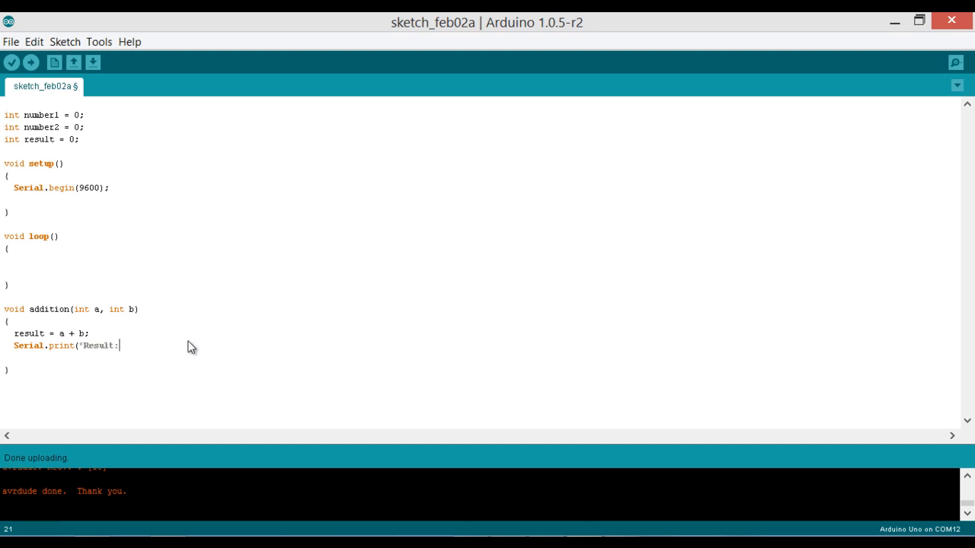
pyautogui.write('");')
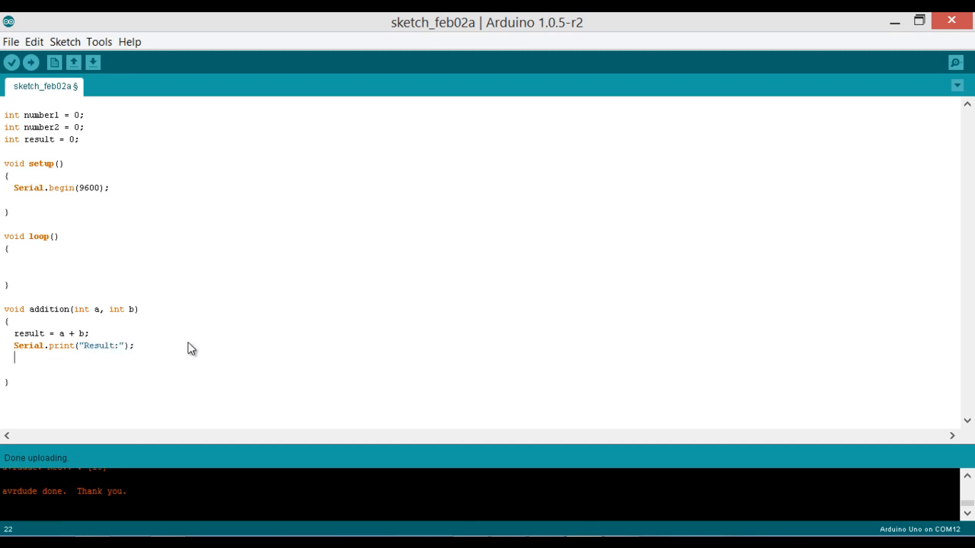
pyautogui.write('Serial.')
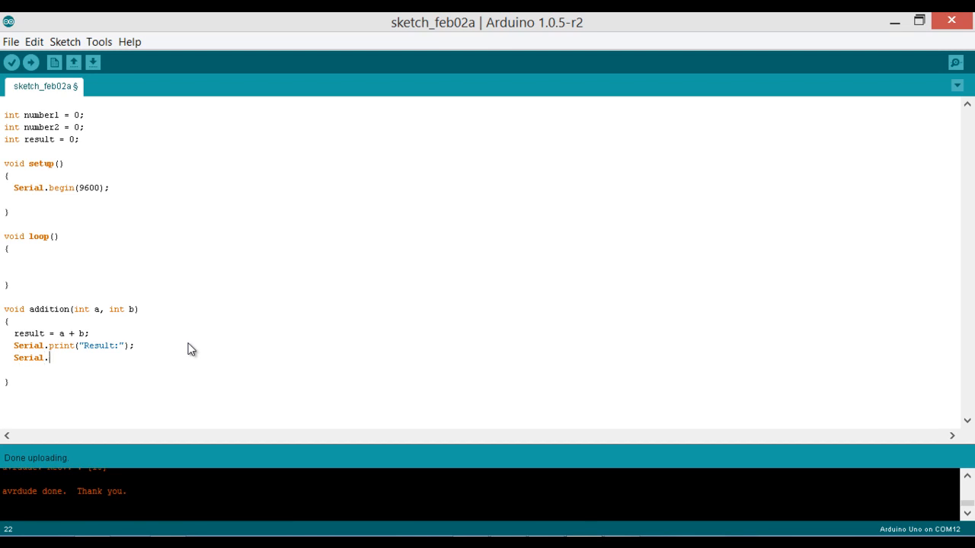
pyautogui.write('println(')
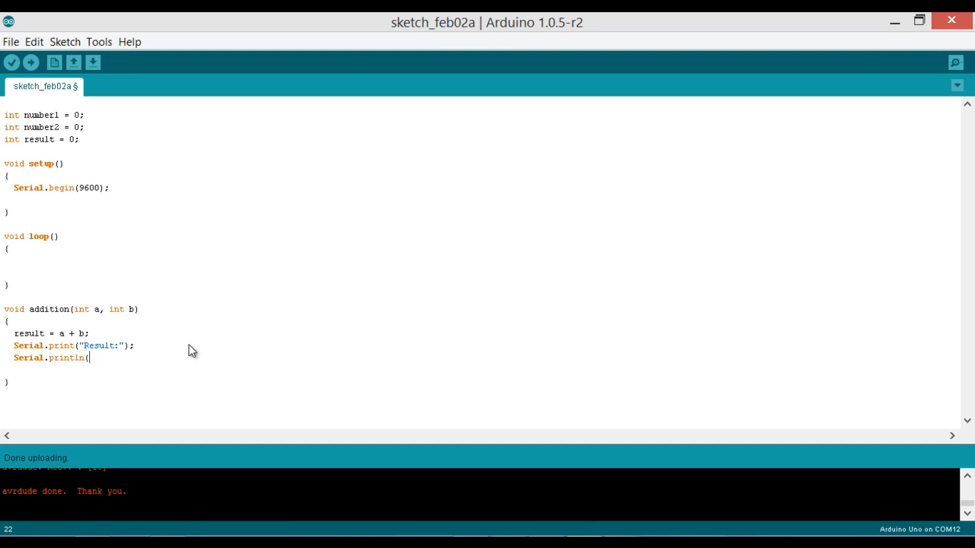
pyautogui.write('result);')
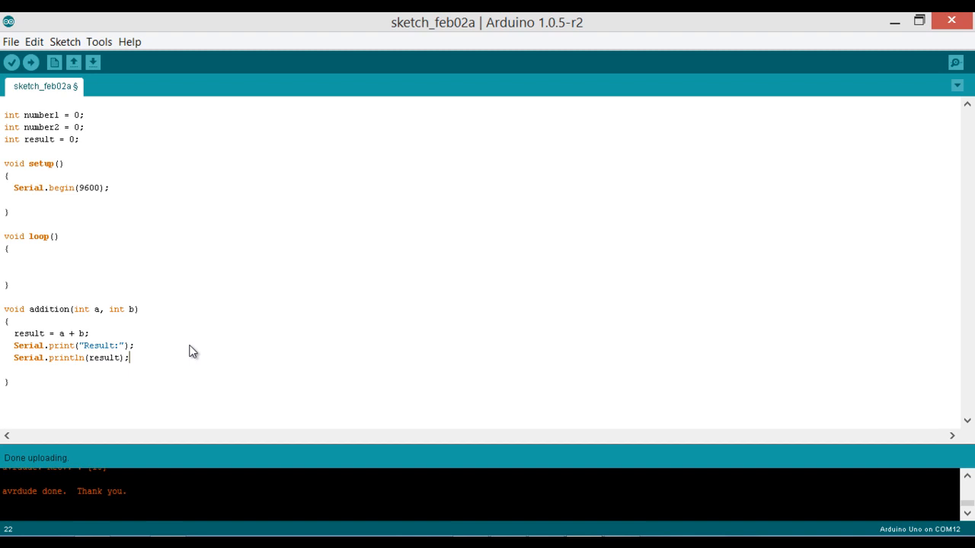
pyautogui.moveTo(343, 249)
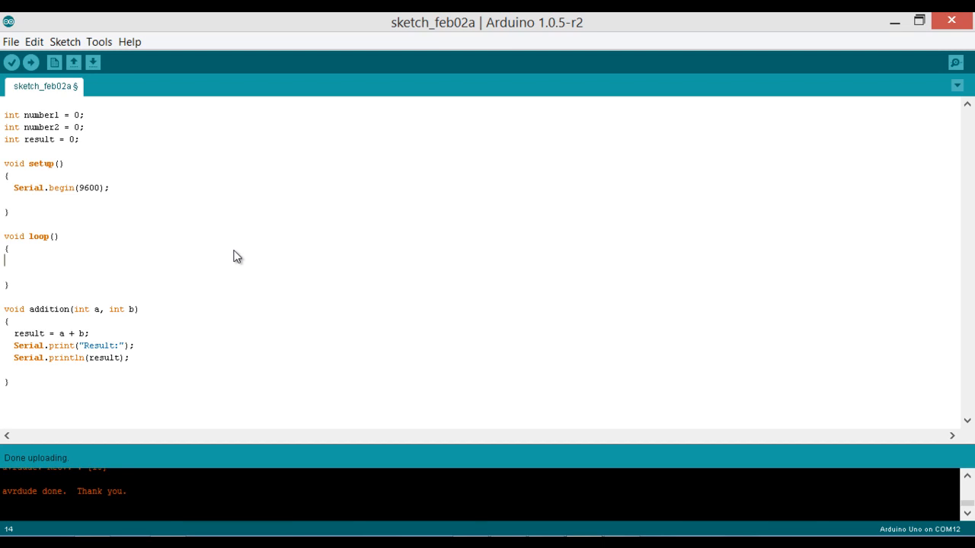
# Step: Call addition(3,4) followed by delay(1000) inside loop()
pyautogui.write('addition(')
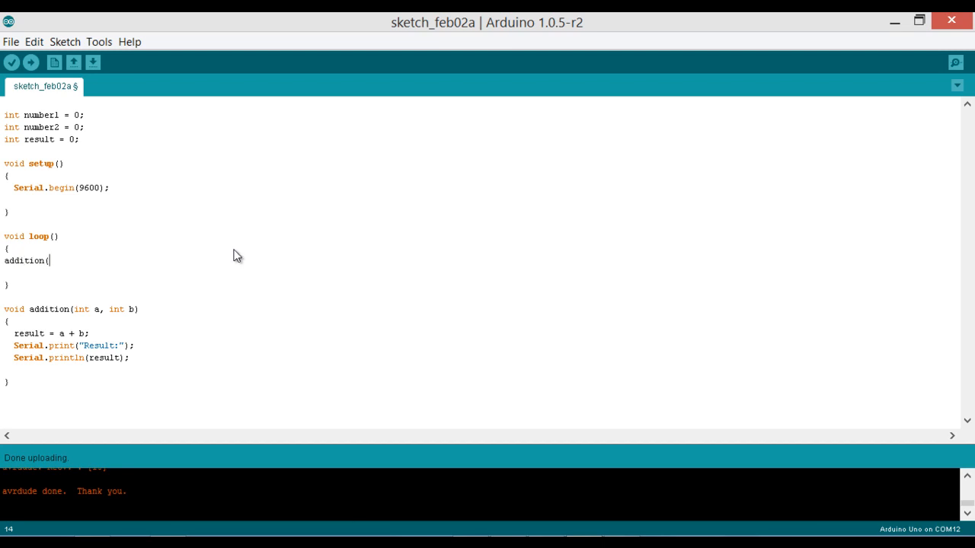
pyautogui.write('3,4);')
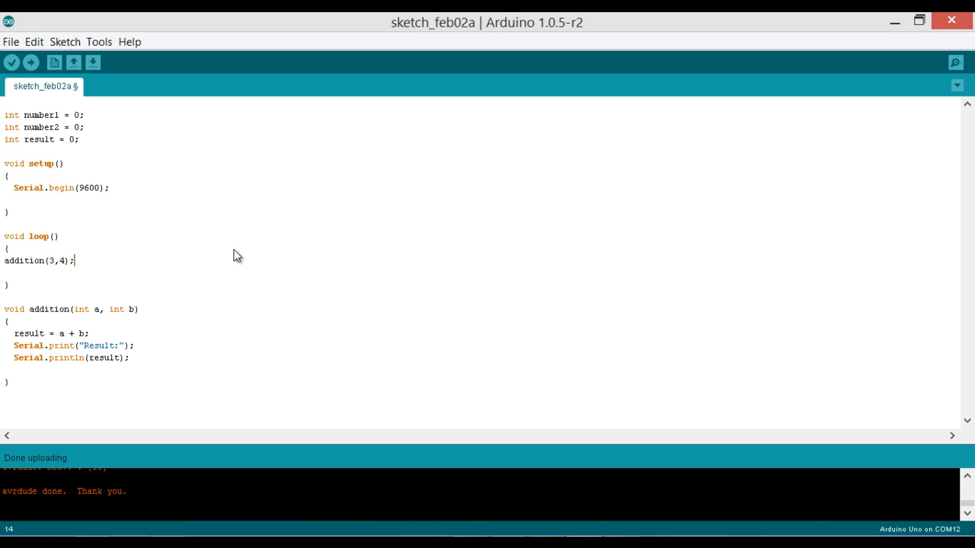
pyautogui.write('delay')
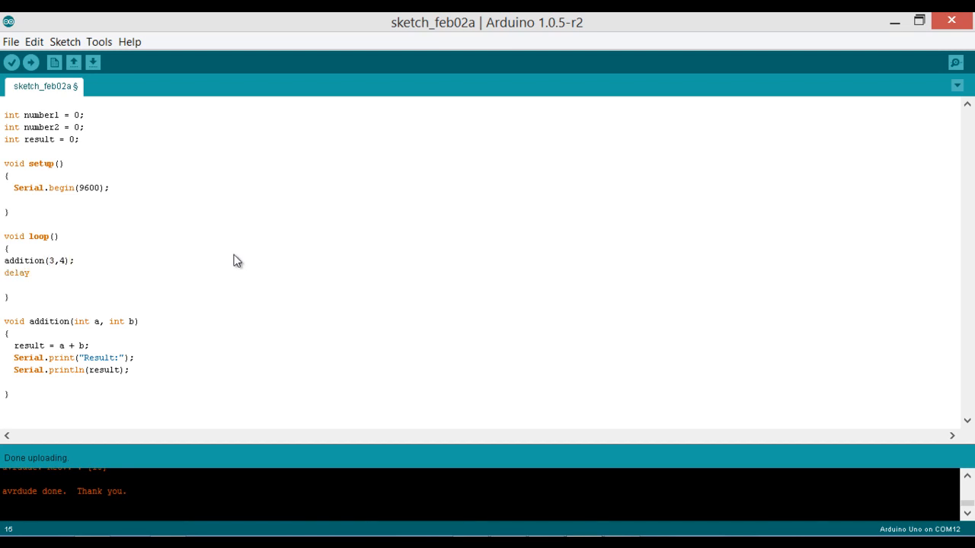
pyautogui.write('(1000);')
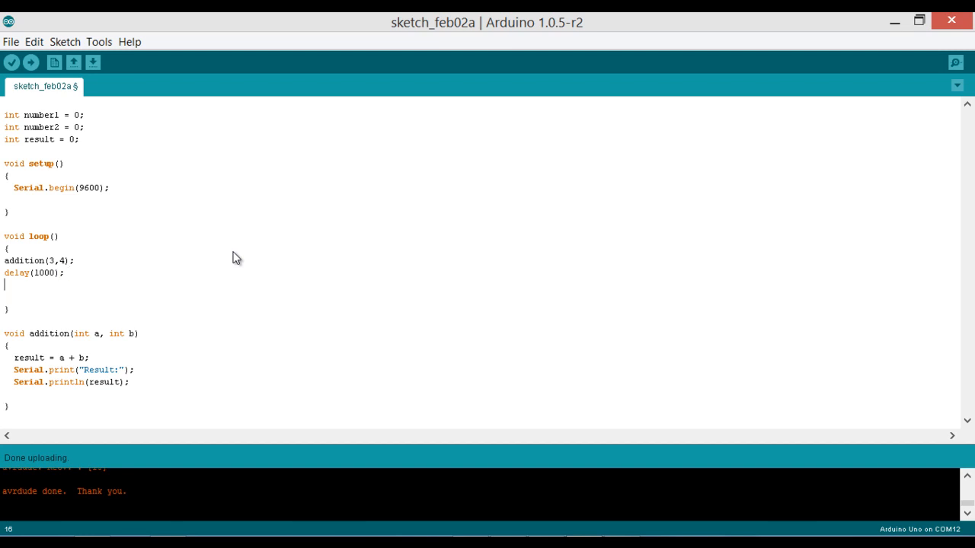
# Step: Add a second call addition(4,10) followed by delay(1000)
pyautogui.write('addition')
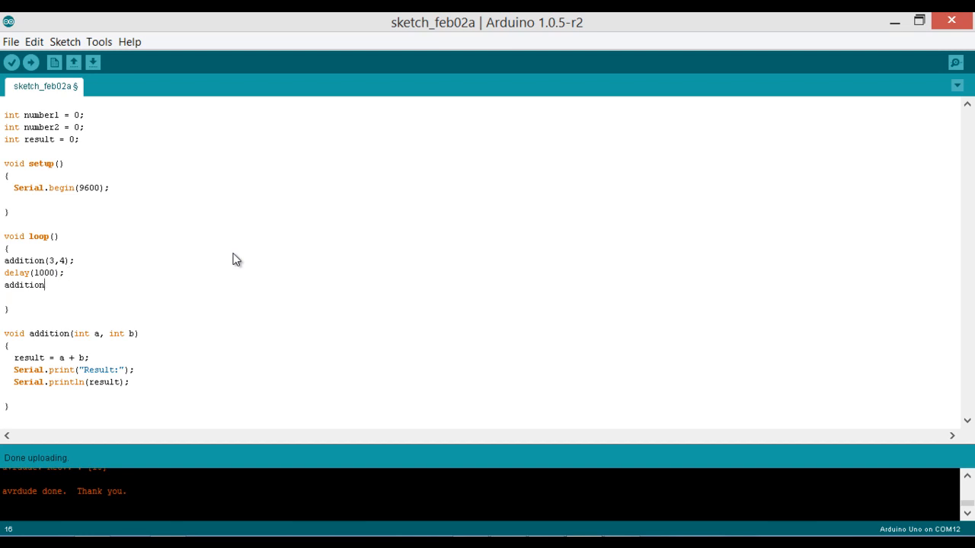
pyautogui.write('(')
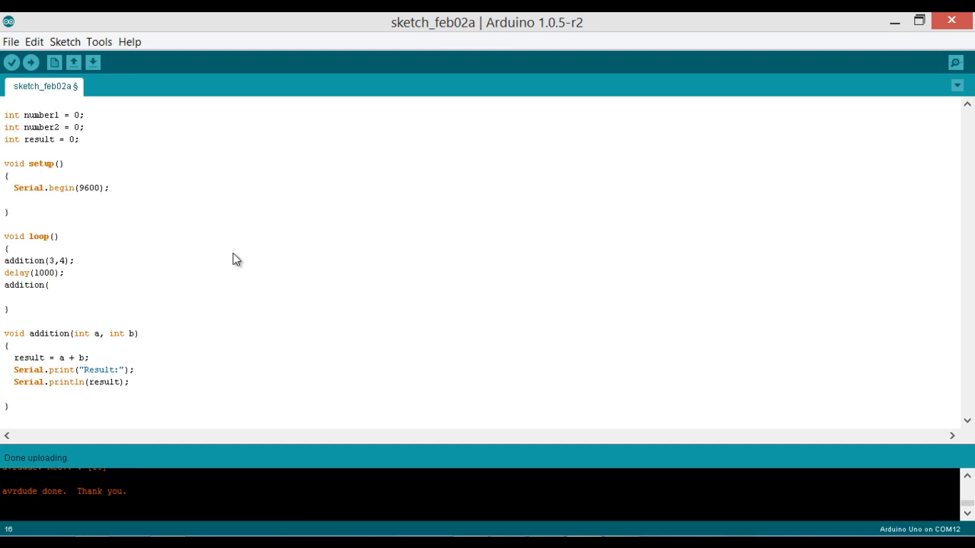
pyautogui.write('4,10);')
pyautogui.write('delay(')
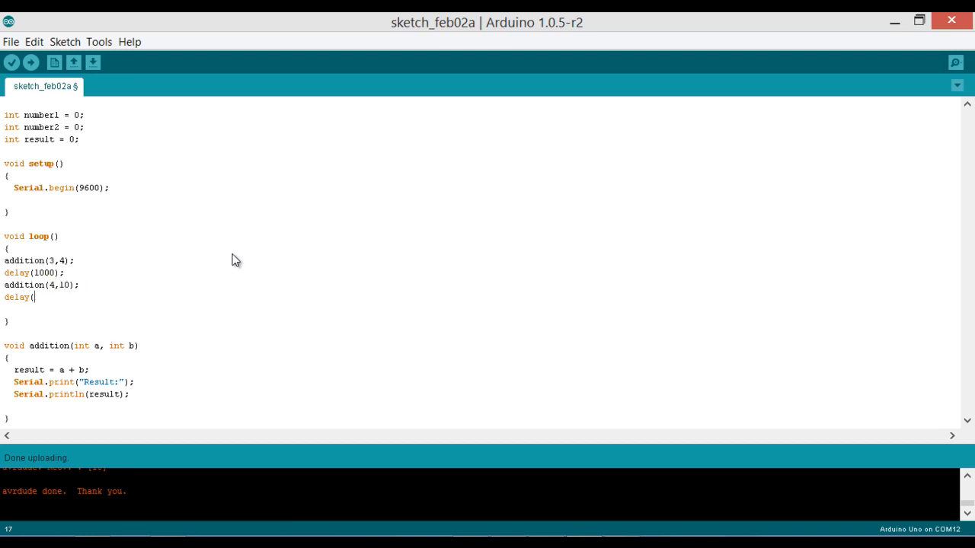
pyautogui.write('10')
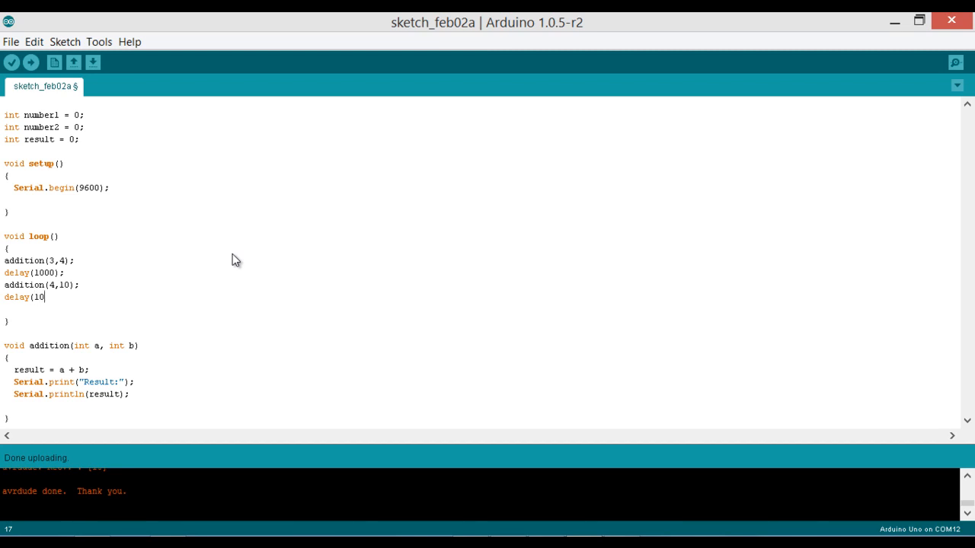
pyautogui.write('00);')
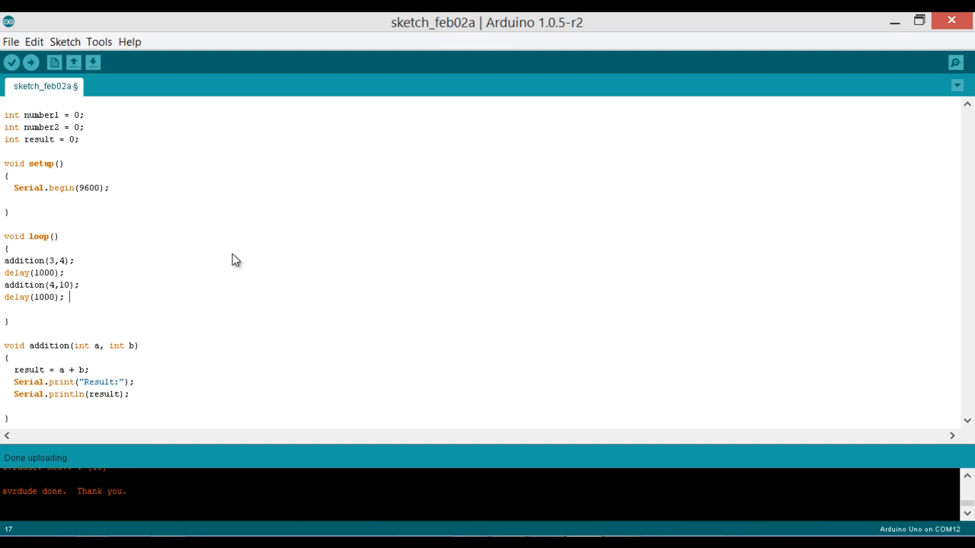
pyautogui.moveTo(23, 97)
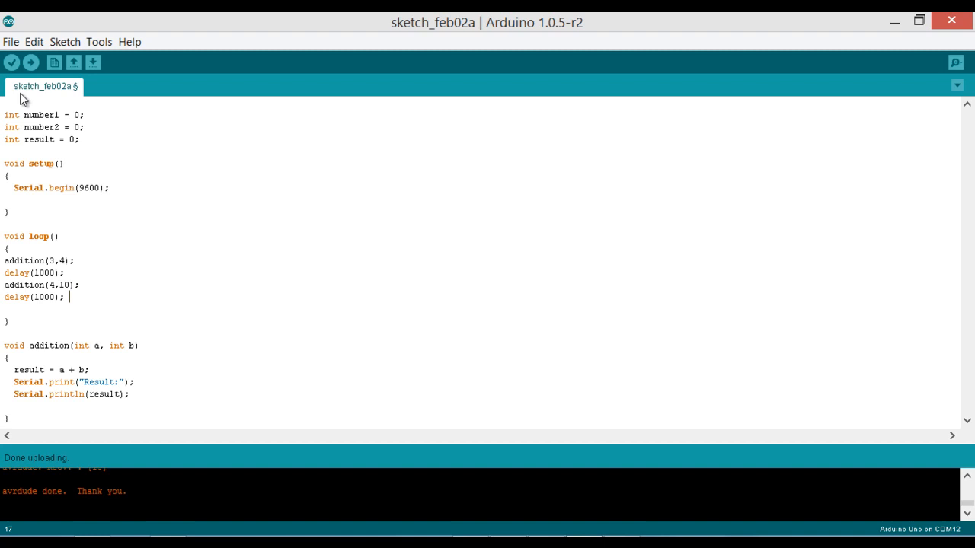
pyautogui.click(31, 62)
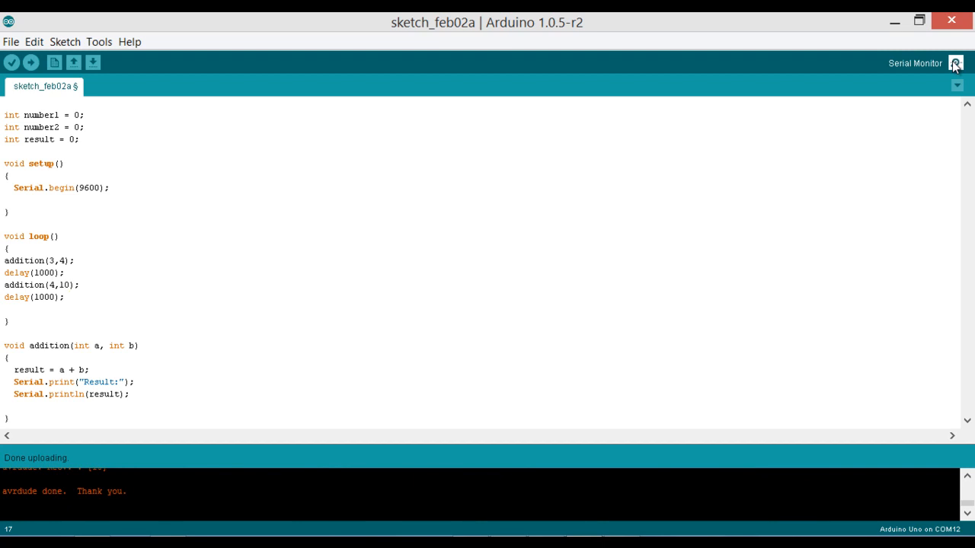
pyautogui.click(955, 62)
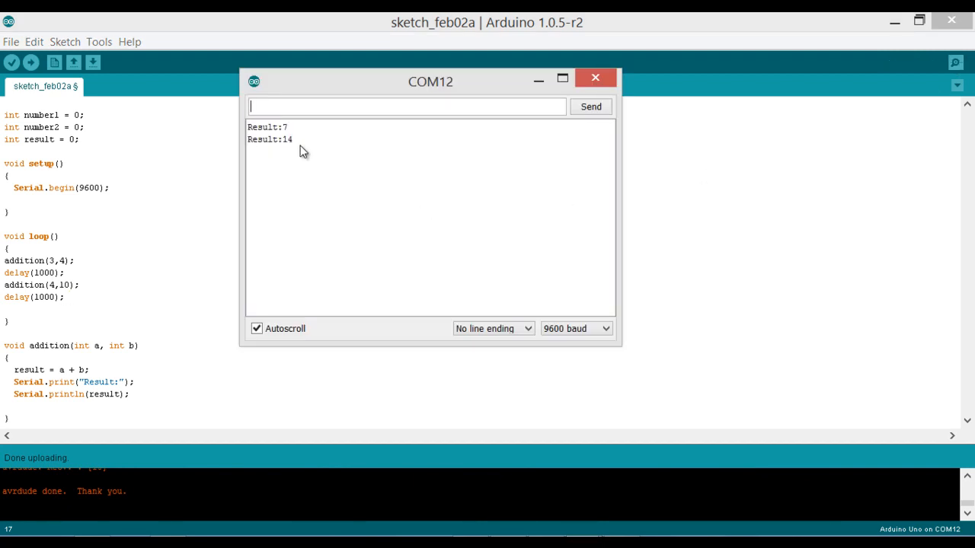
pyautogui.click(594, 78)
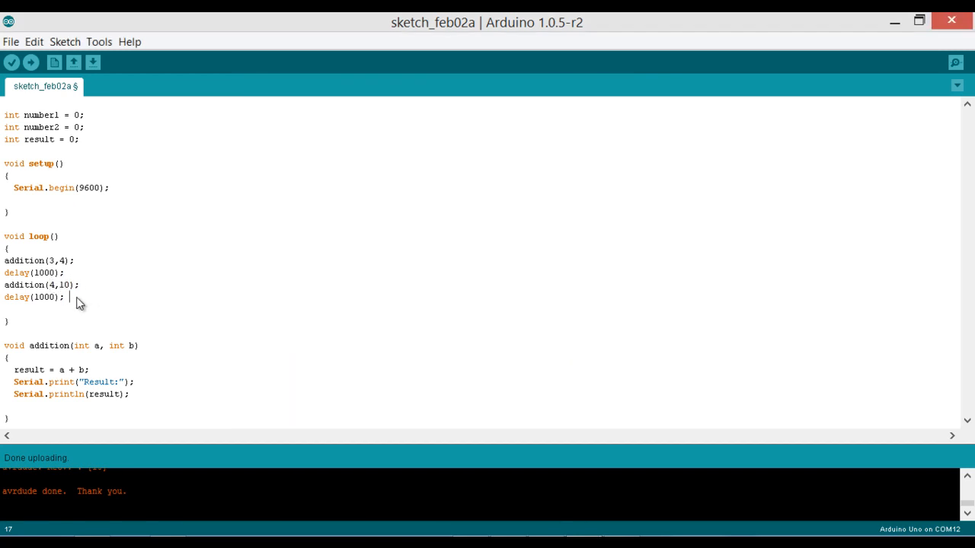
pyautogui.moveTo(140, 402)
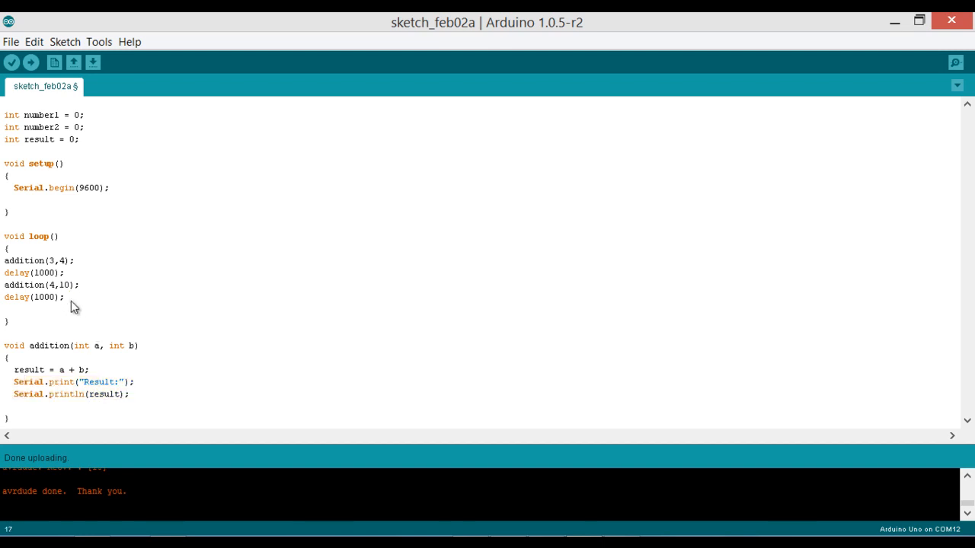
# Step: Add addition(100, 200) with delay(1000) in loop() and upload the sketch to the board
pyautogui.write('addition')
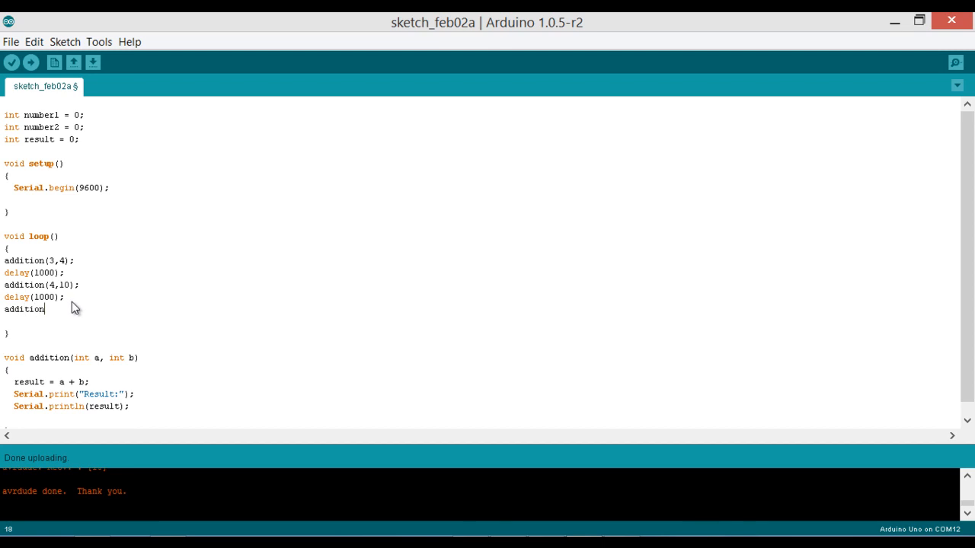
pyautogui.write('(100,')
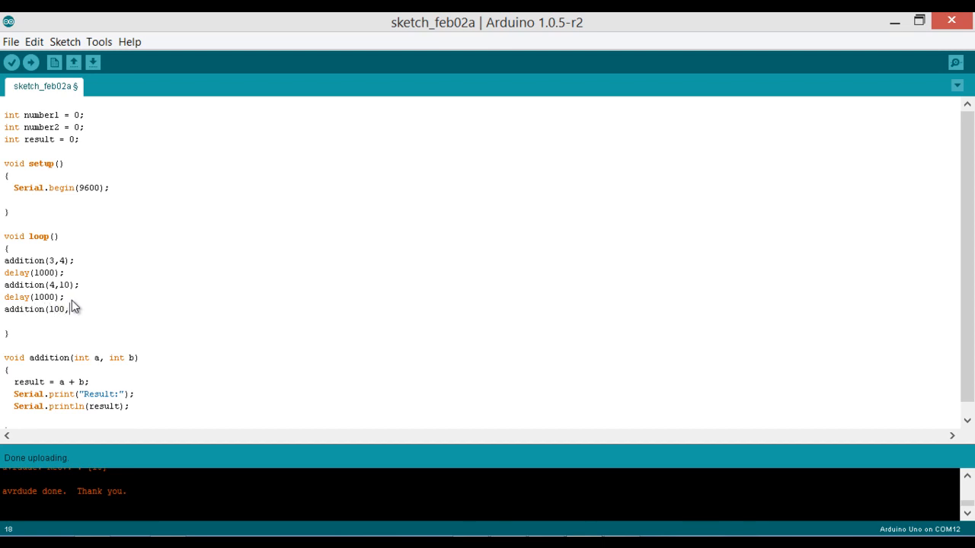
pyautogui.write('100);')
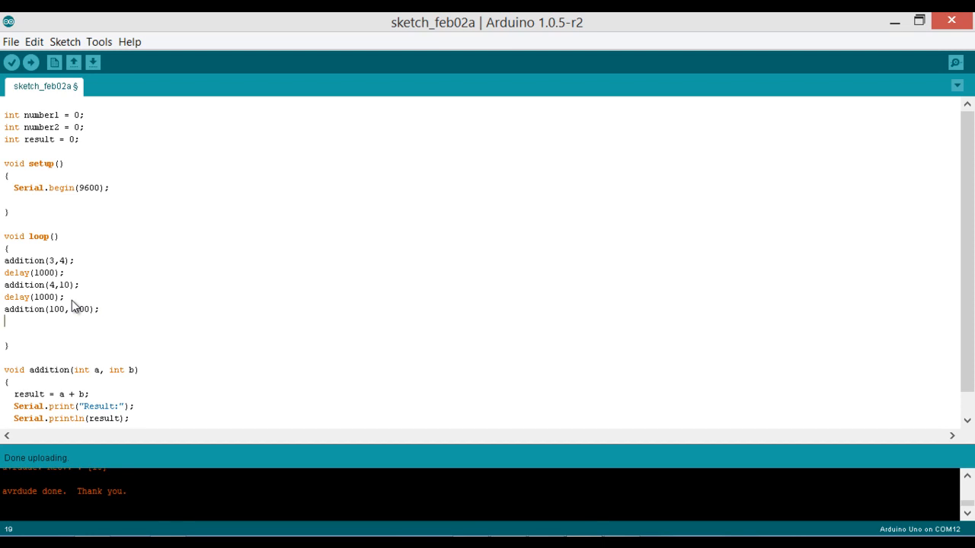
pyautogui.write('delay(1')
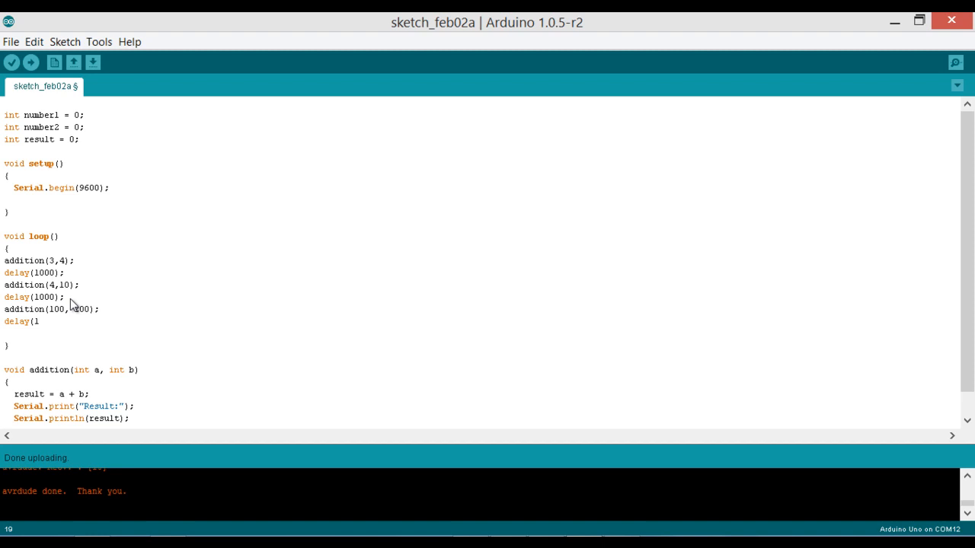
pyautogui.write('000);')
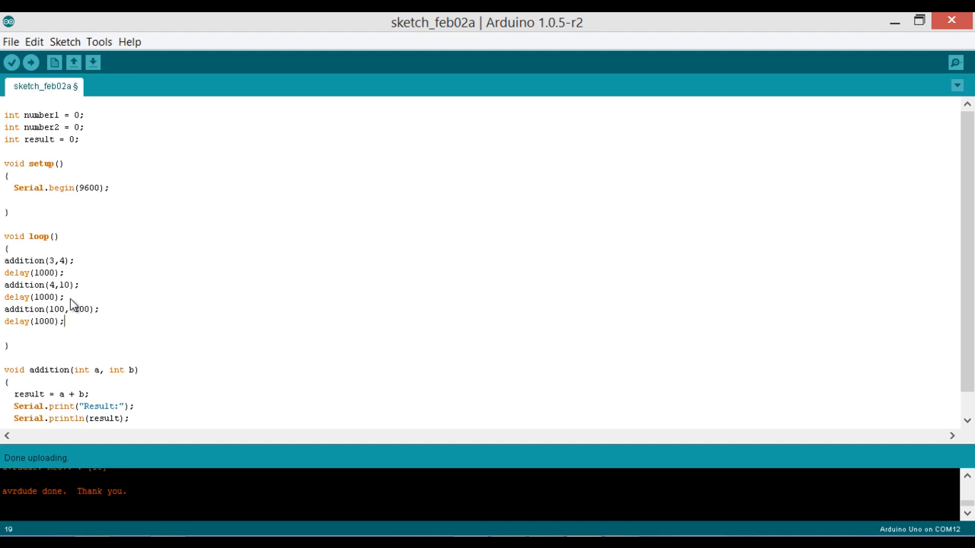
pyautogui.click(30, 62)
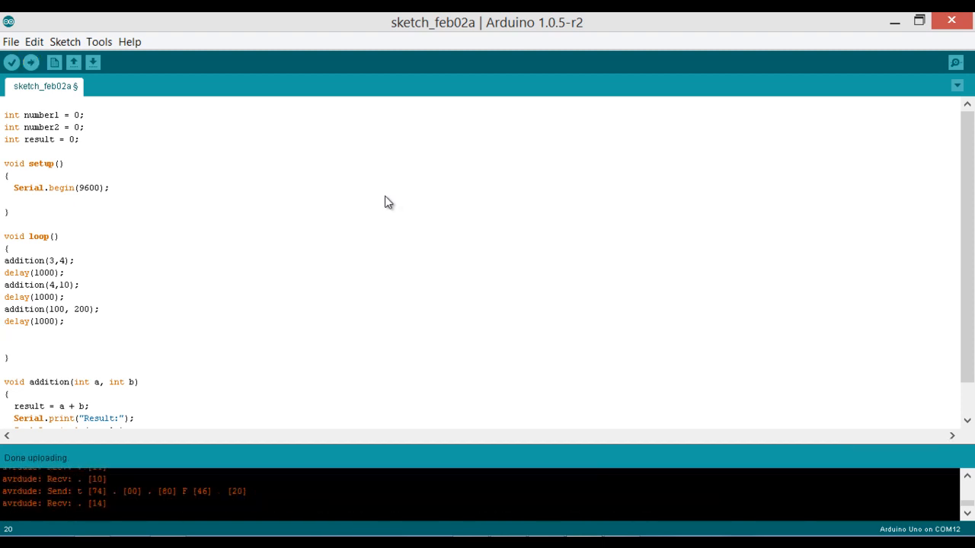
pyautogui.click(955, 63)
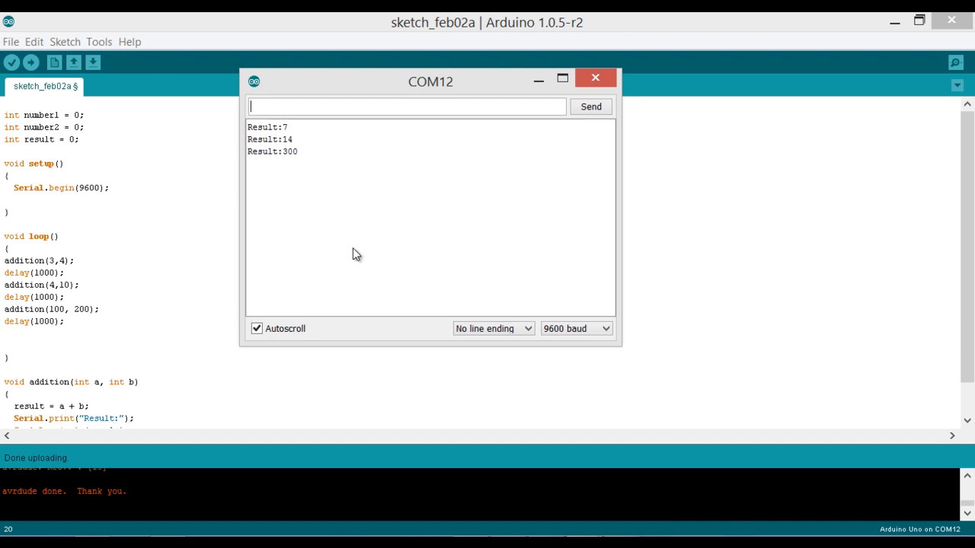
pyautogui.click(594, 77)
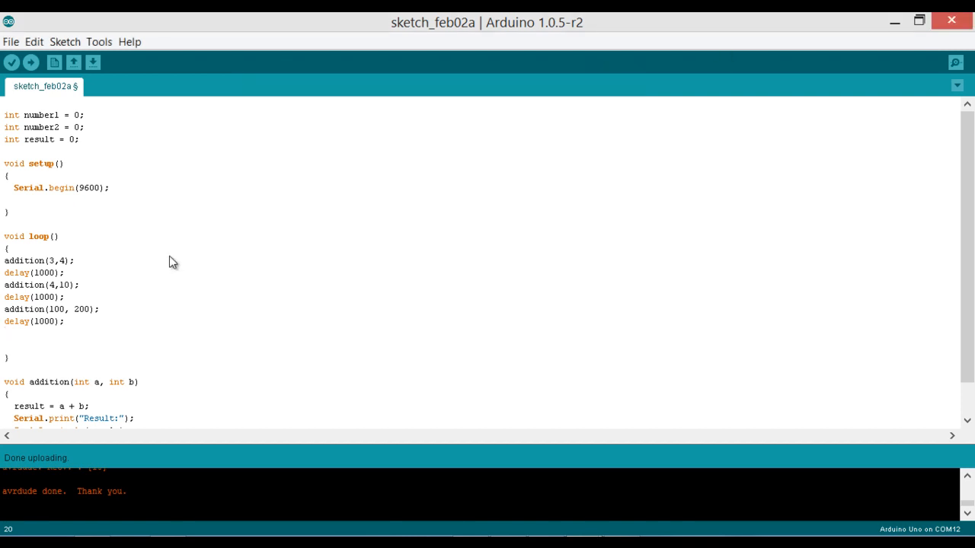